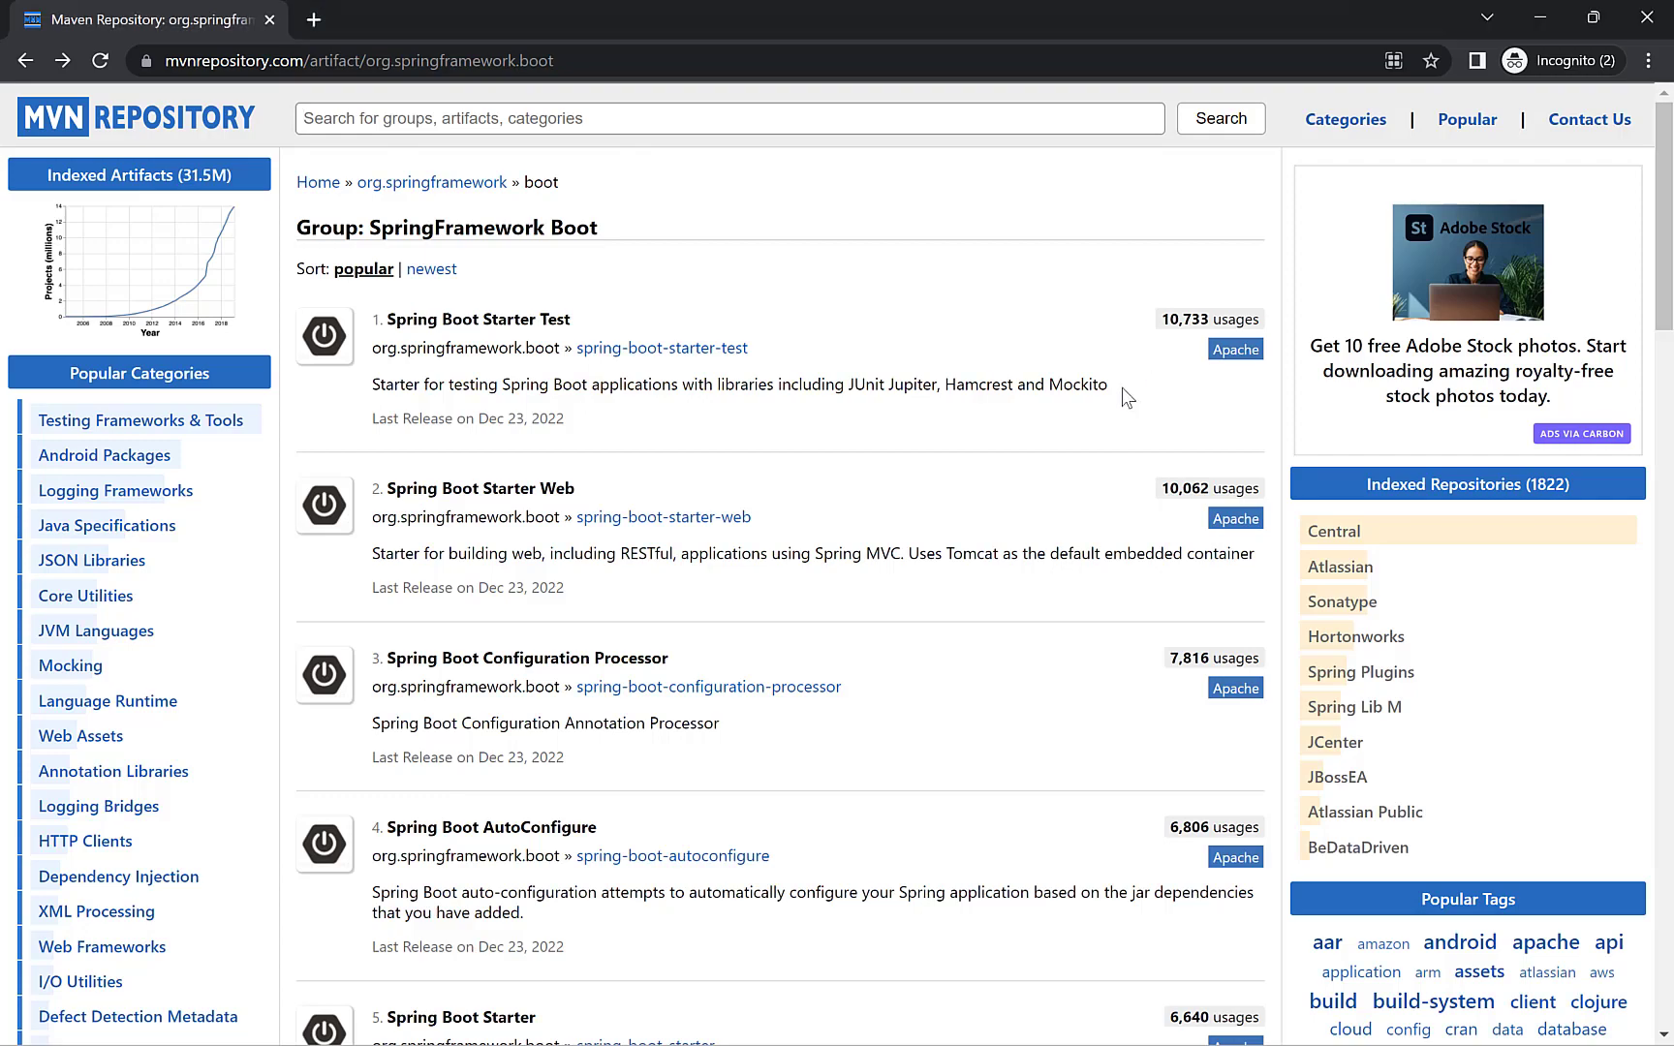
Go from Spring Boot Starter Web 3.0.1 to the spring-boot-starter-json 3.0.1 dependency page.
click(663, 517)
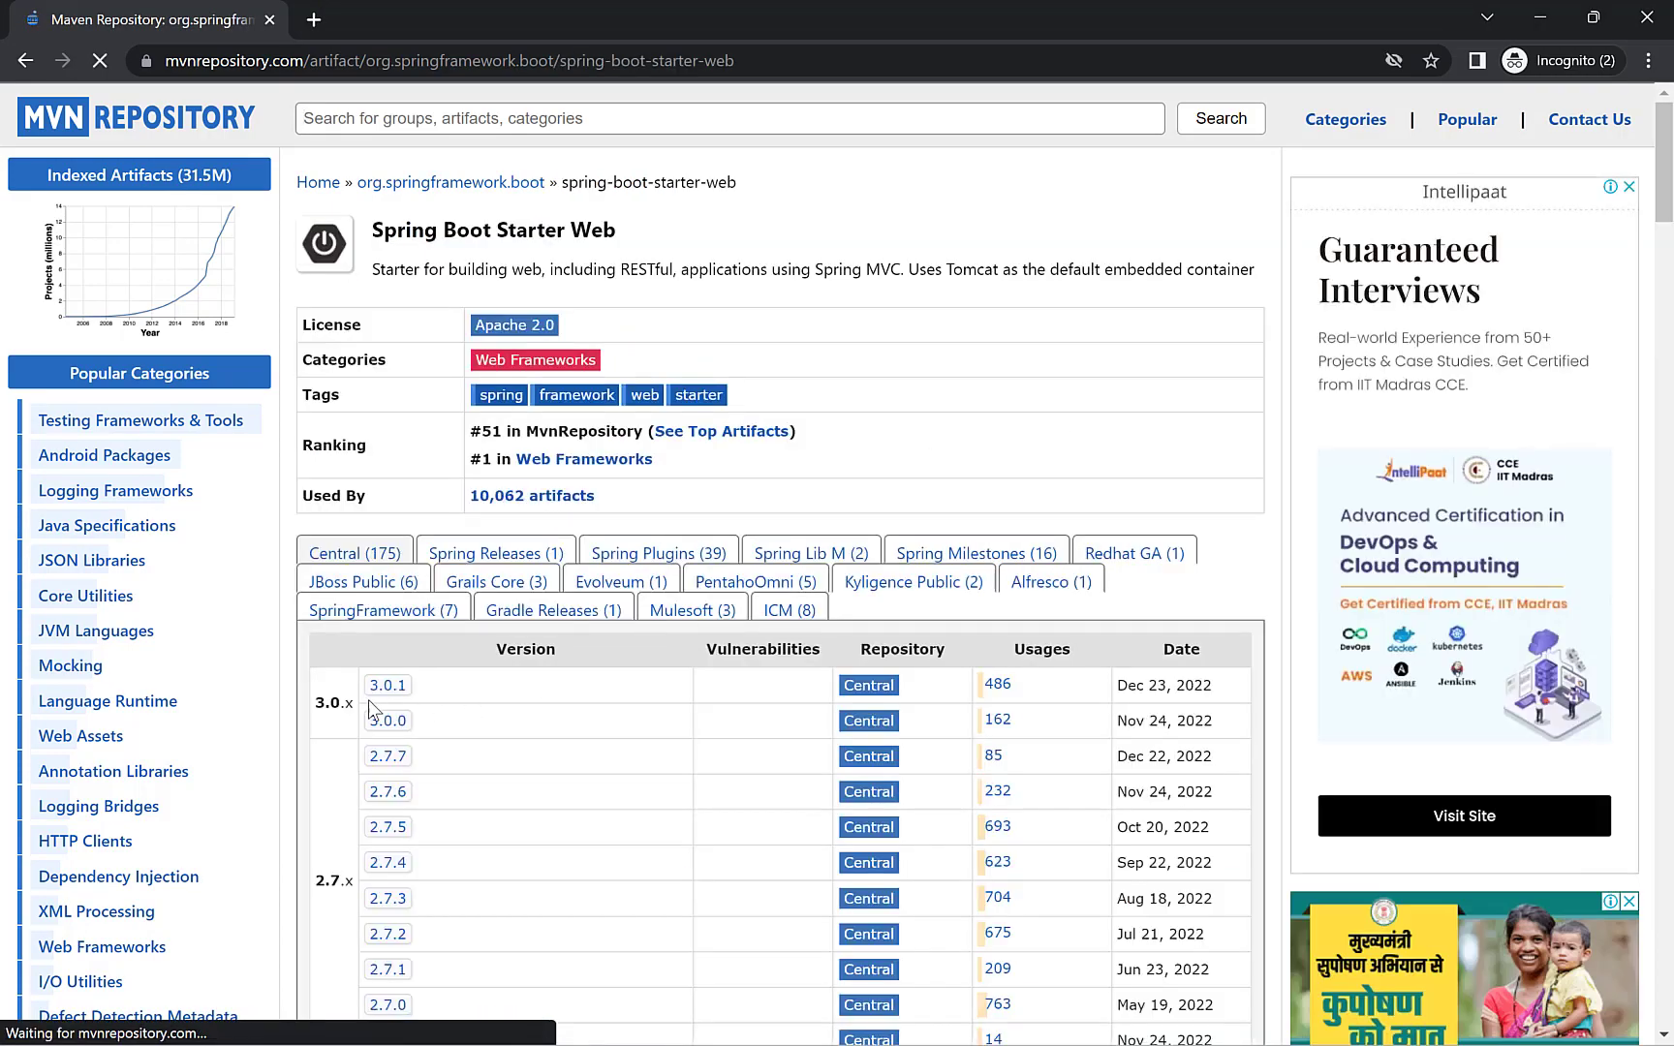
click(386, 684)
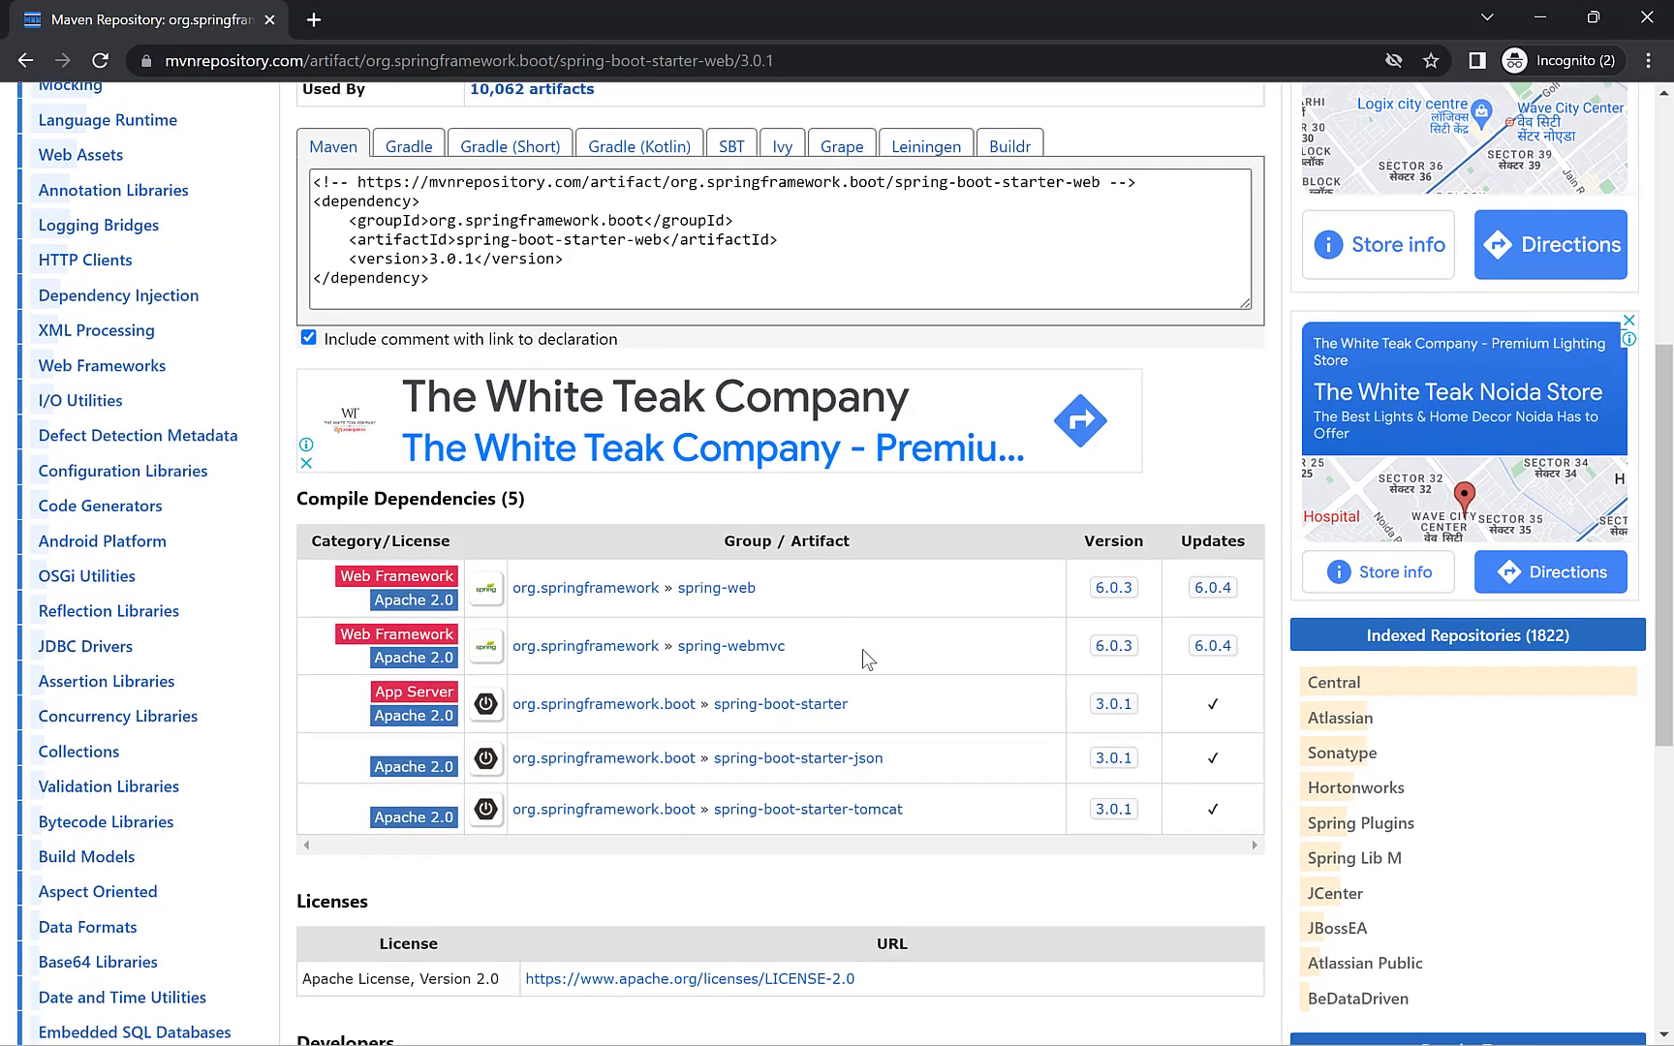
click(1112, 757)
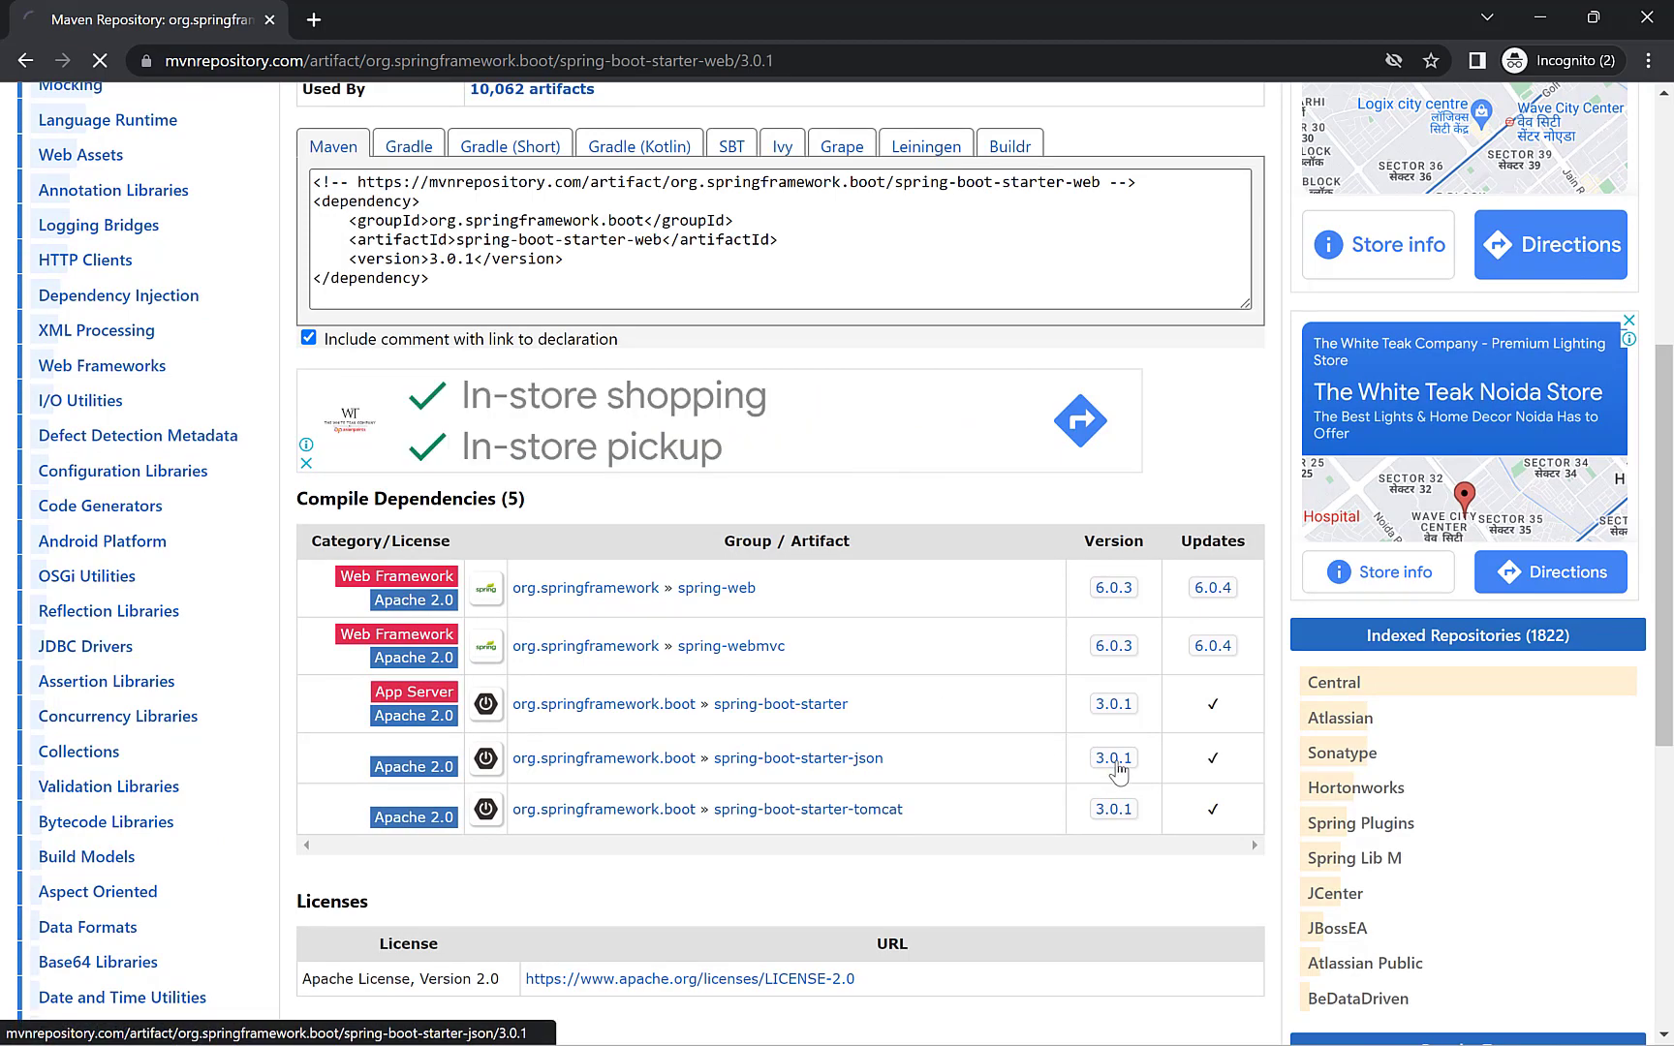
click(794, 758)
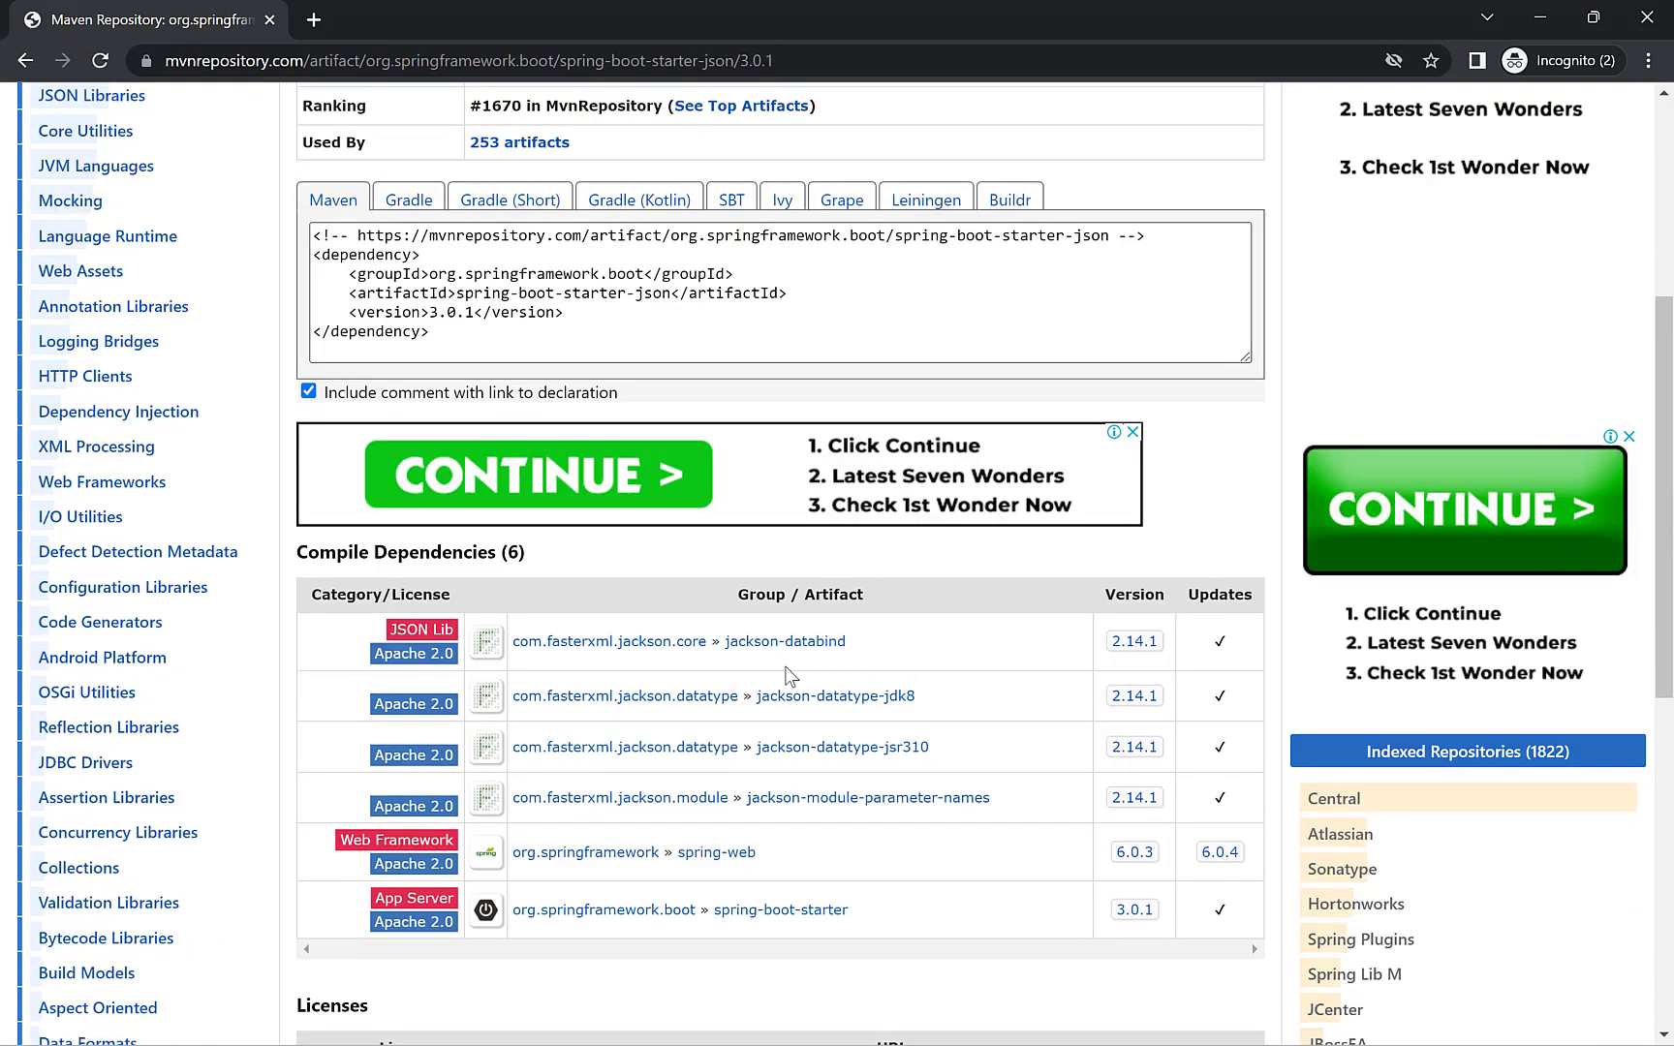
mouse_move(913, 764)
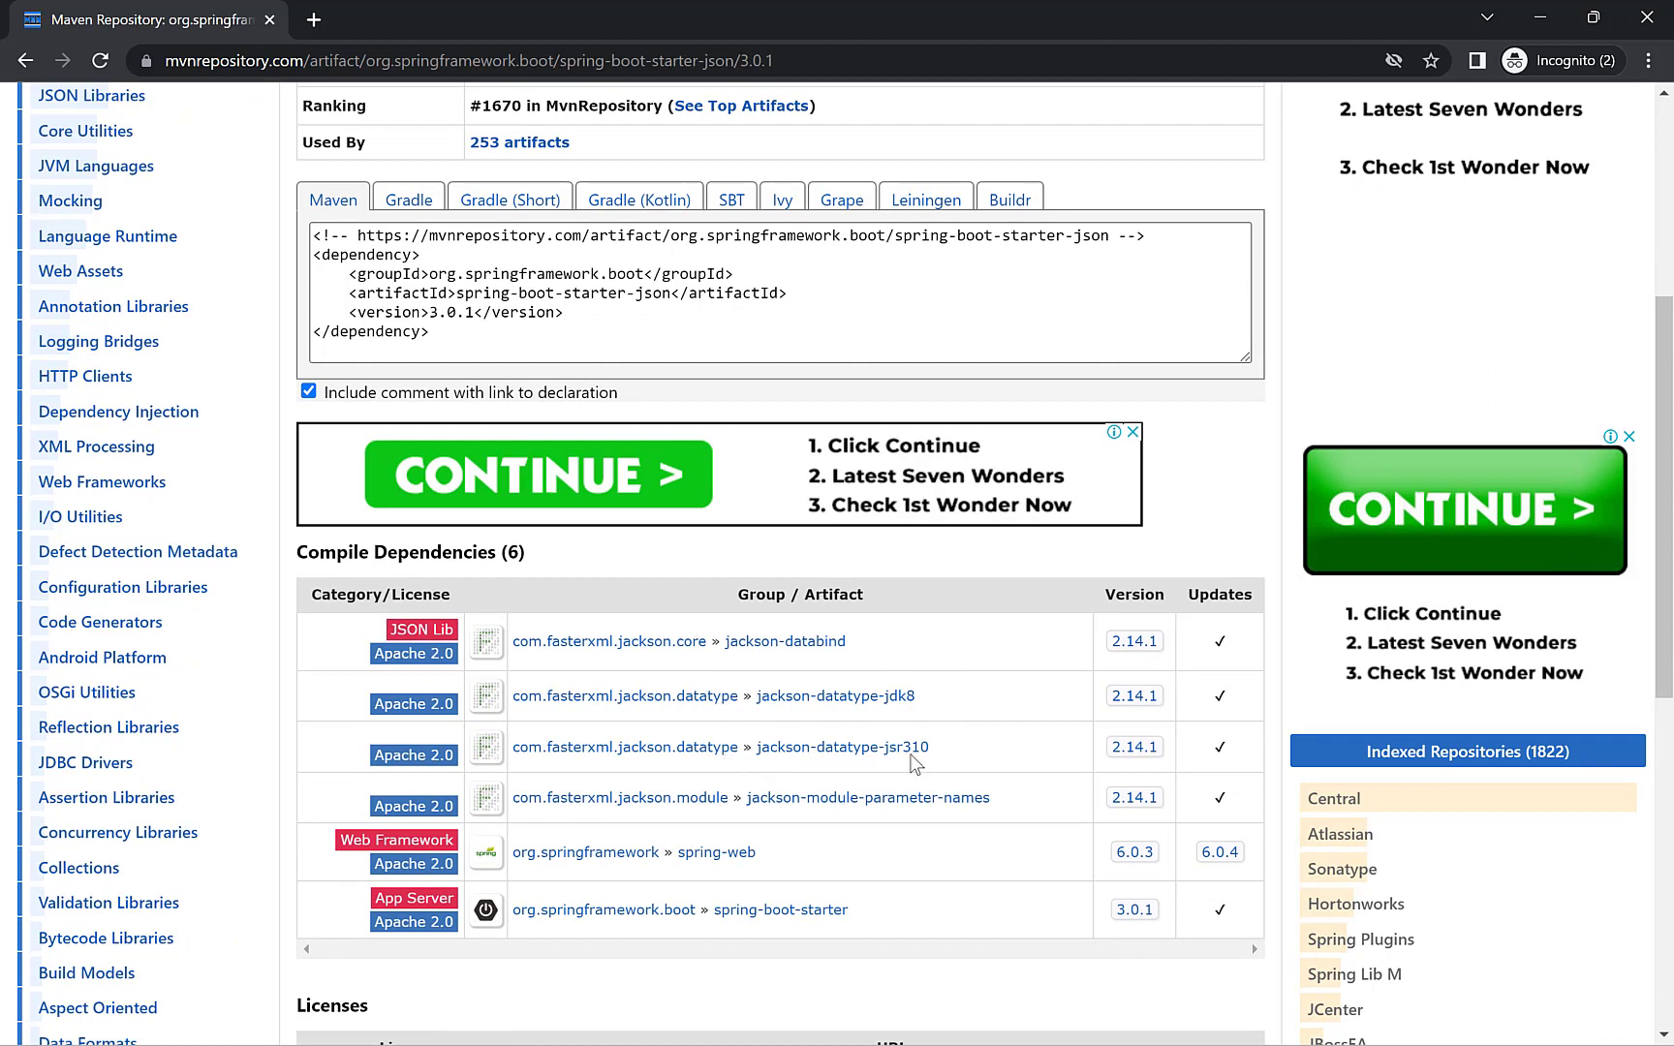
mouse_move(1005, 761)
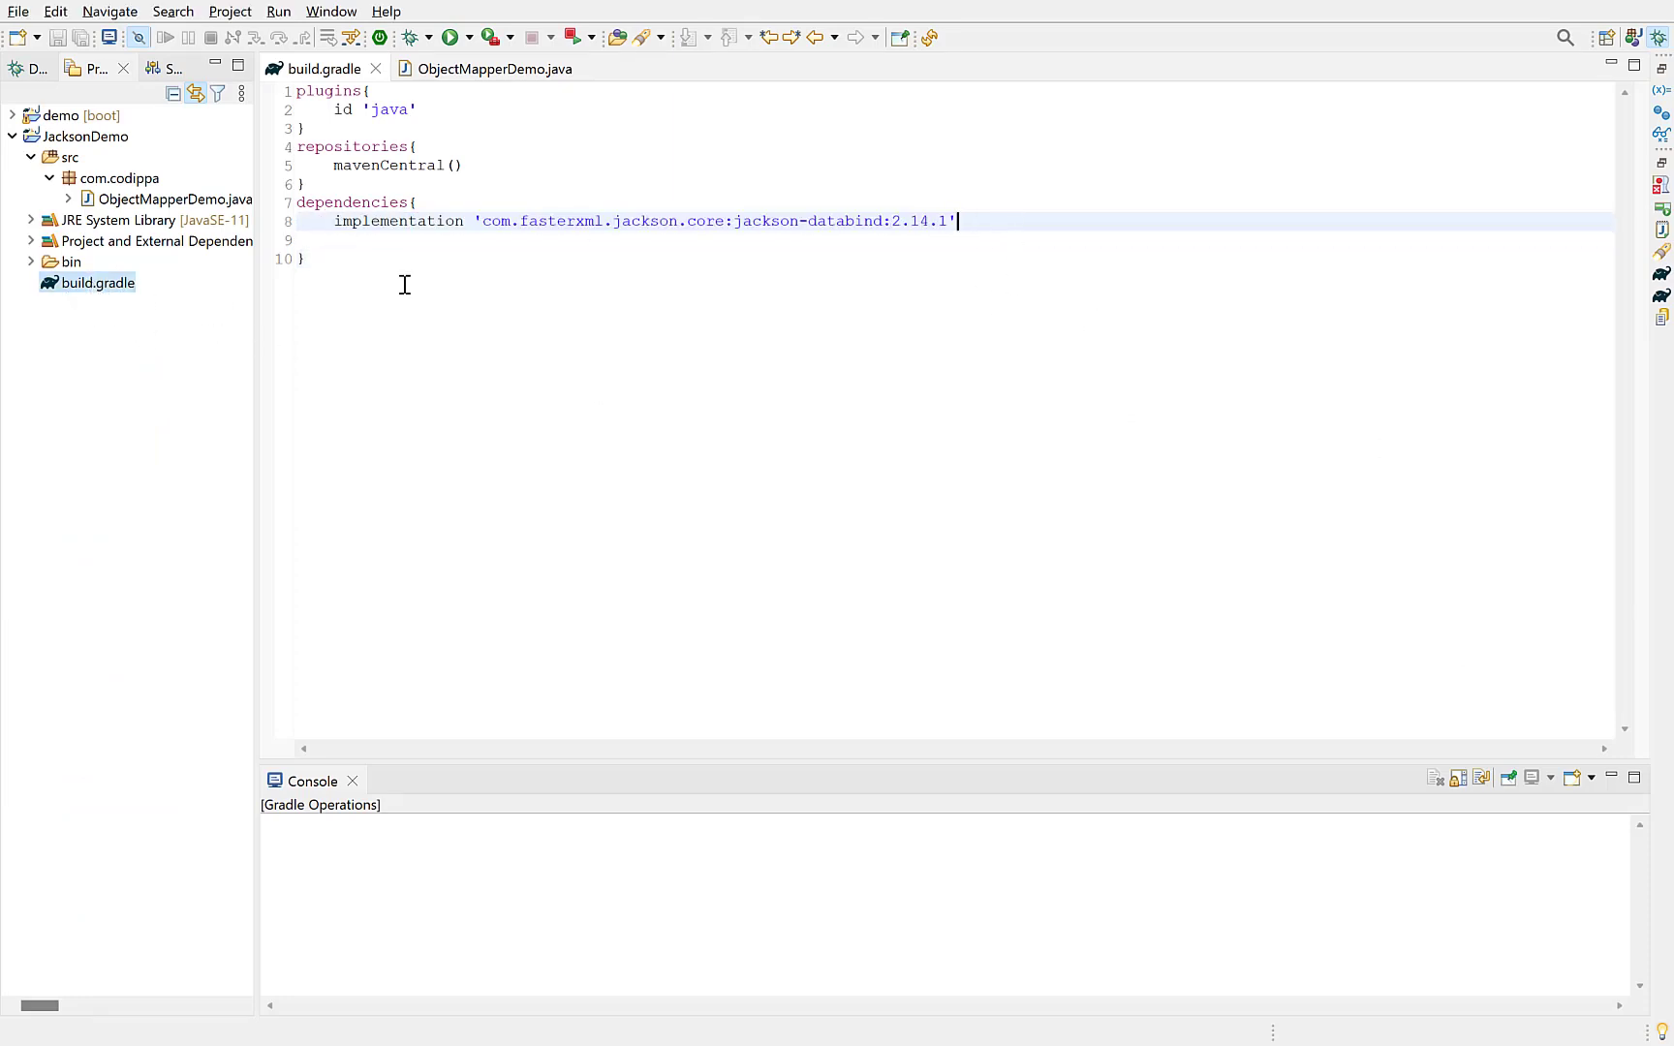
mouse_move(768, 321)
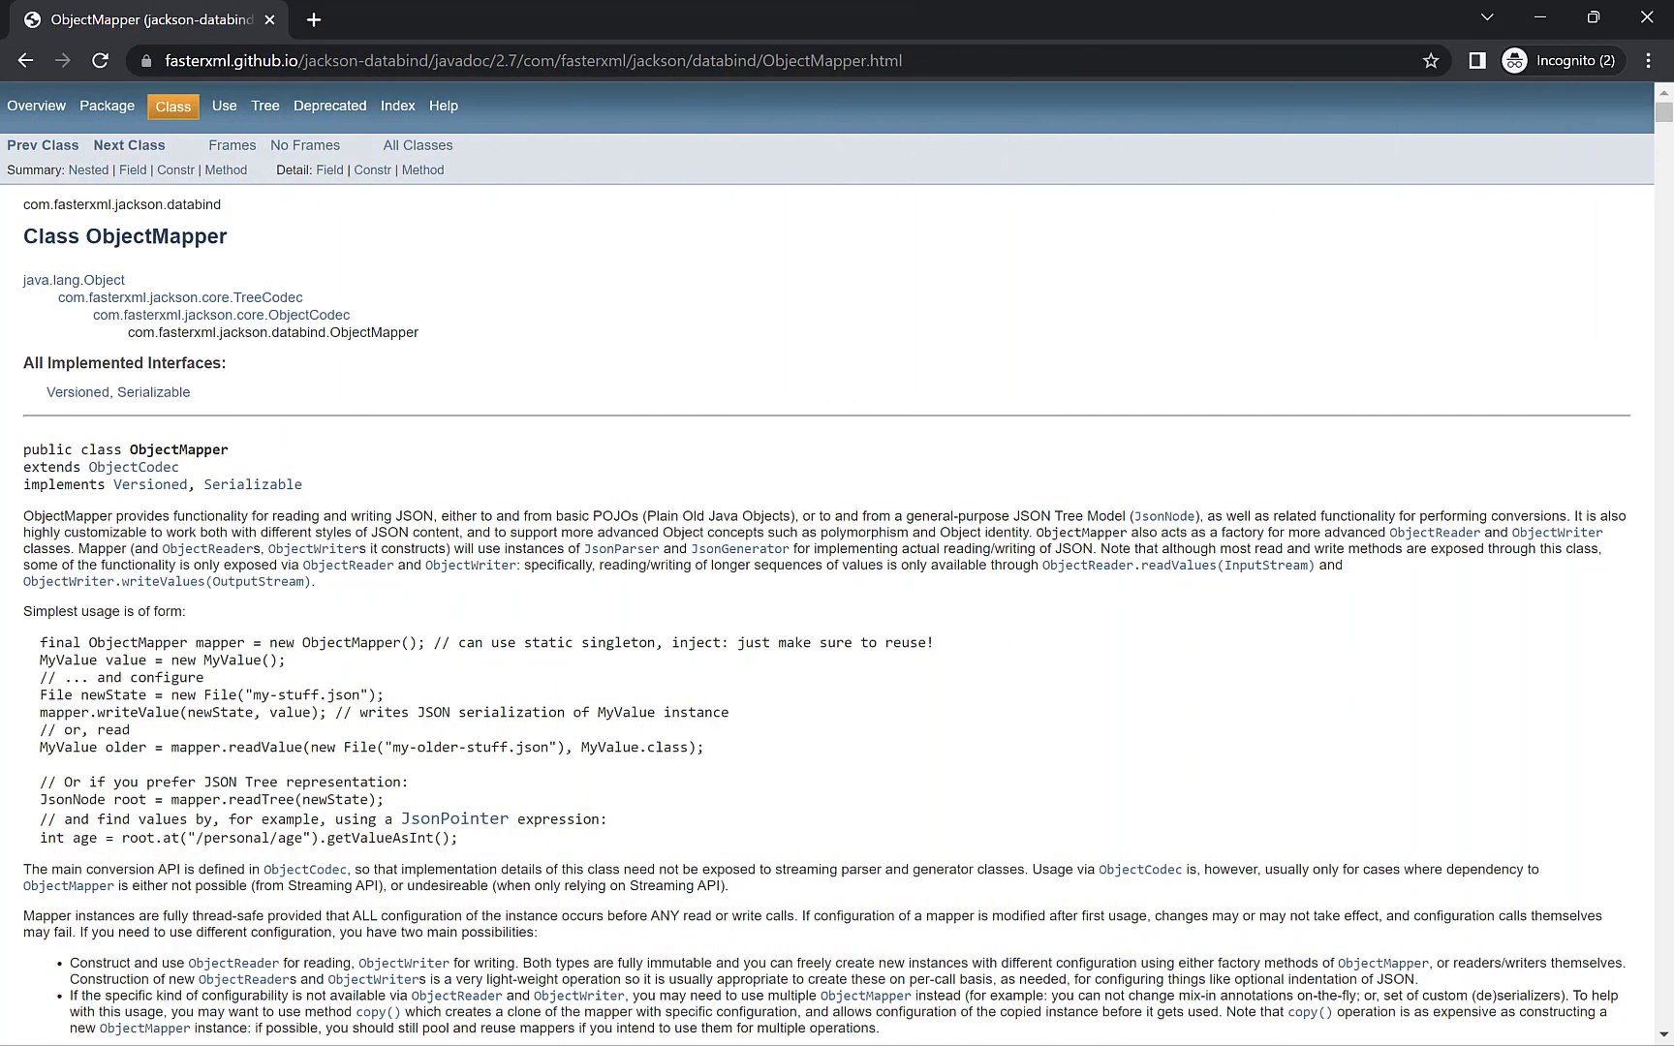
mouse_move(16, 511)
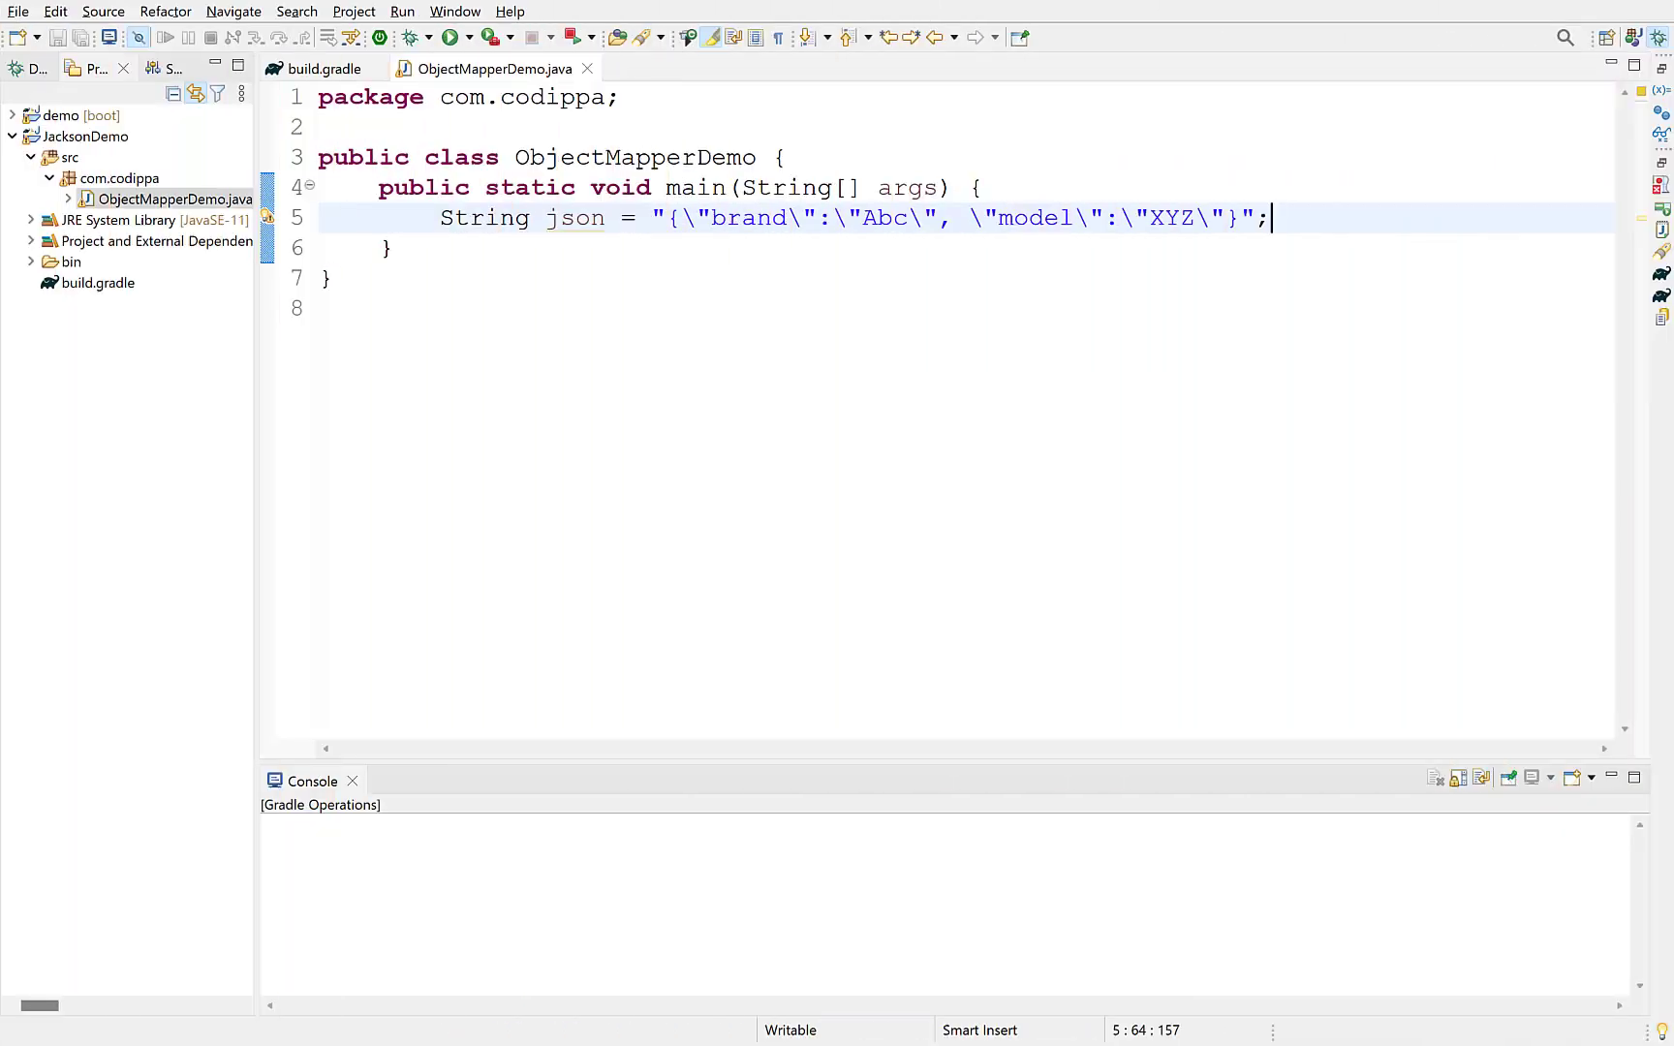
mouse_move(1348, 228)
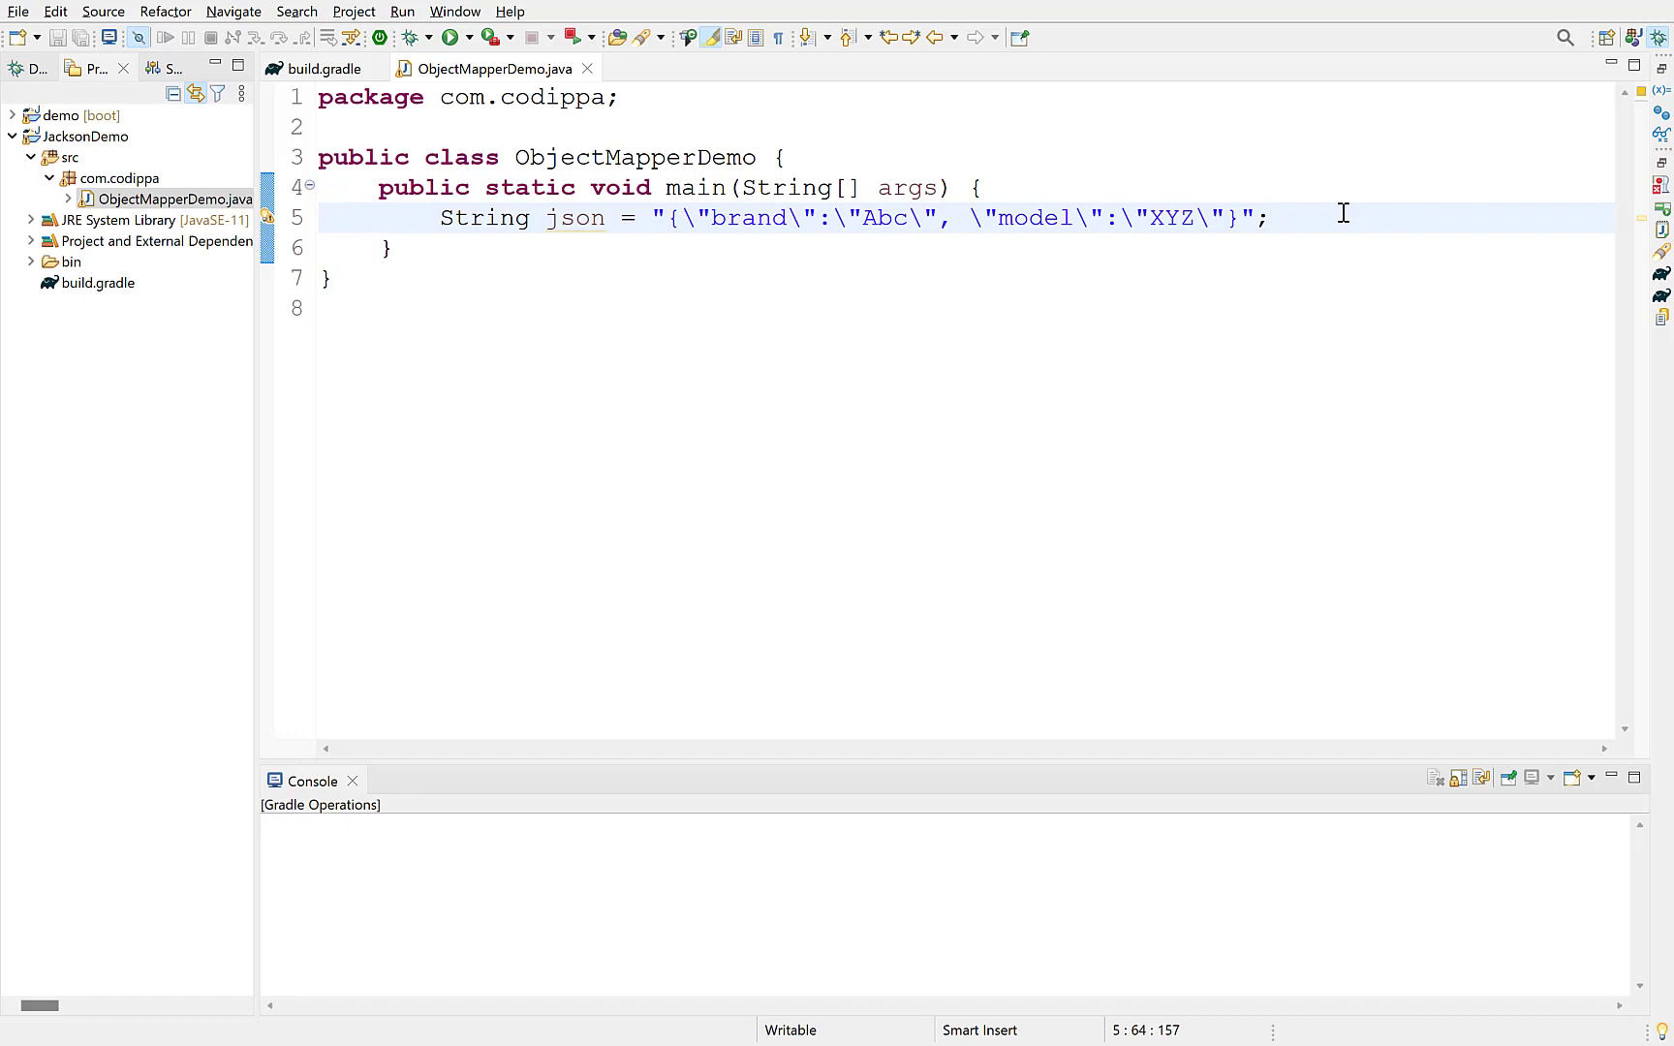
Review the json string's brand Abc and model XYZ keys, then move above ObjectMapperDemo.
click(1270, 218)
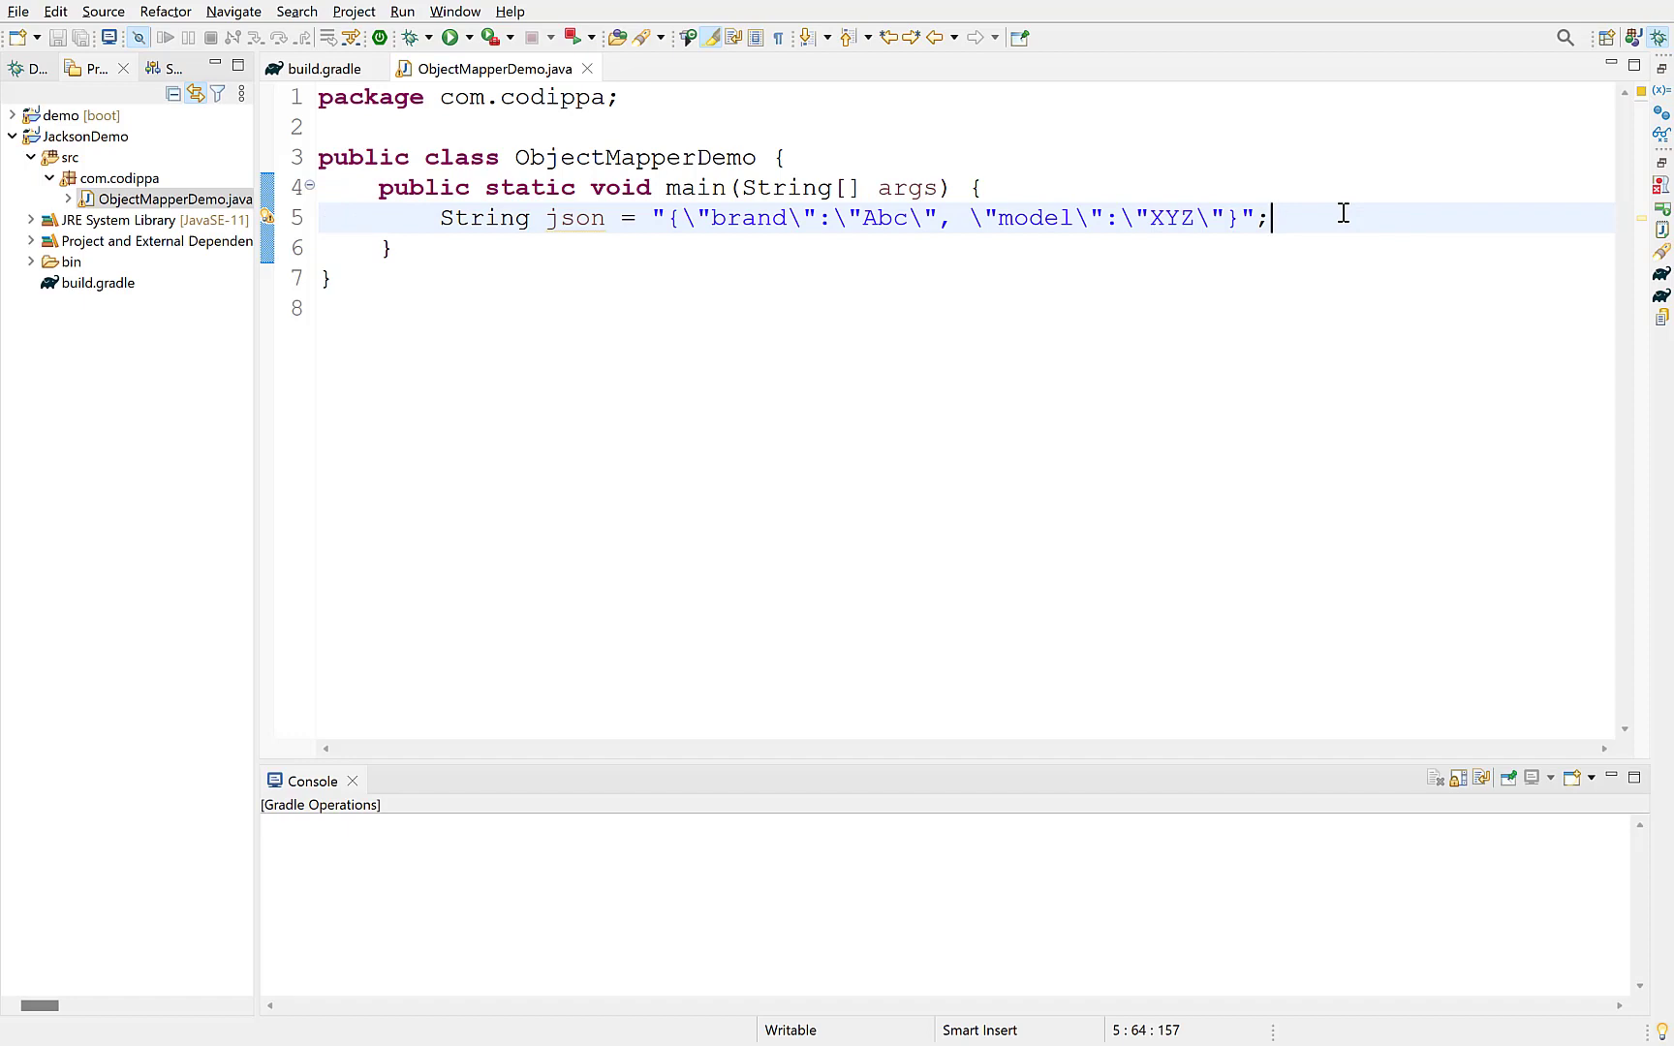
mouse_move(747, 218)
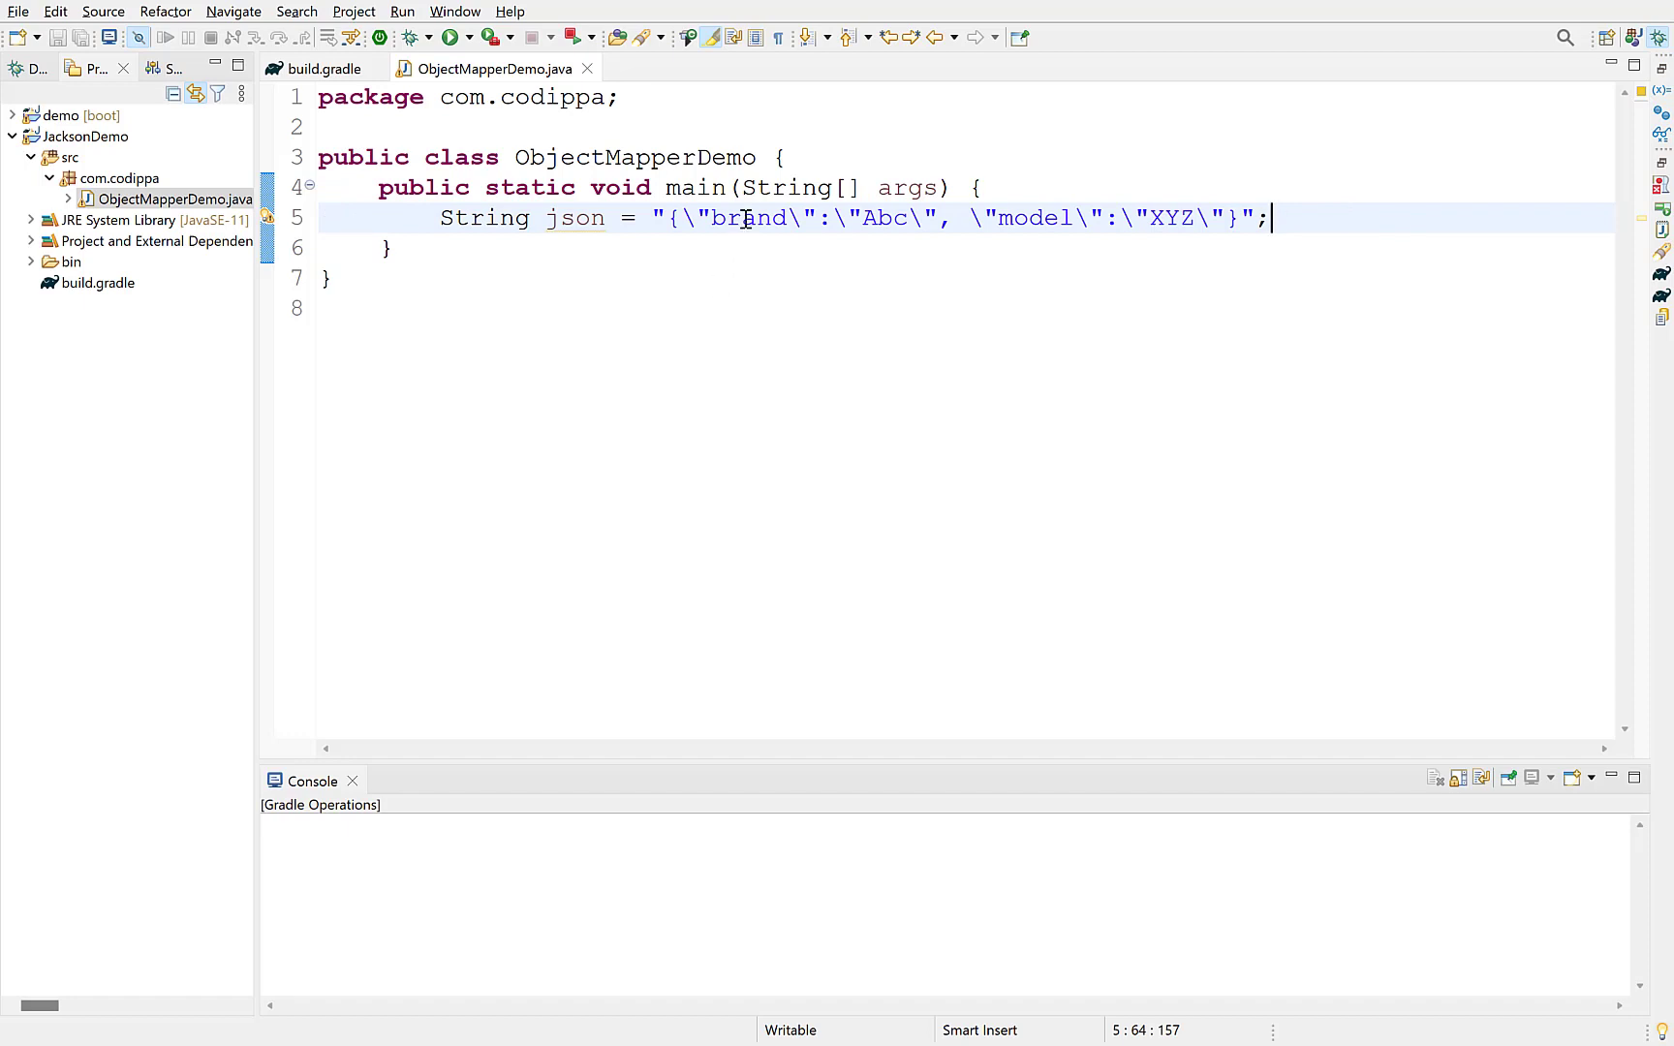
double_click(1035, 218)
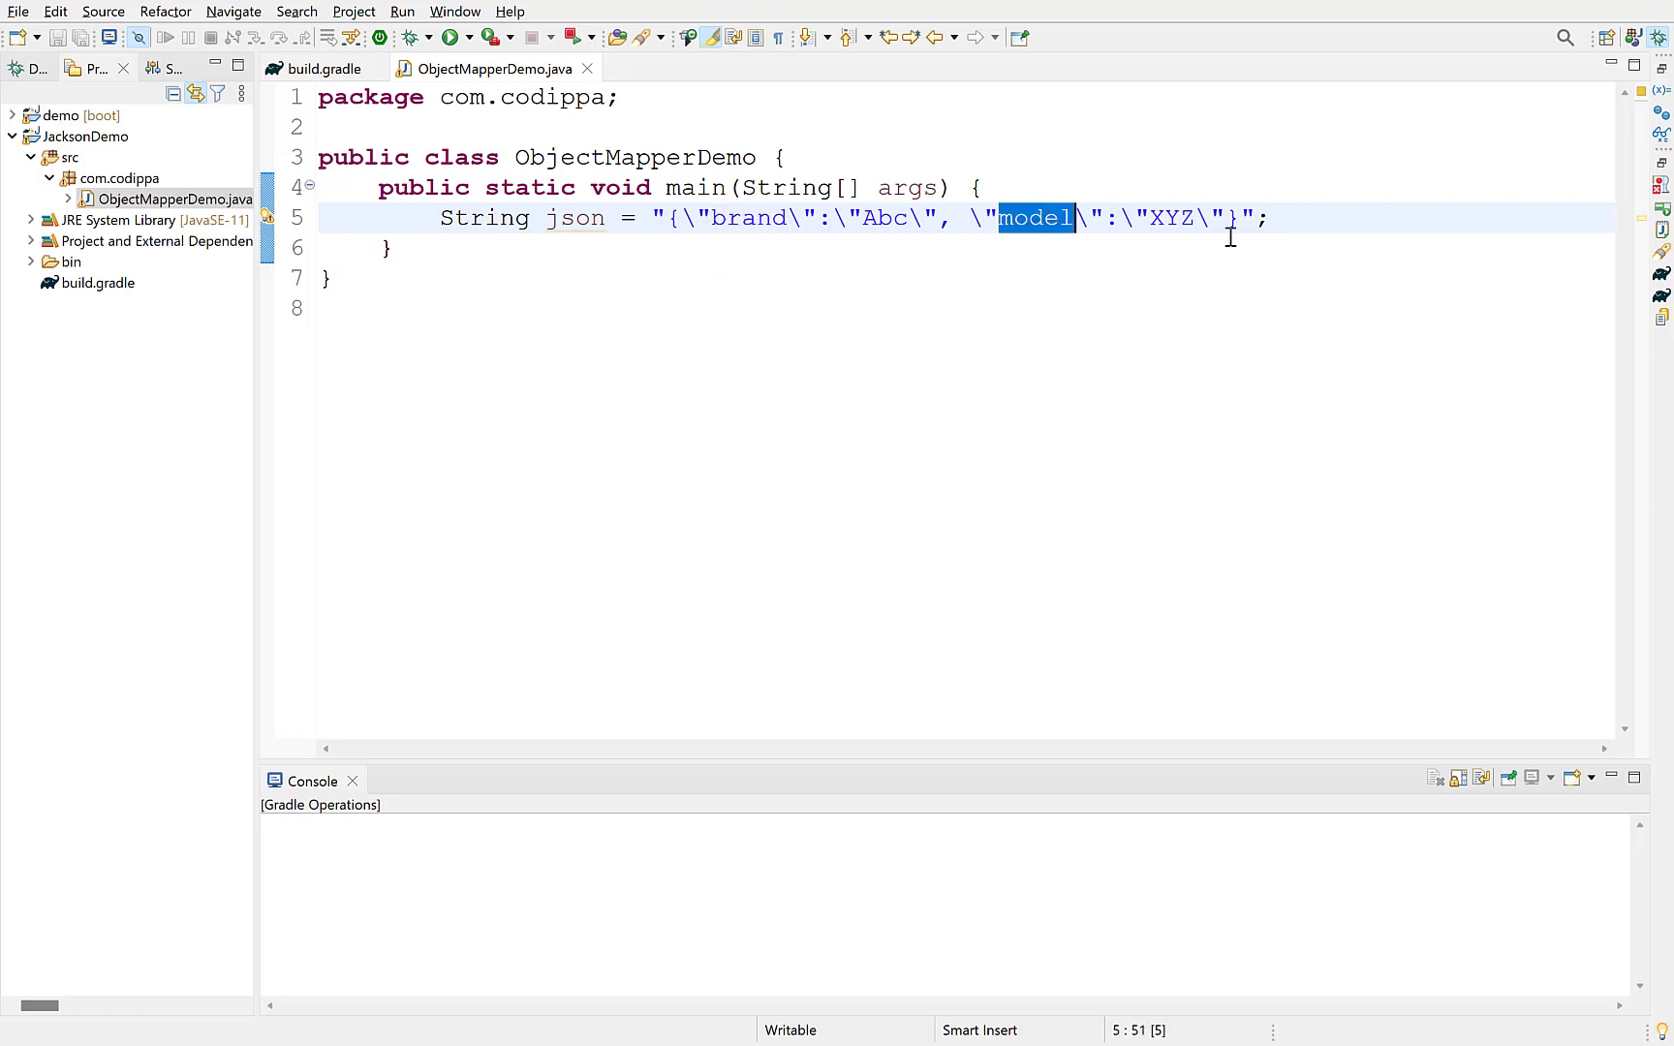
click(325, 126)
text(class)
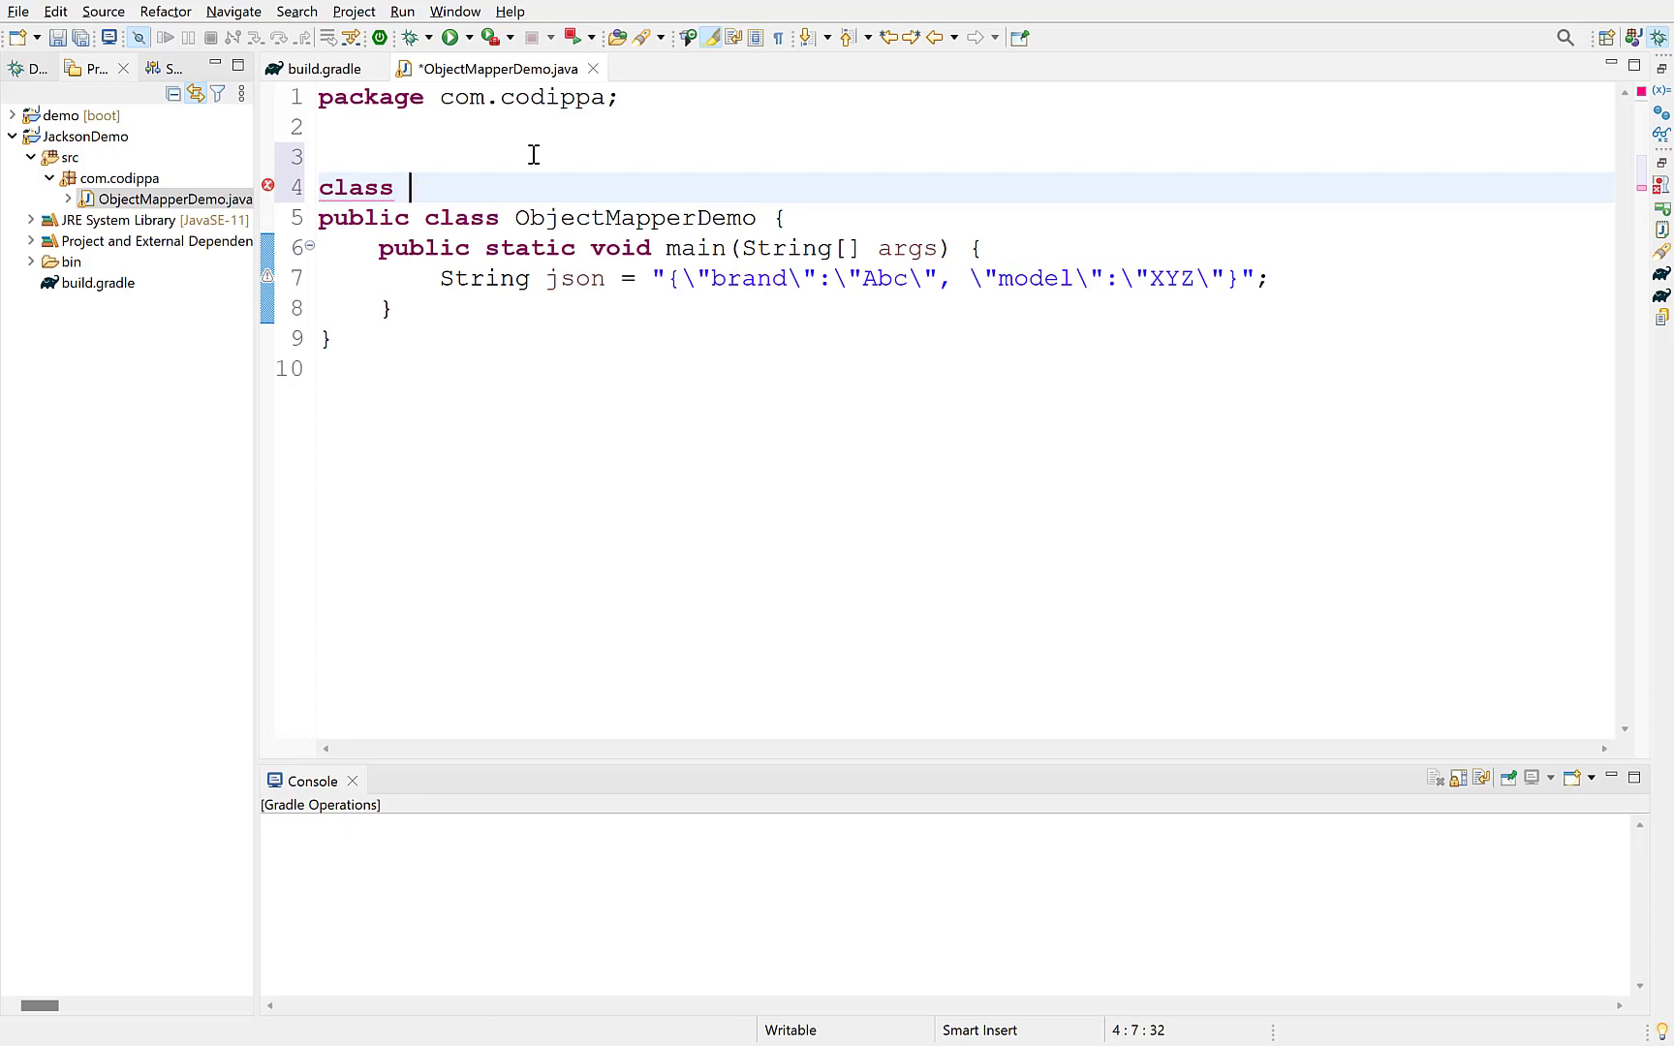
Declare class Laptop with private String brand and model fields plus getters and setters.
text(Laptop {)
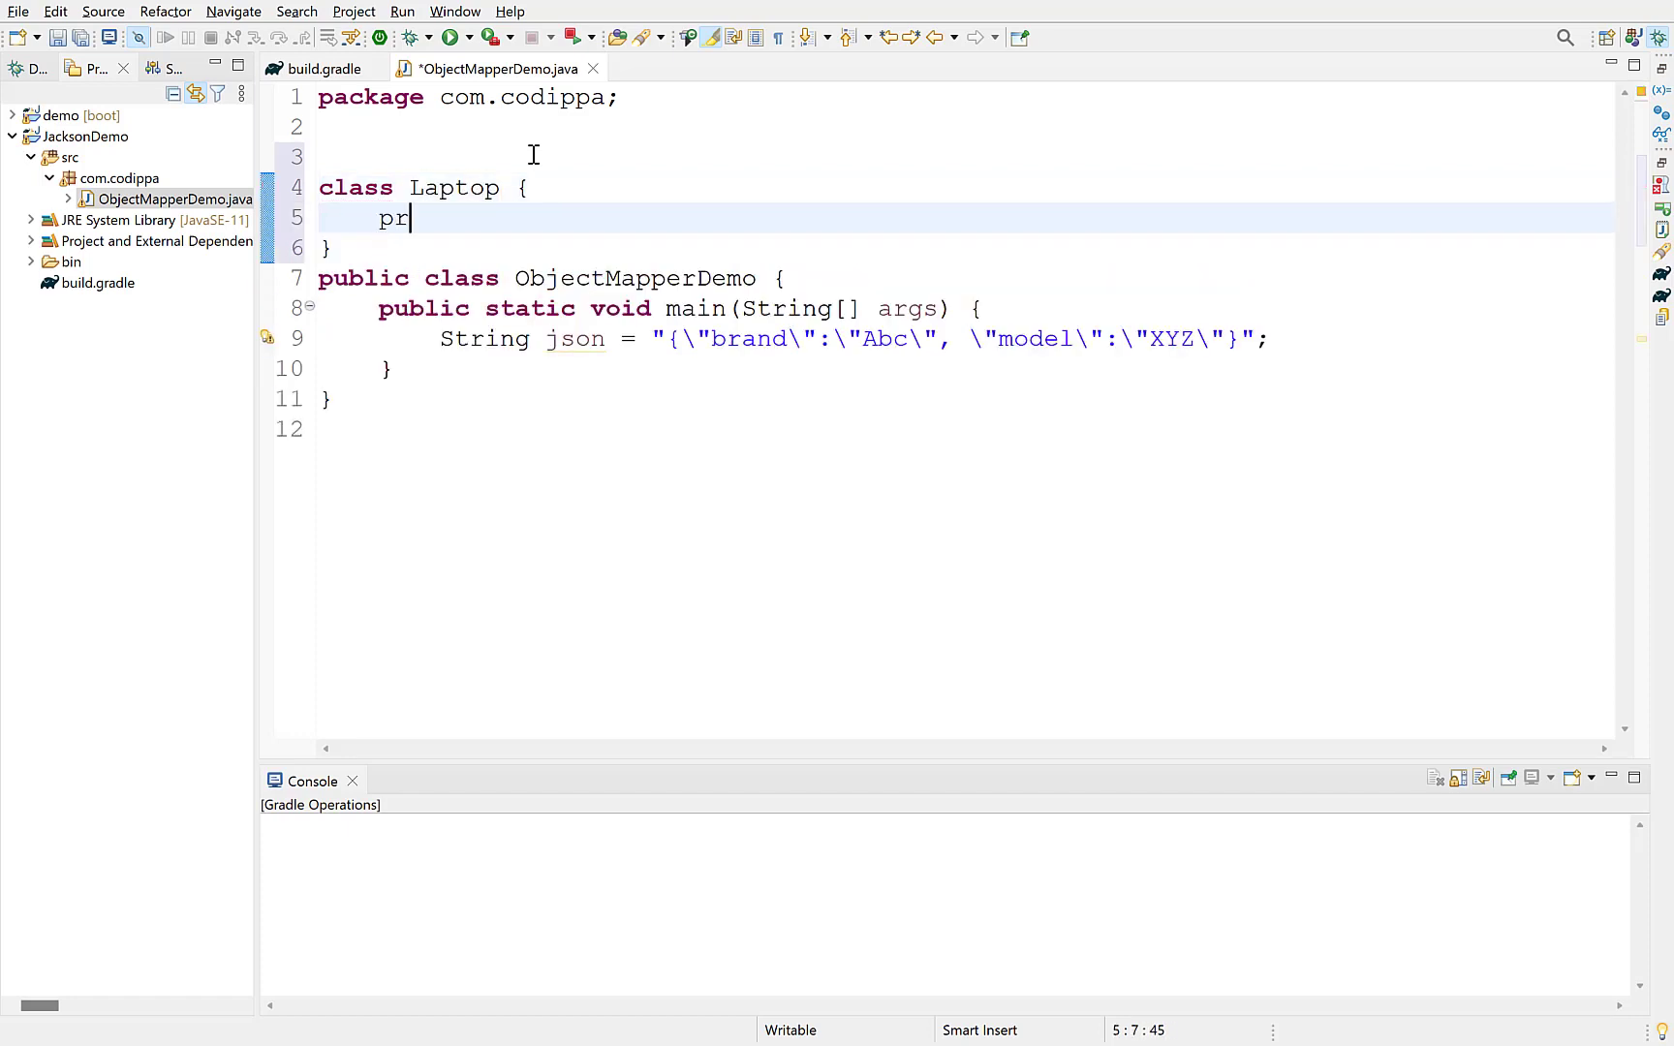
text(ivate String brand;)
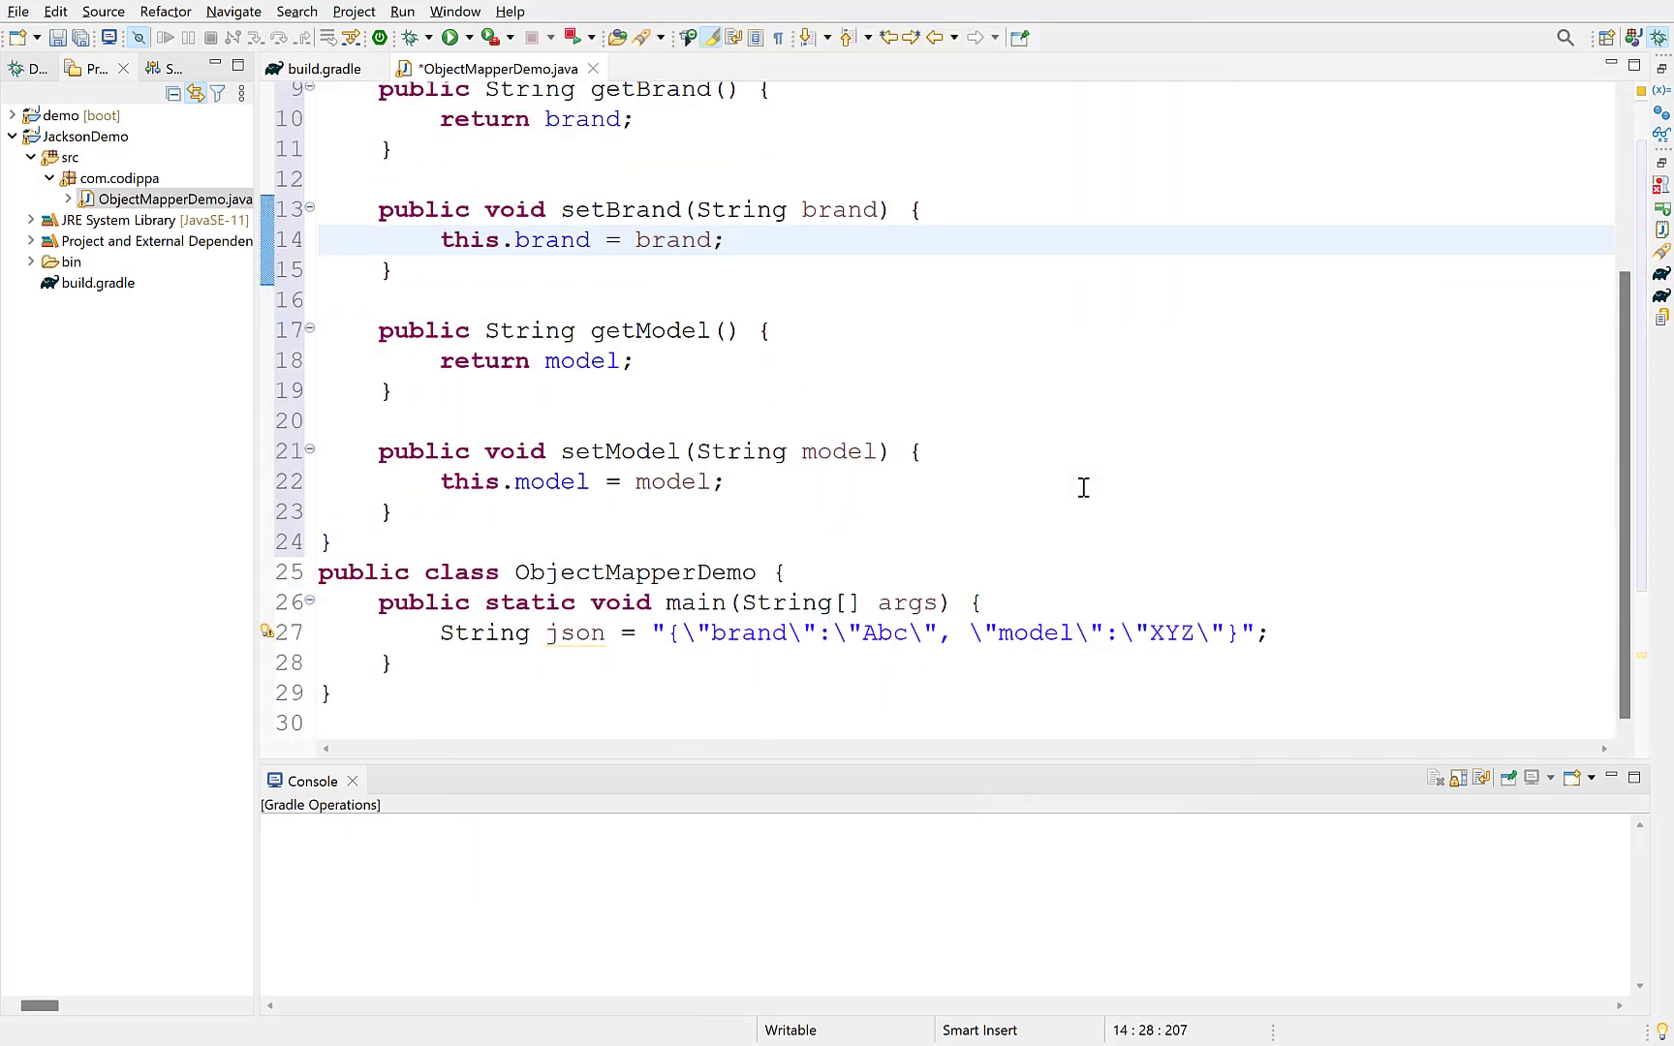
double_click(951, 632)
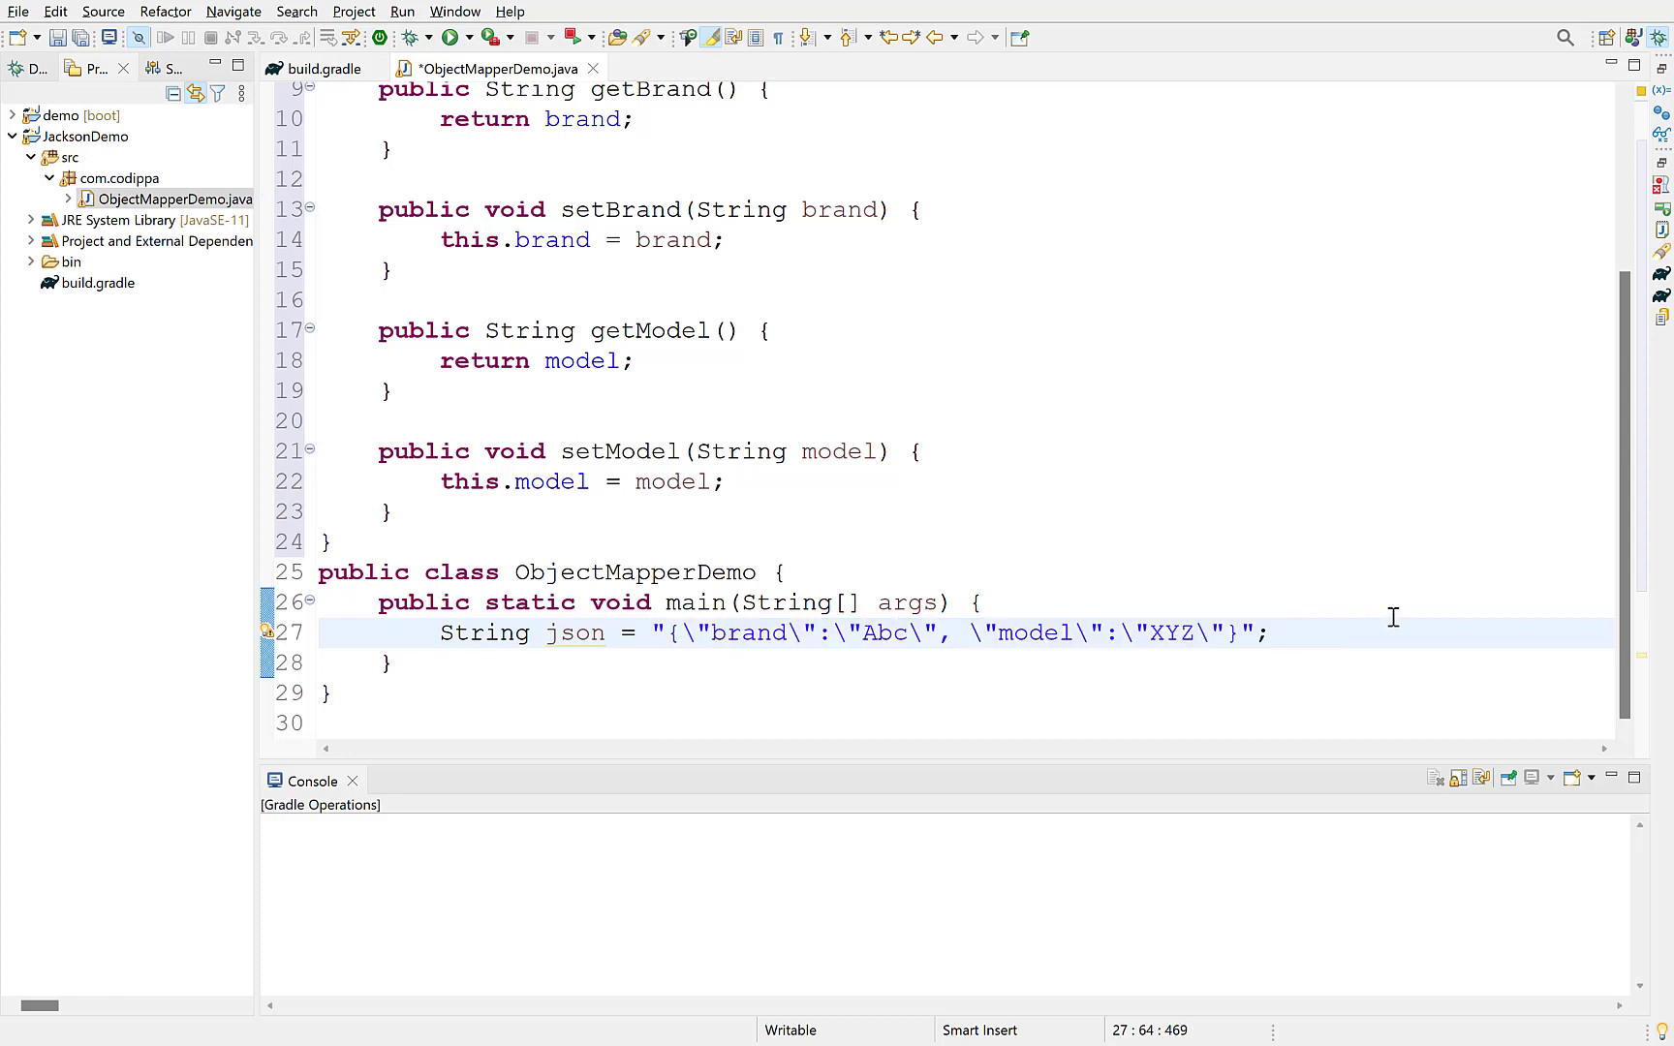
Create an ObjectMapper named mapper below the json string.
key(Return)
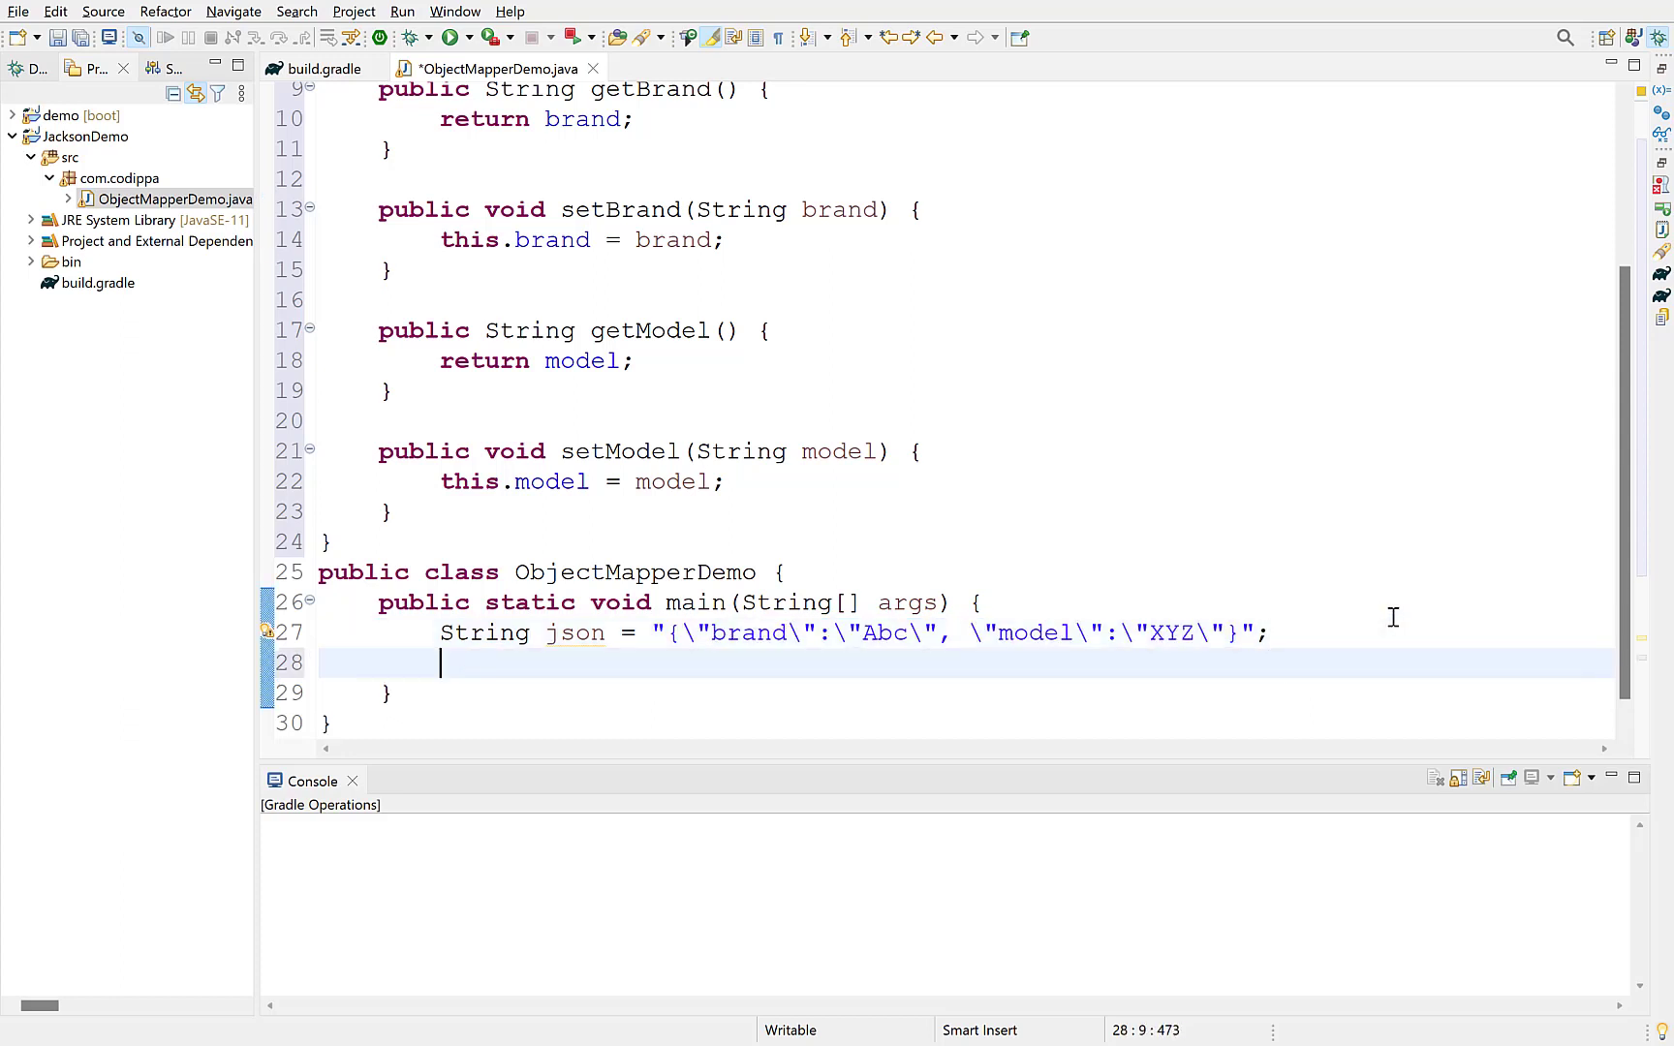
text(ObjectMapper mapper = new ObjectMapper();)
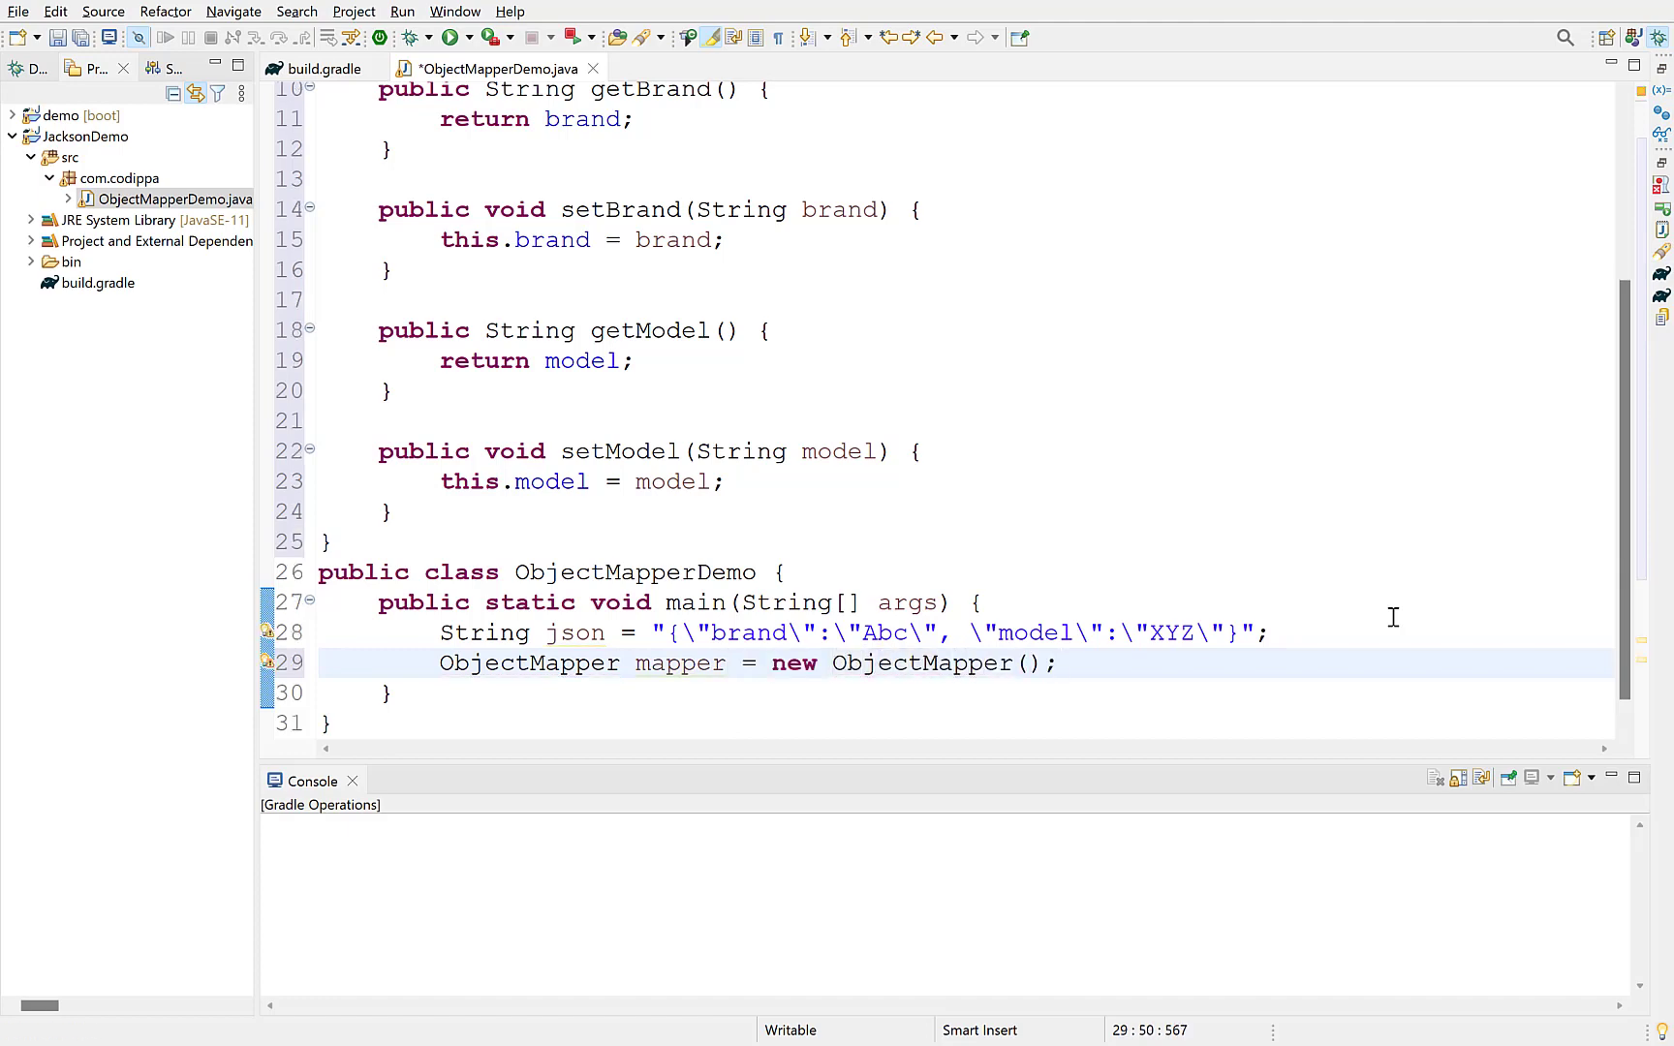
text(m)
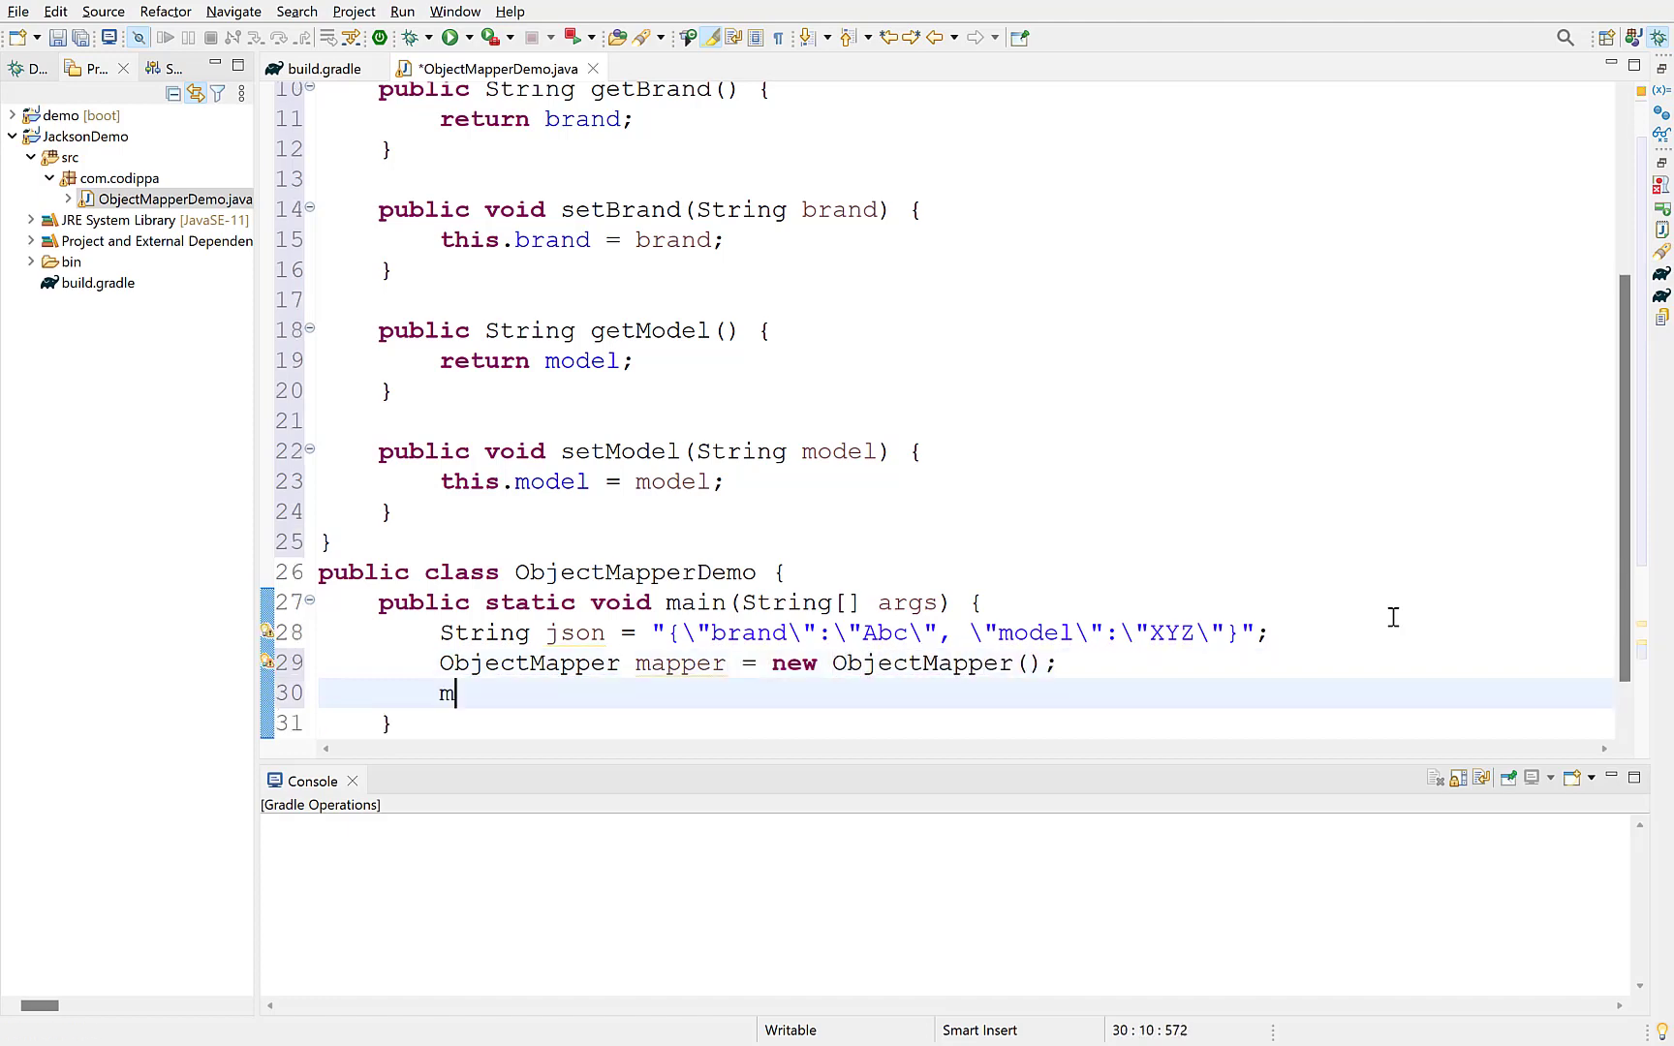
Read the json into Laptop l with mapper.readValue(json, Laptop.class) inside try/catch.
text(apper.readValue)
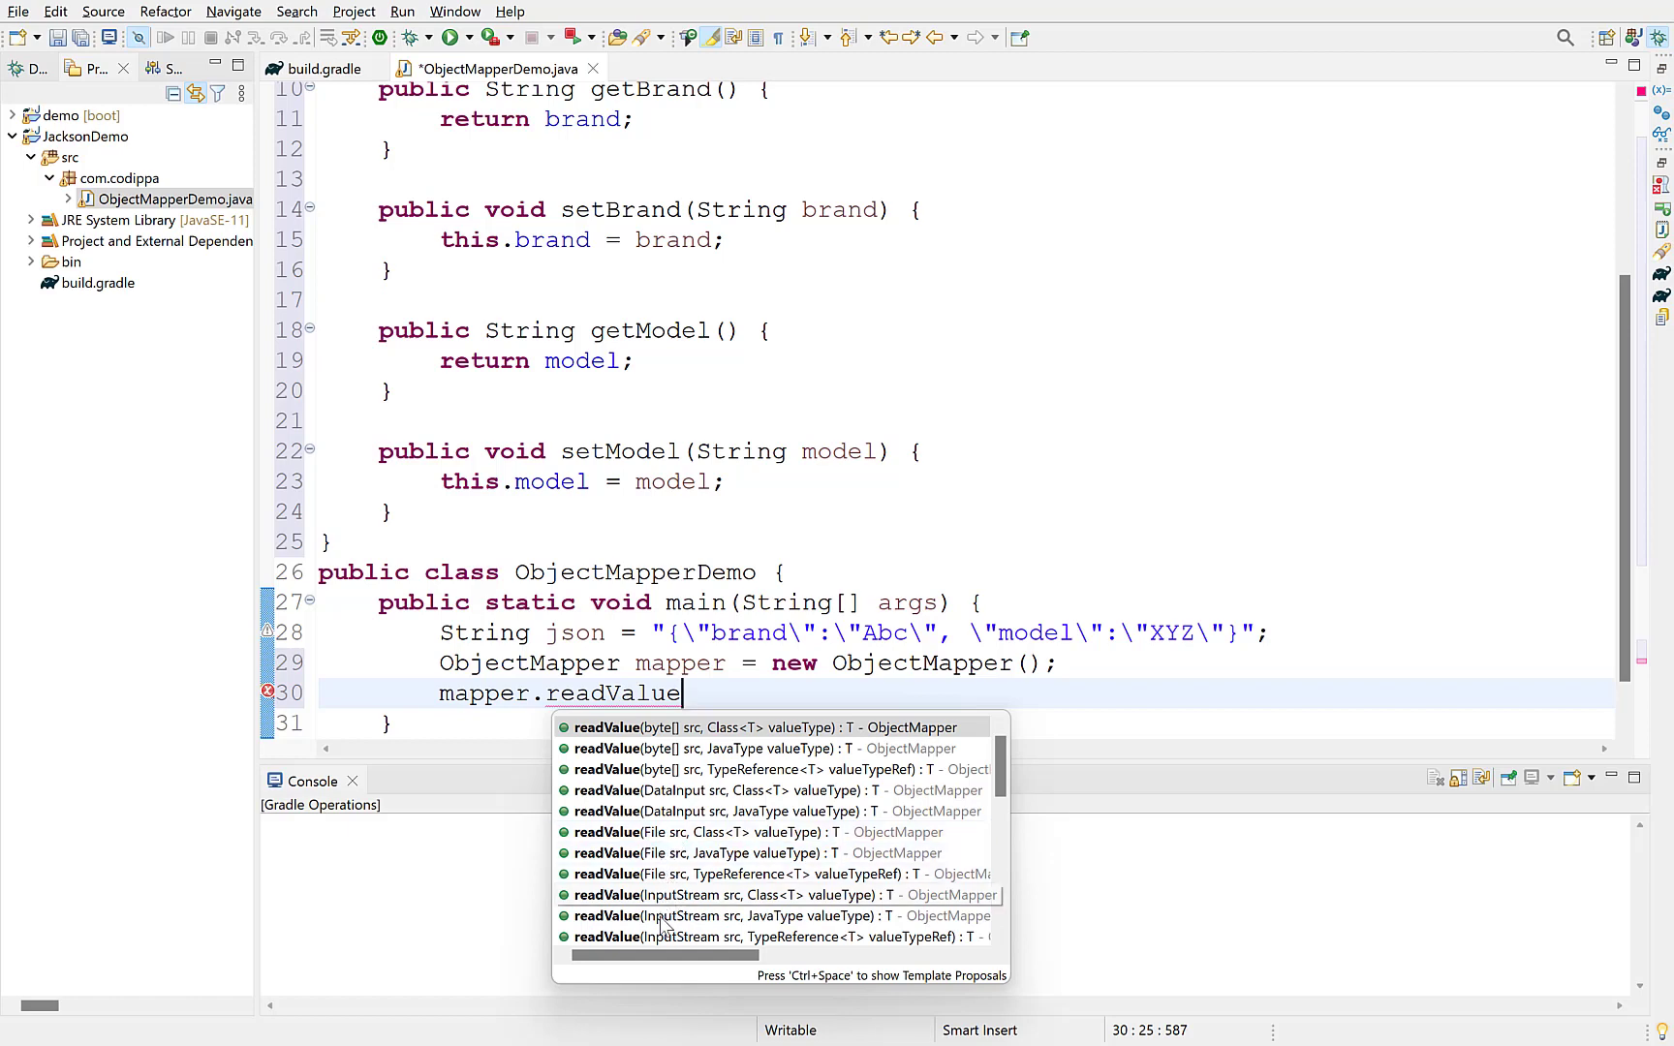
scroll(down, 3)
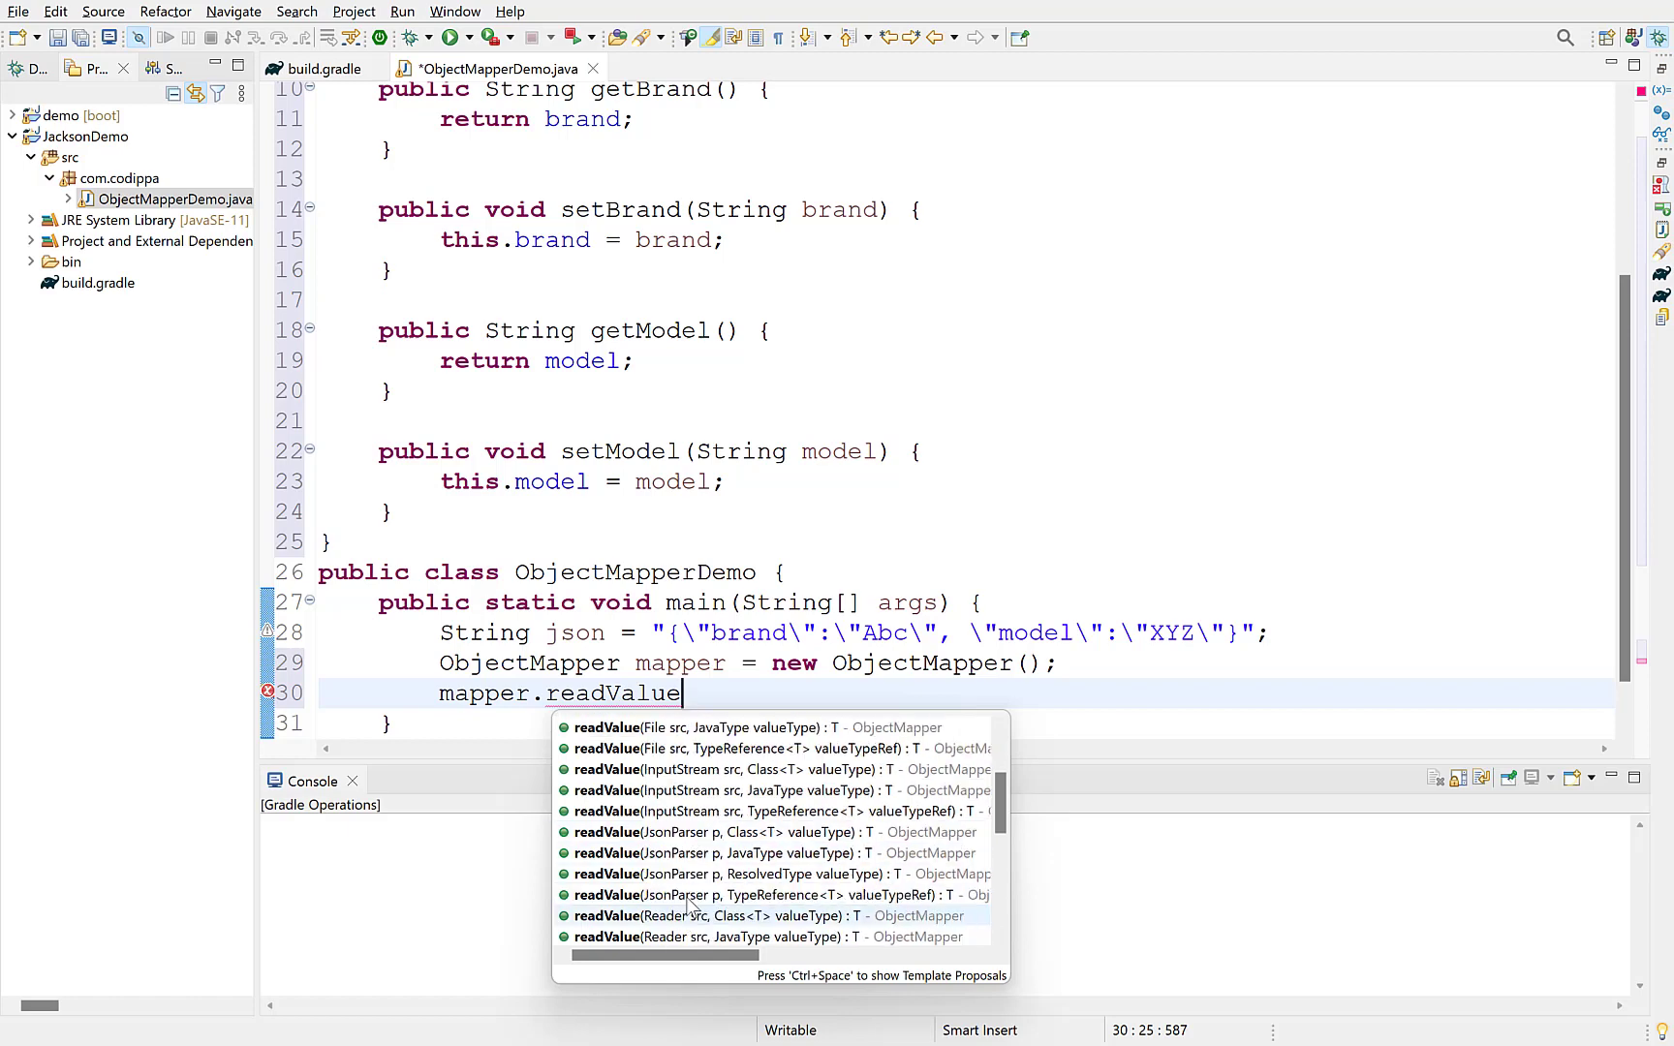
scroll(down, 3)
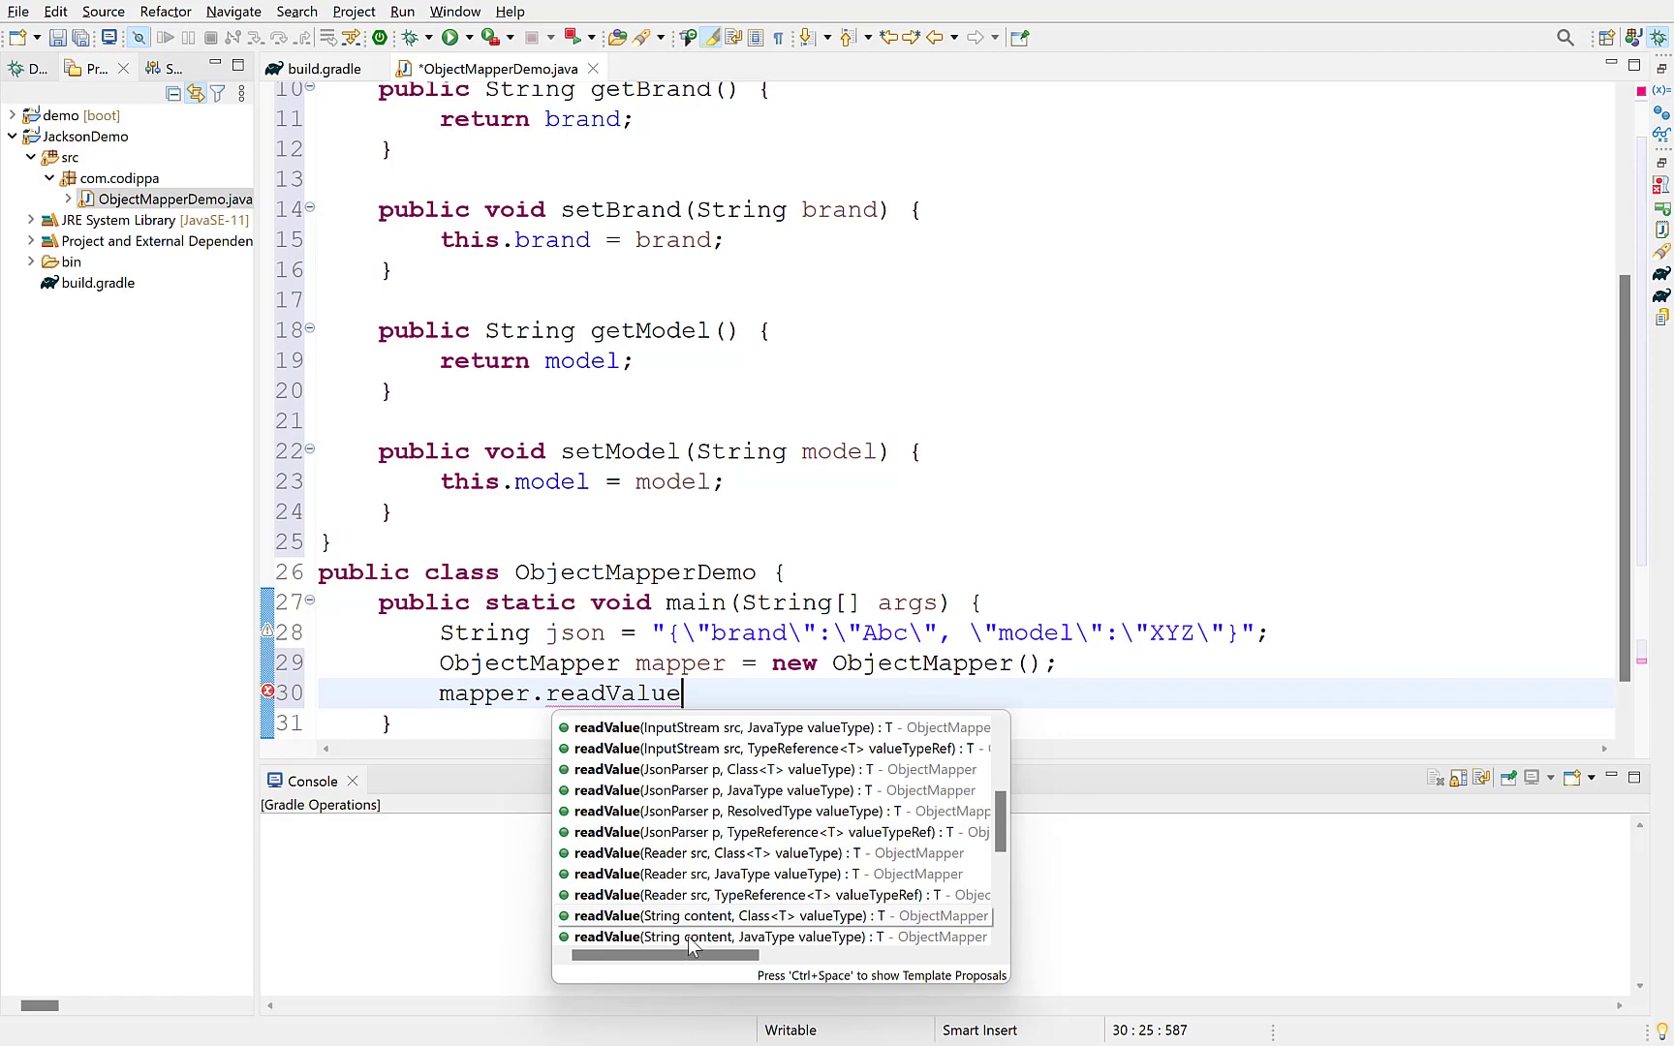
mouse_move(928, 701)
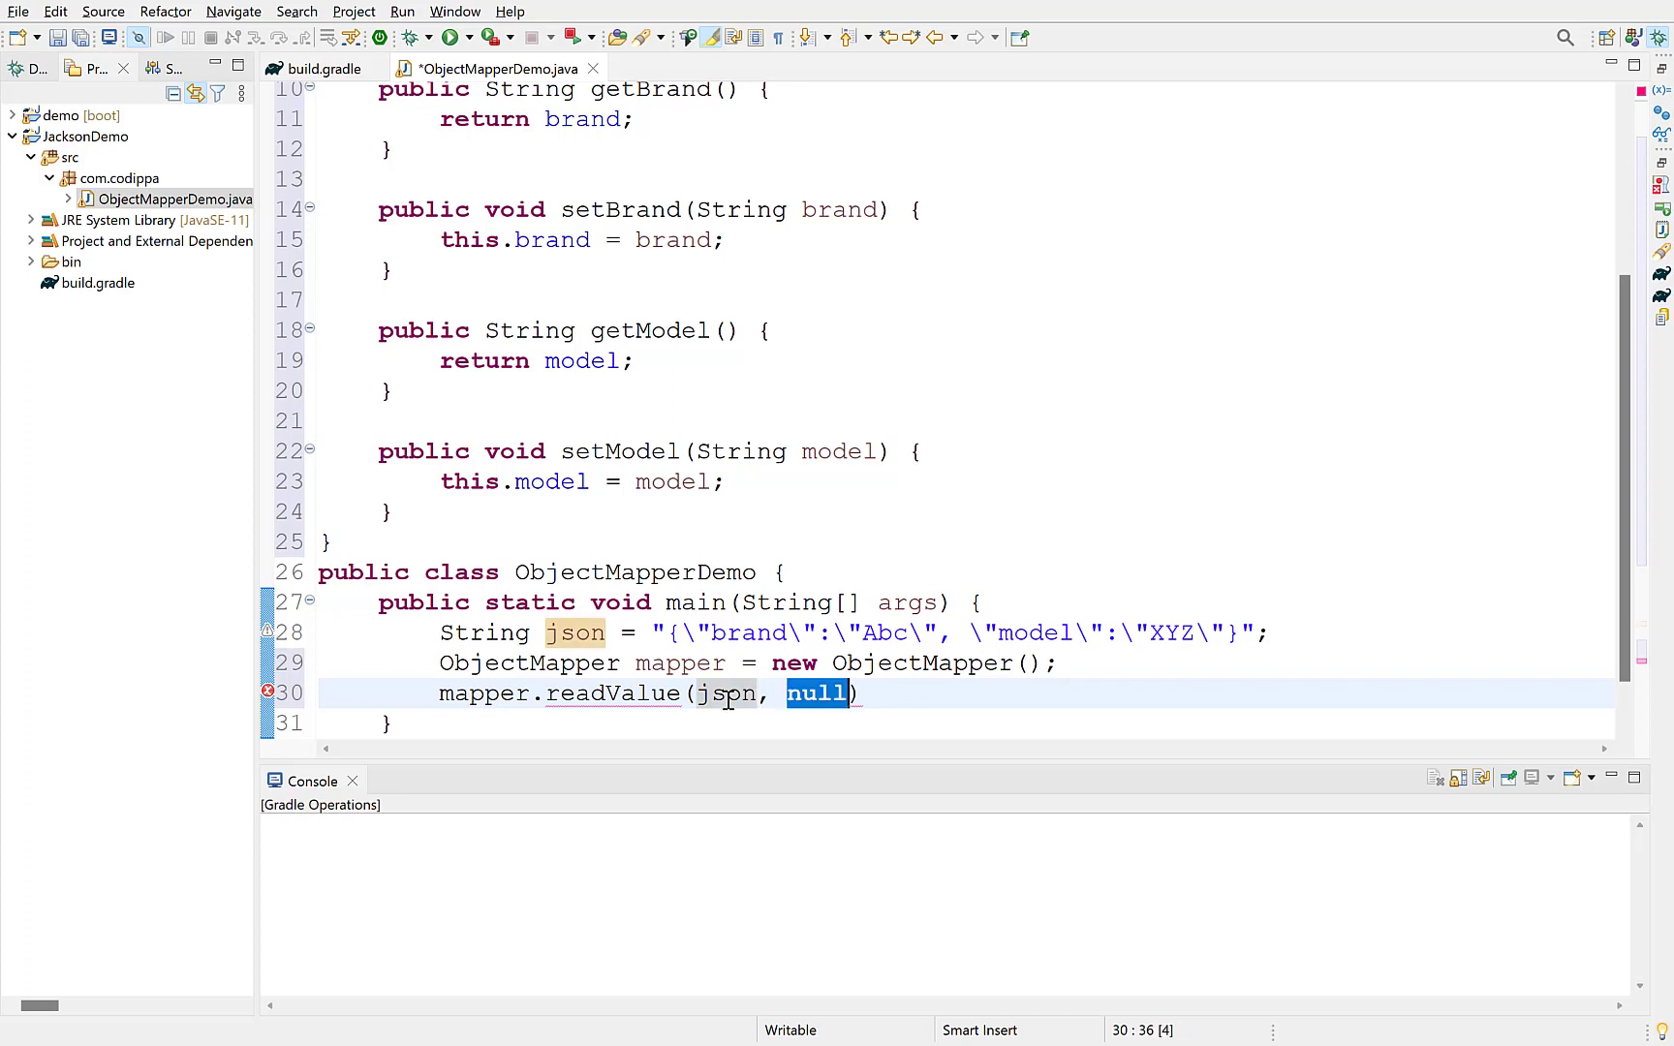
text(Laptop.class)
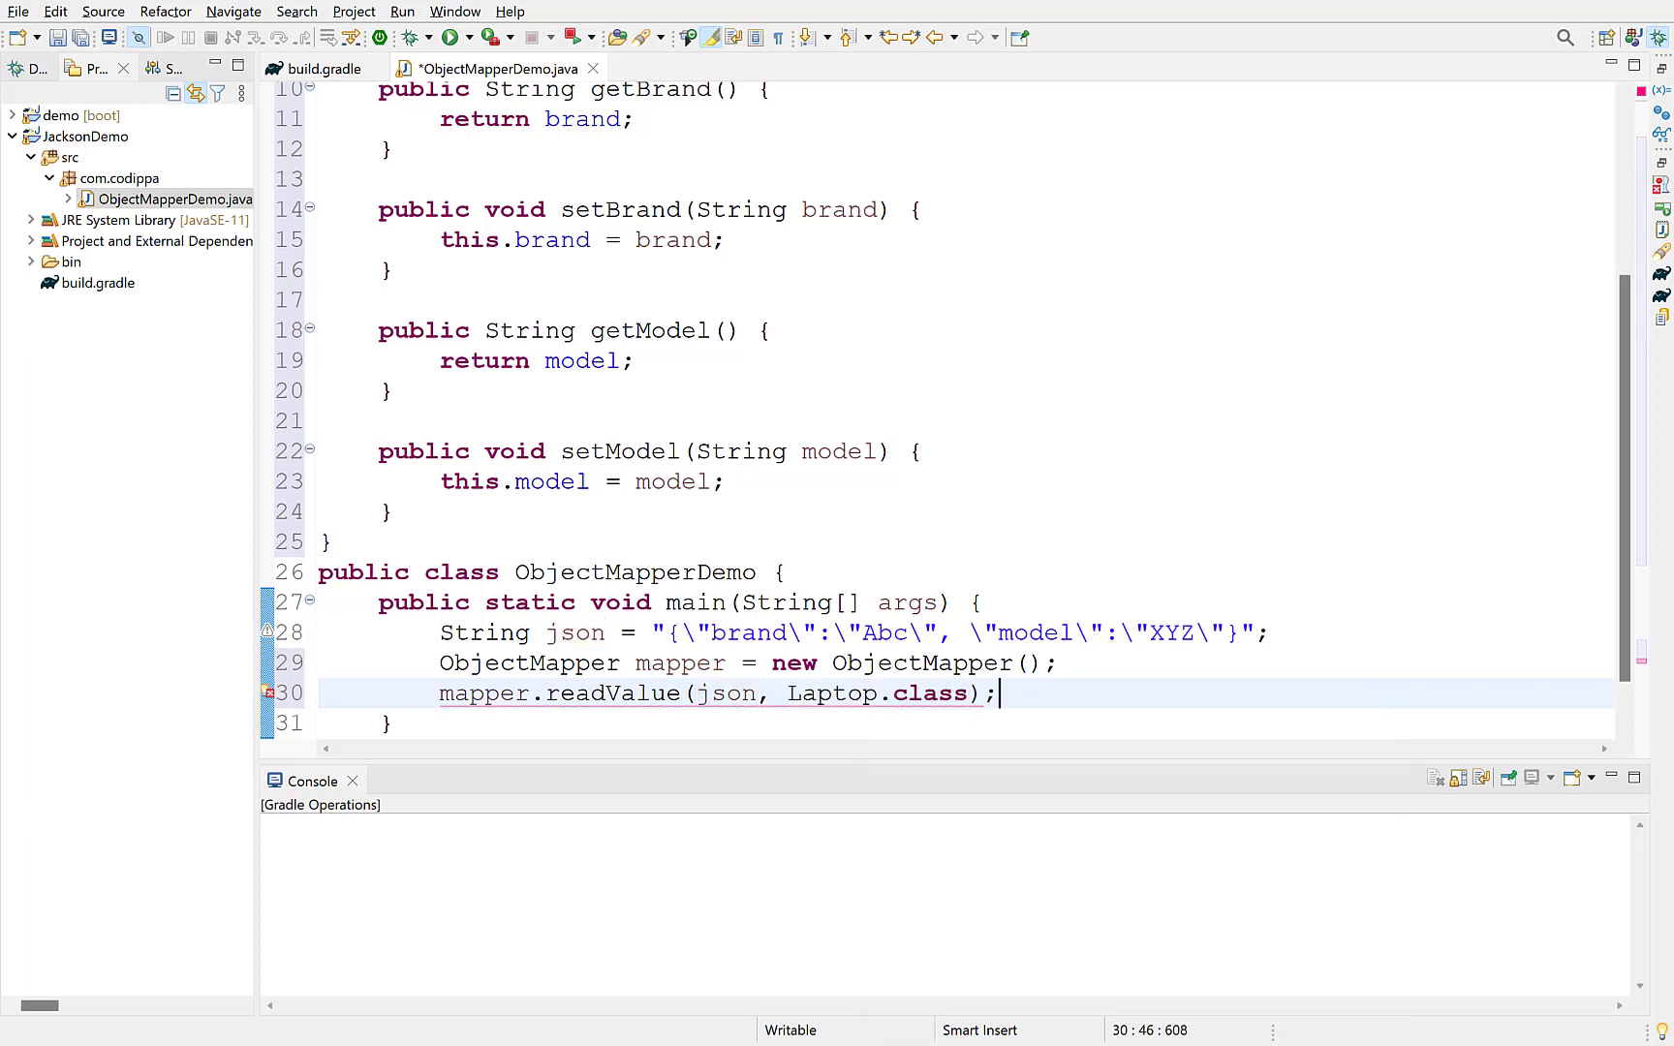
scroll(down, 3)
text(System)
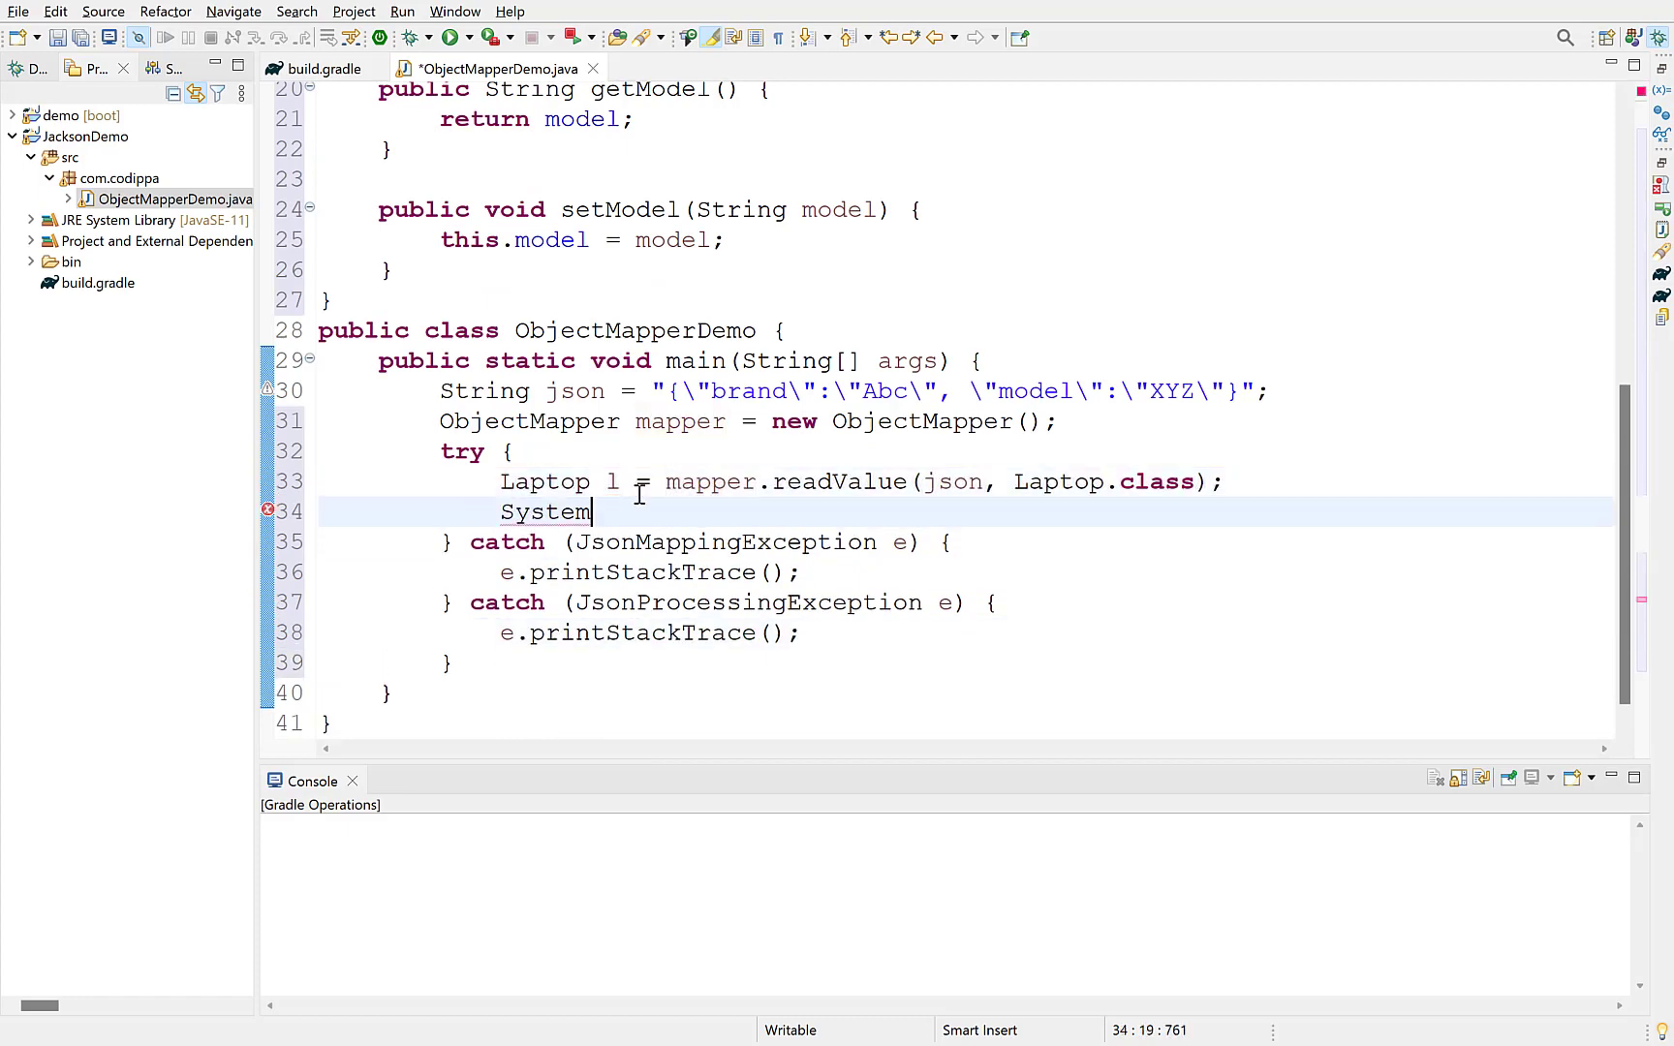
Print l and generate a Laptop toString() covering brand and model.
text(.out.println(l);)
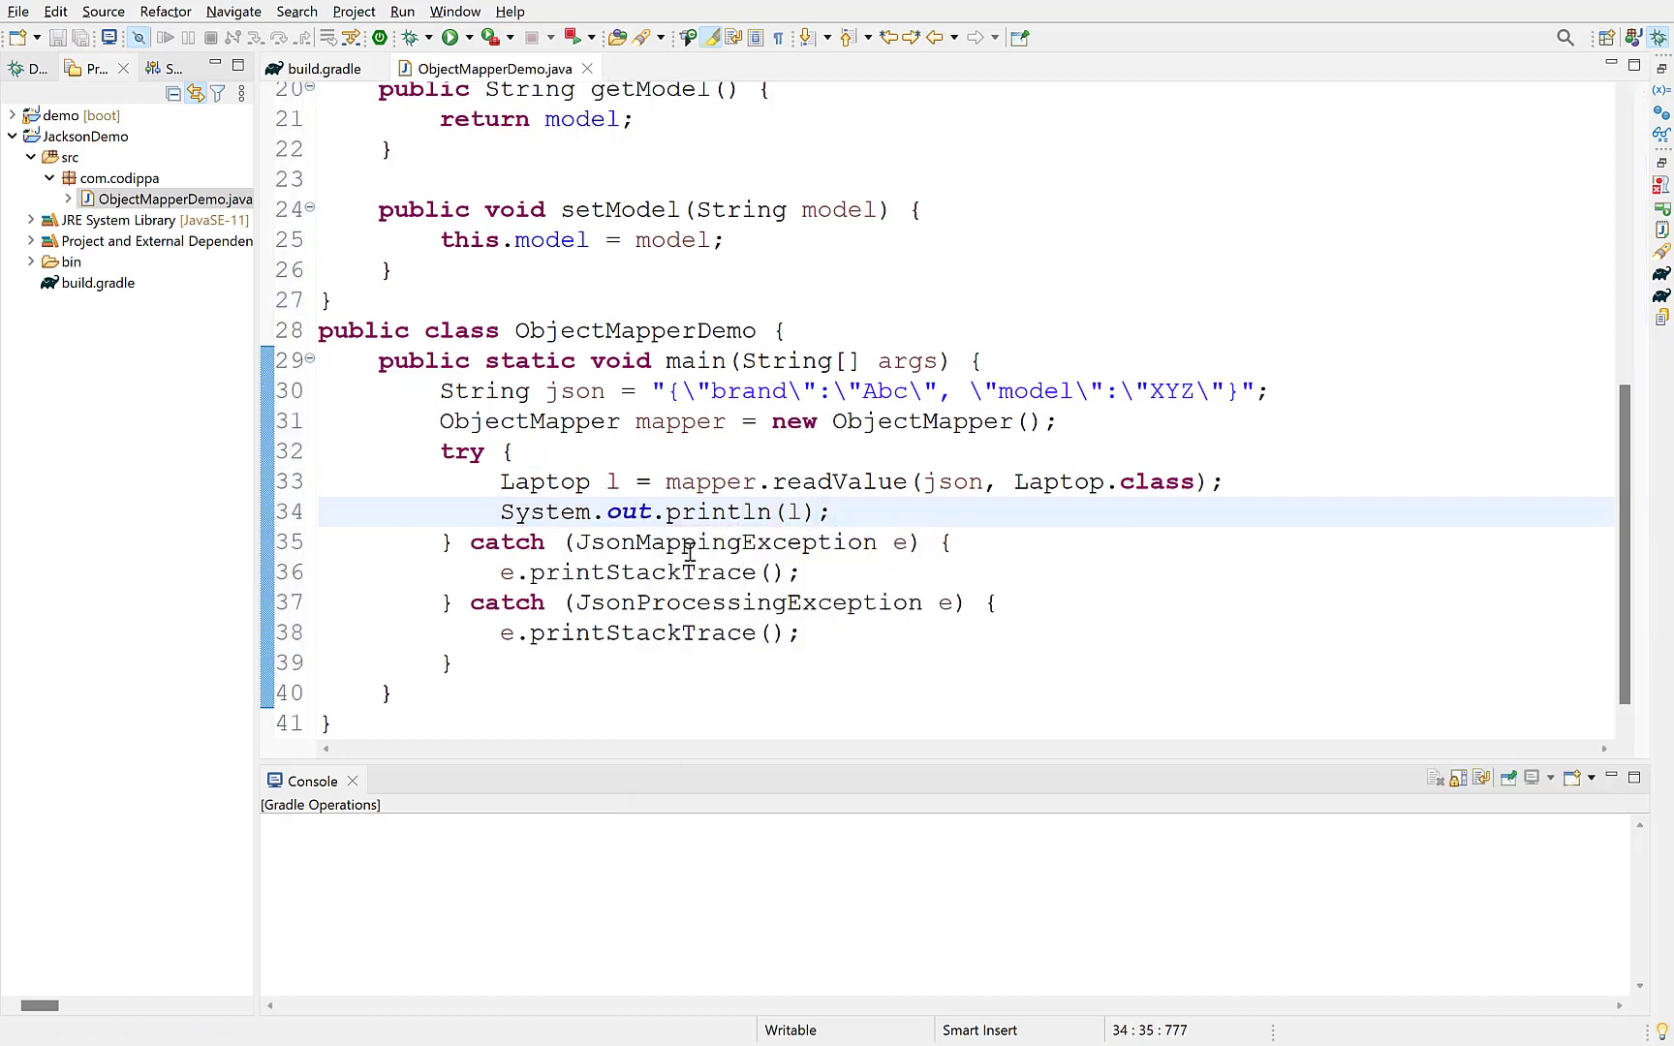
scroll(up, 3)
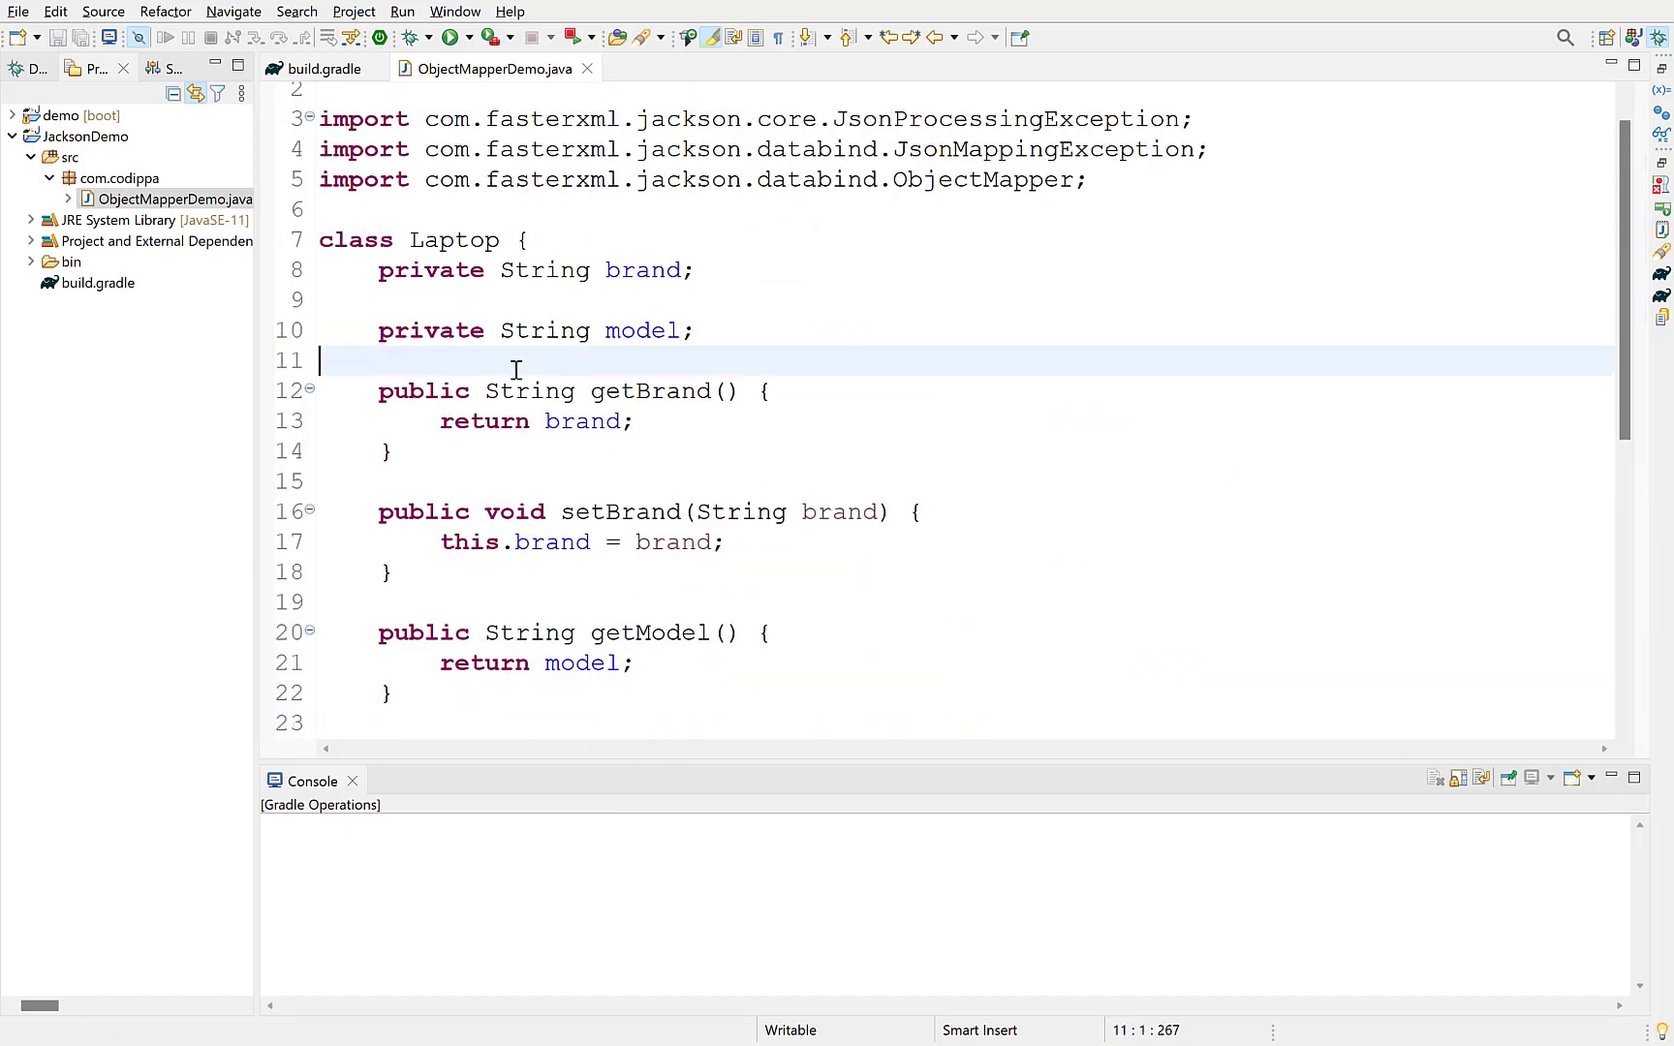
right_click(515, 368)
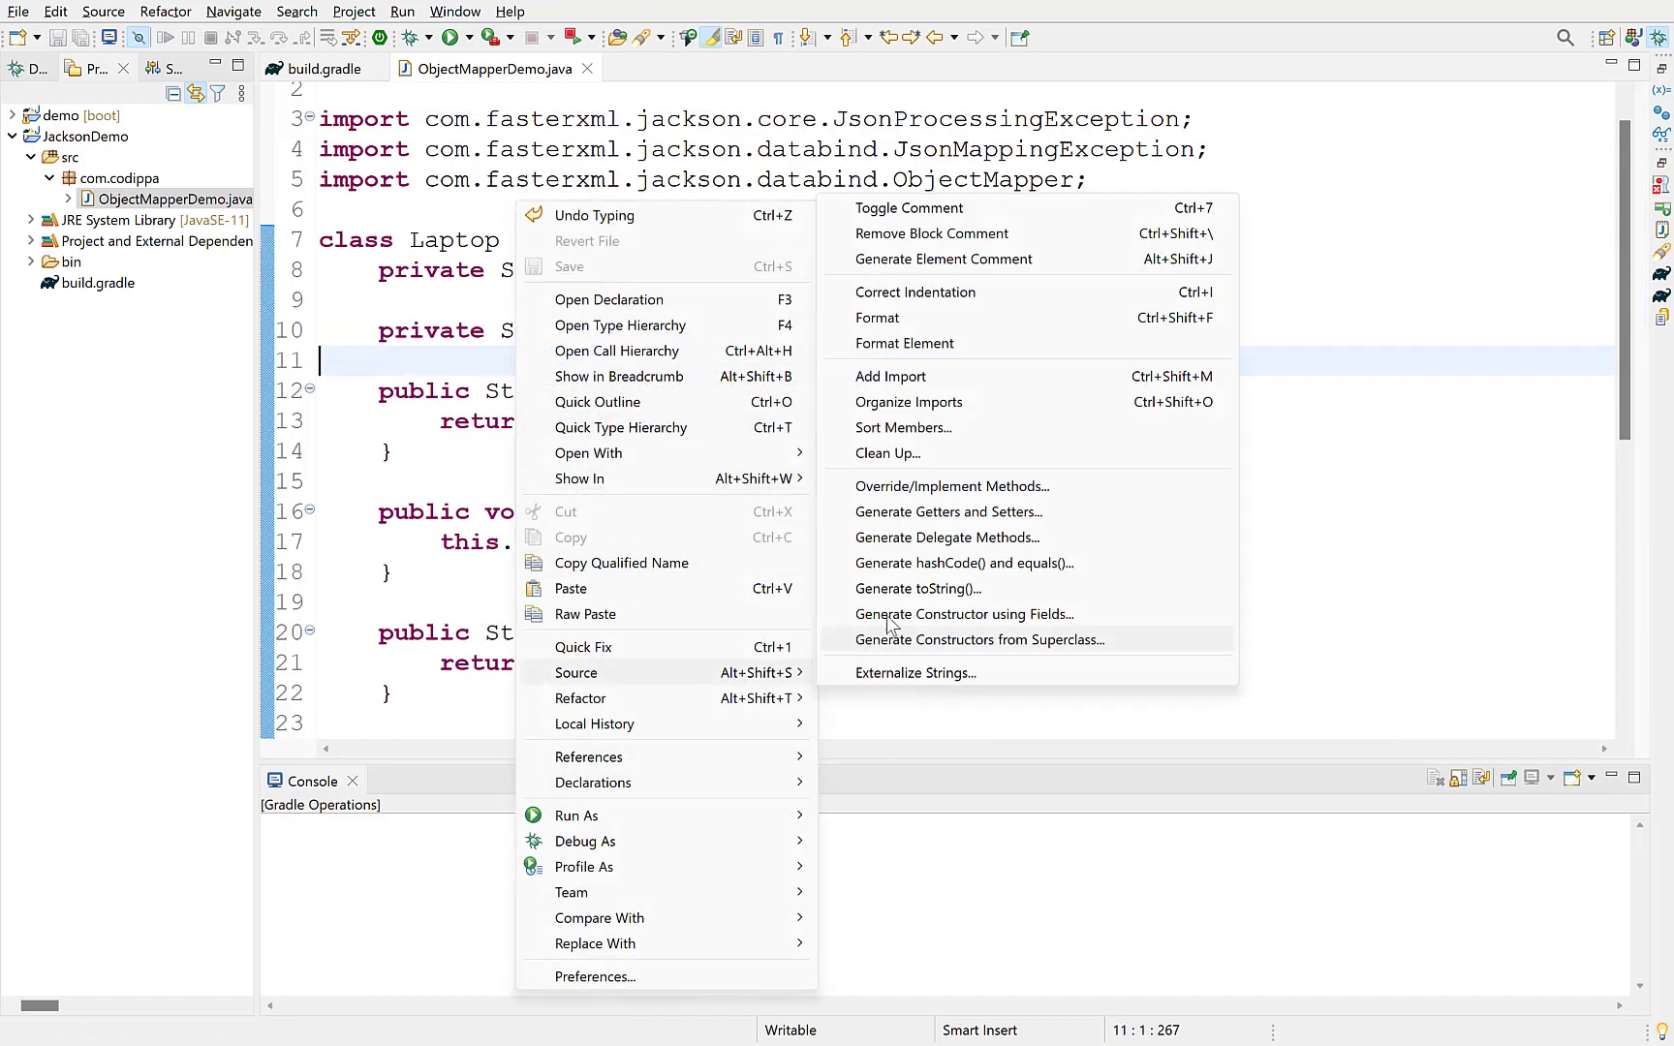
click(918, 588)
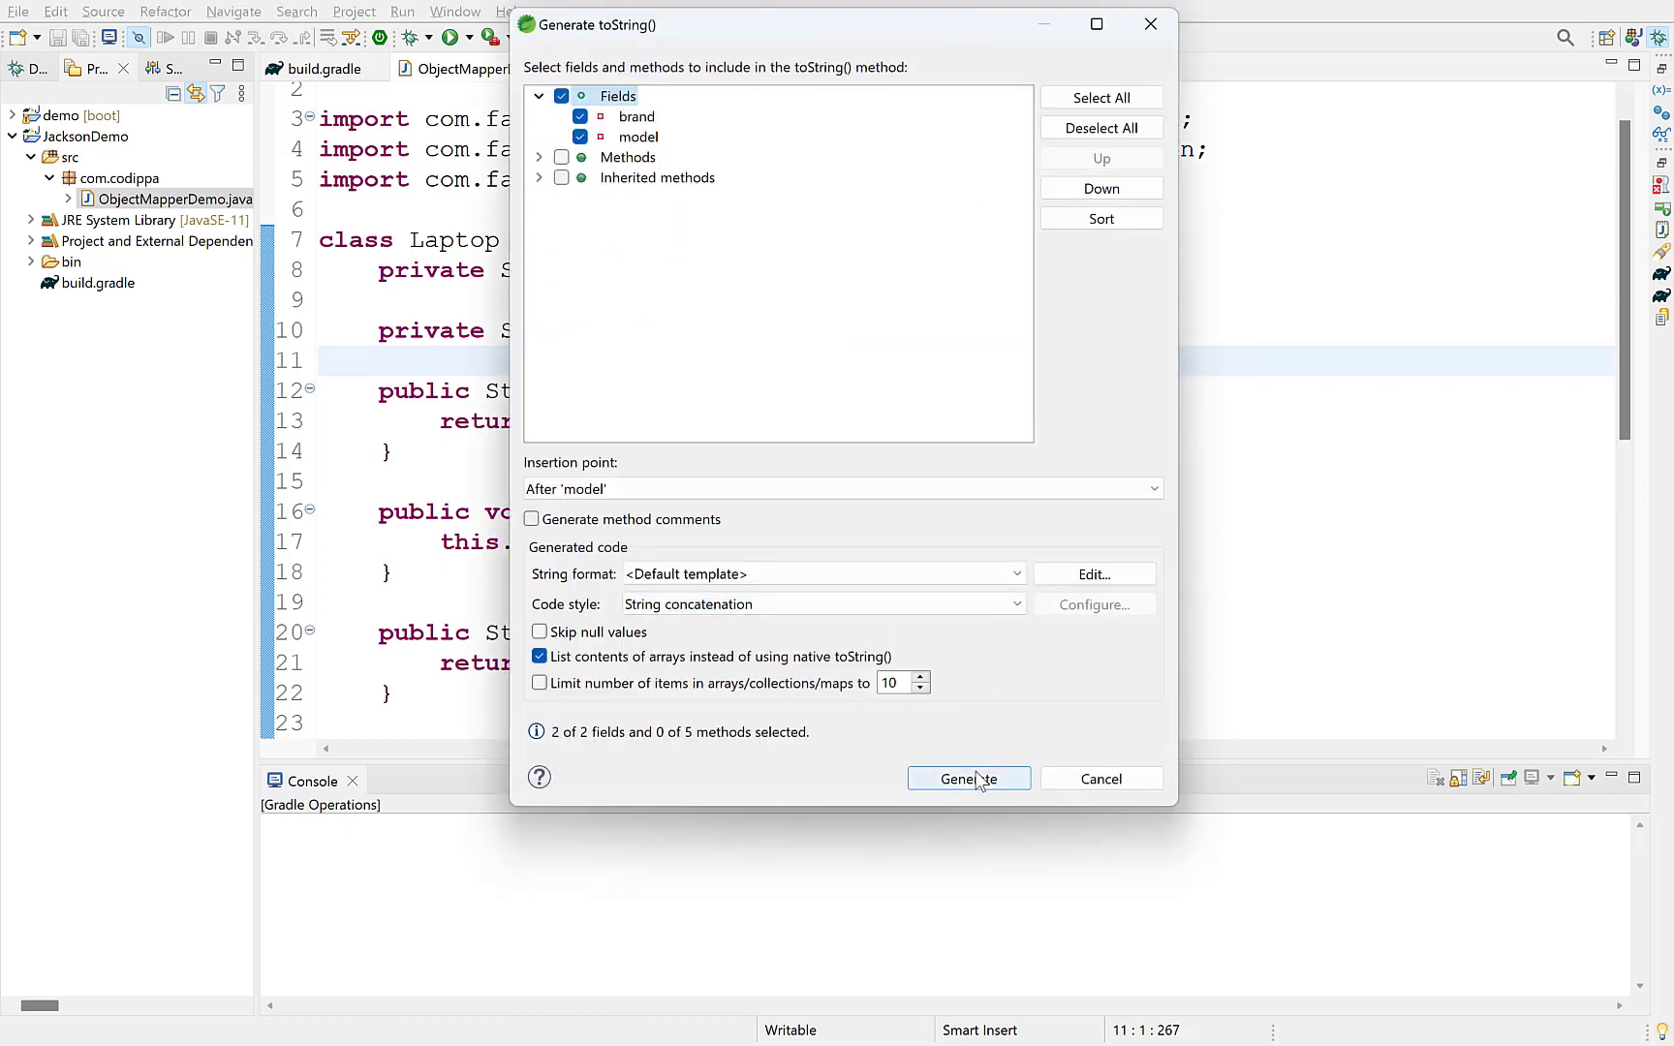
click(967, 778)
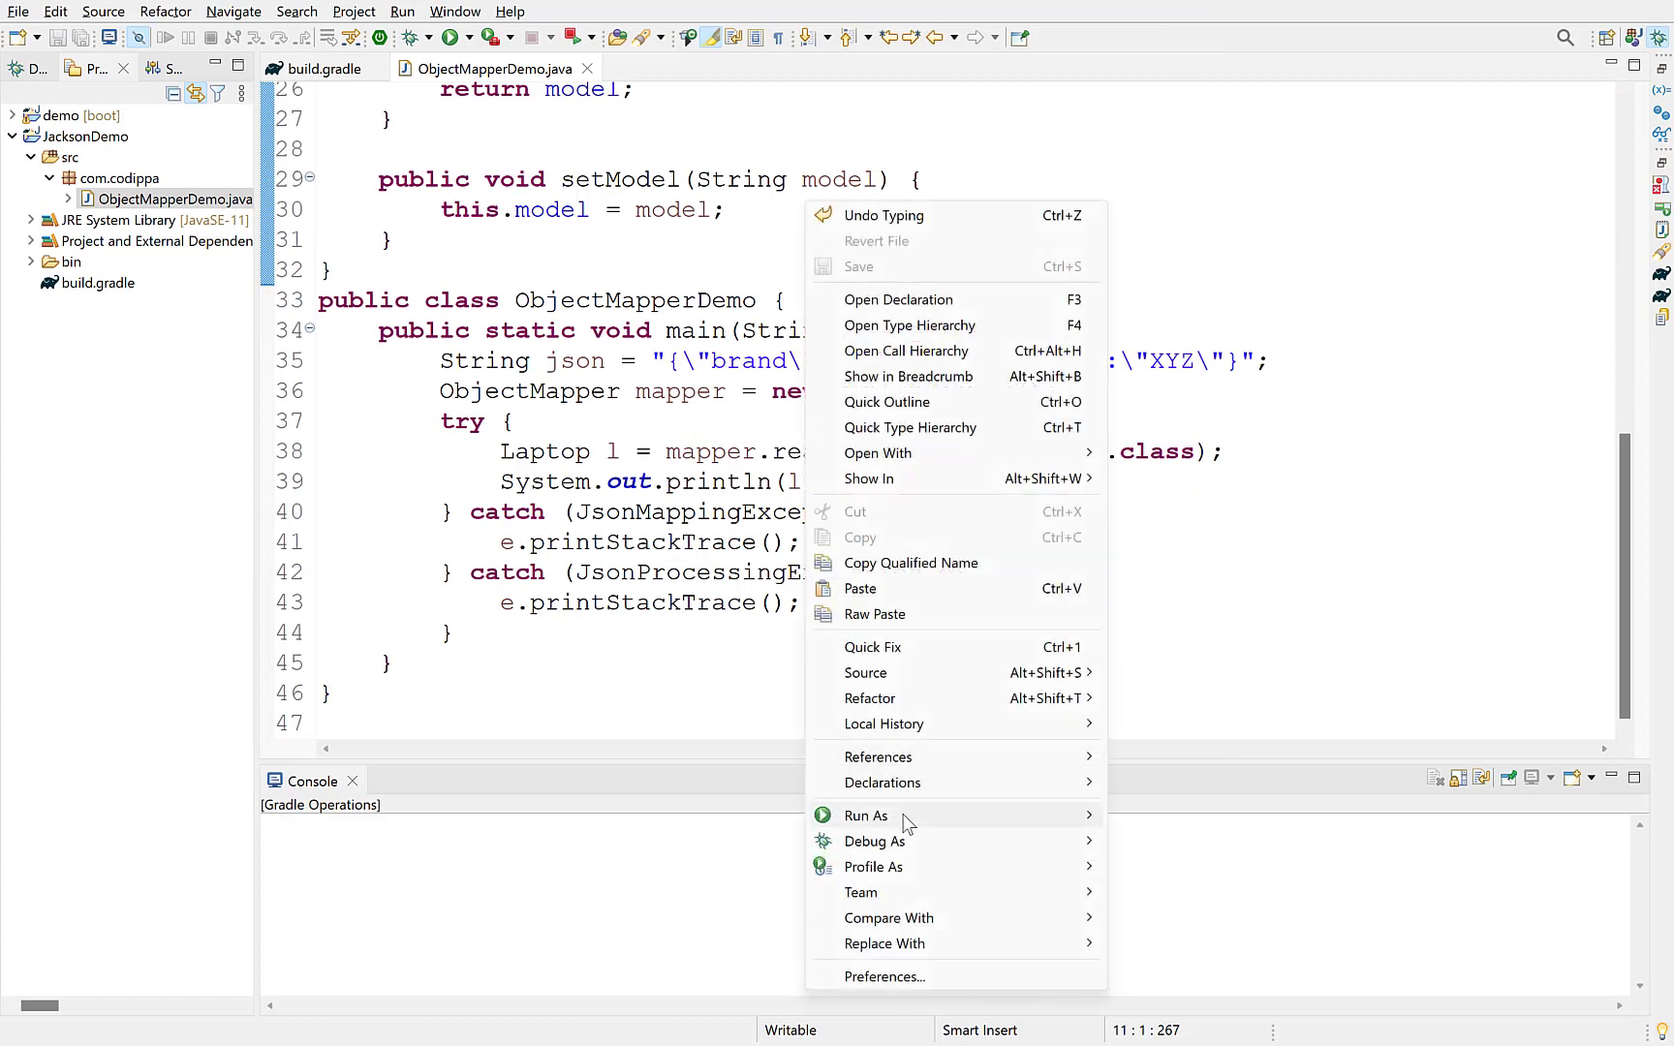
Run ObjectMapperDemo as a Java application, printing Laptop [brand=Abc, model=XYZ].
click(867, 815)
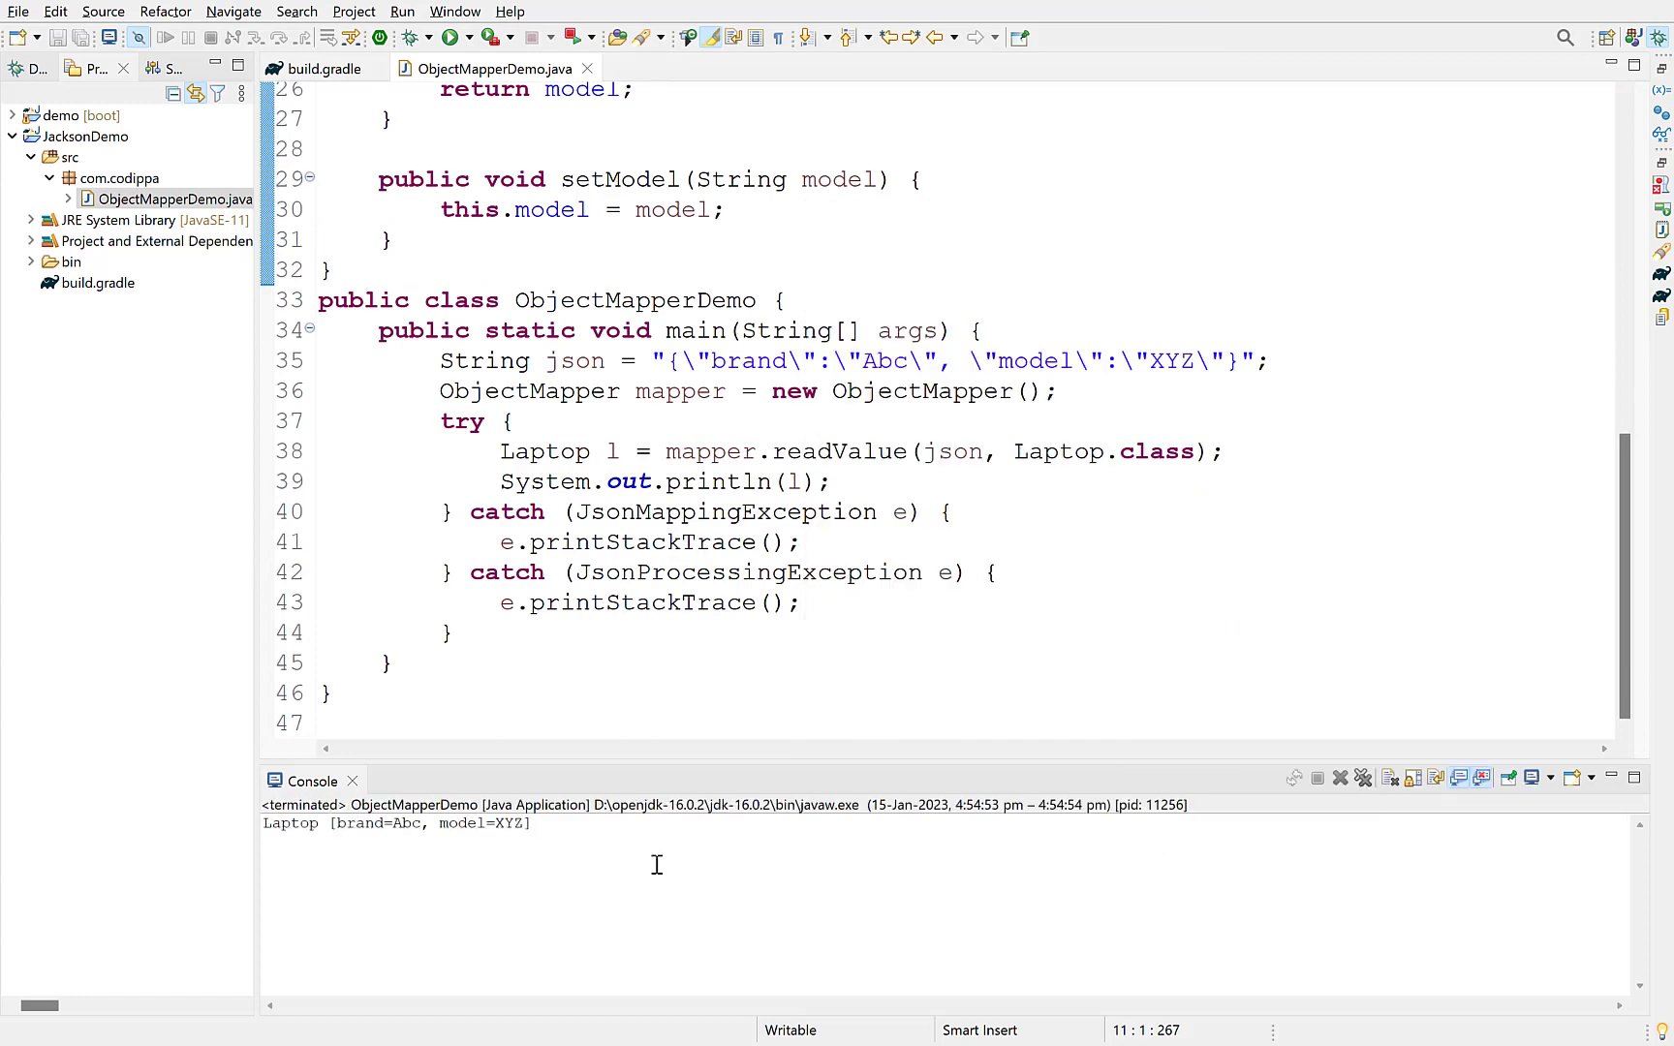
double_click(396, 823)
text(,\"serial\":\"\")
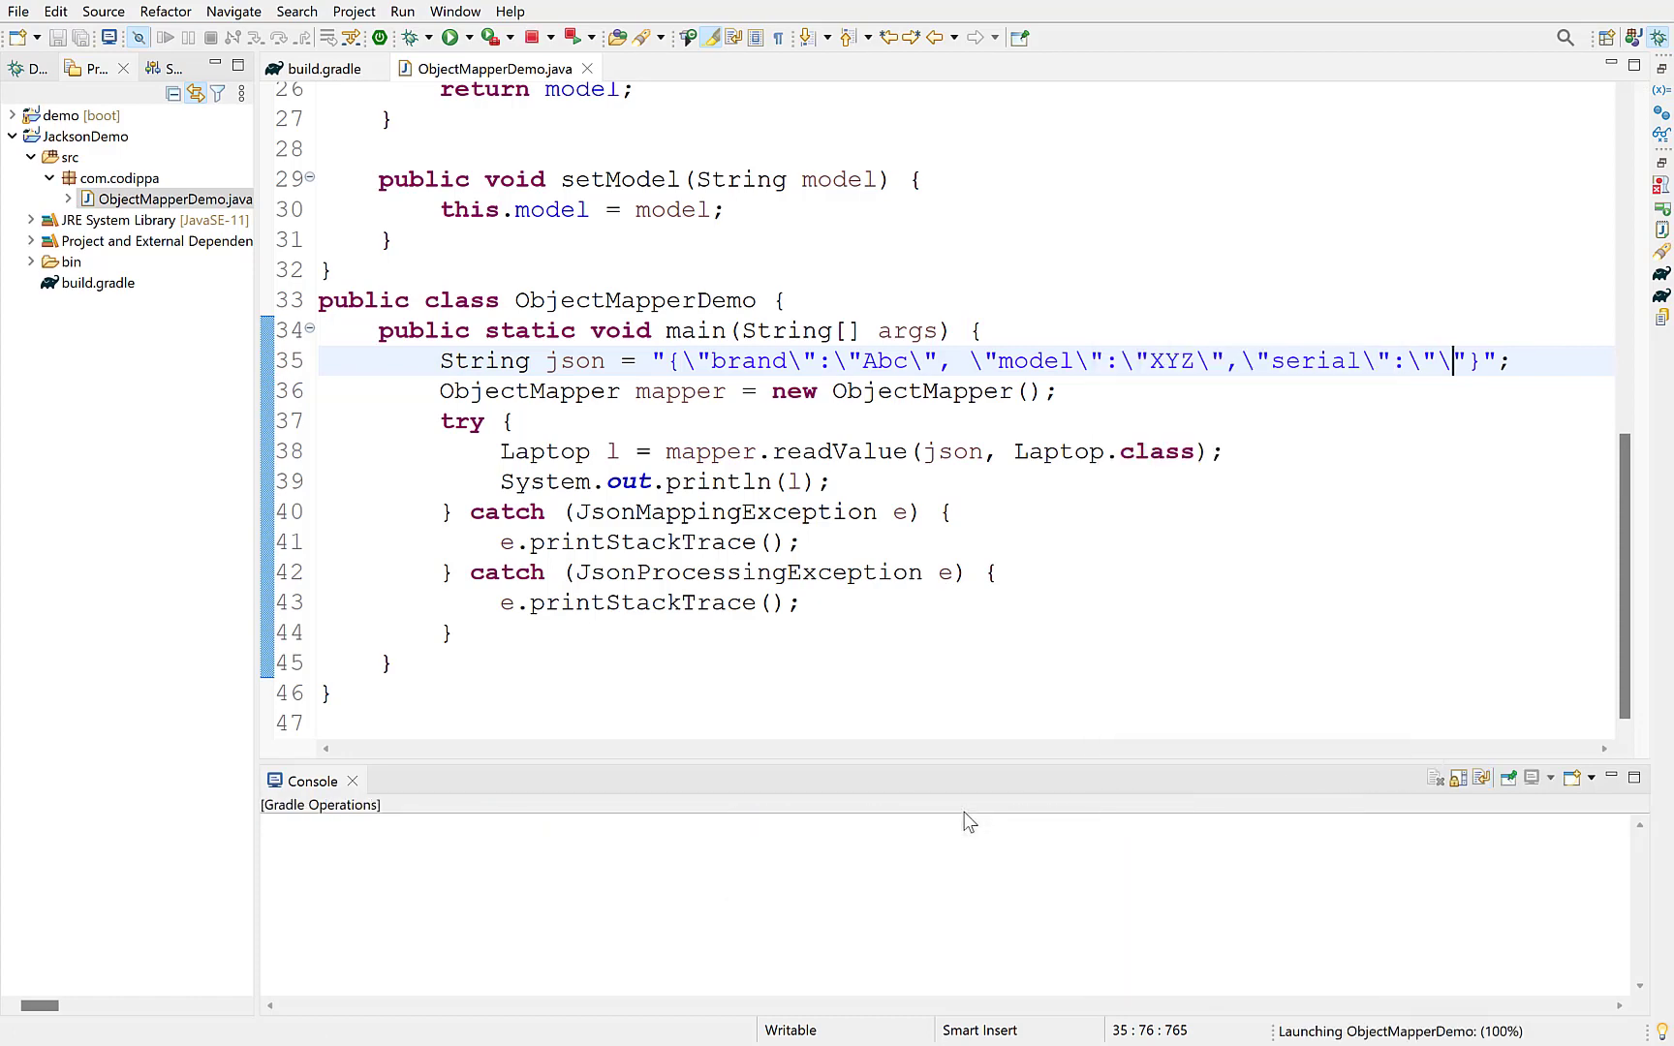
Rerun with the added serial field and inspect the UnrecognizedPropertyException for serial.
click(453, 36)
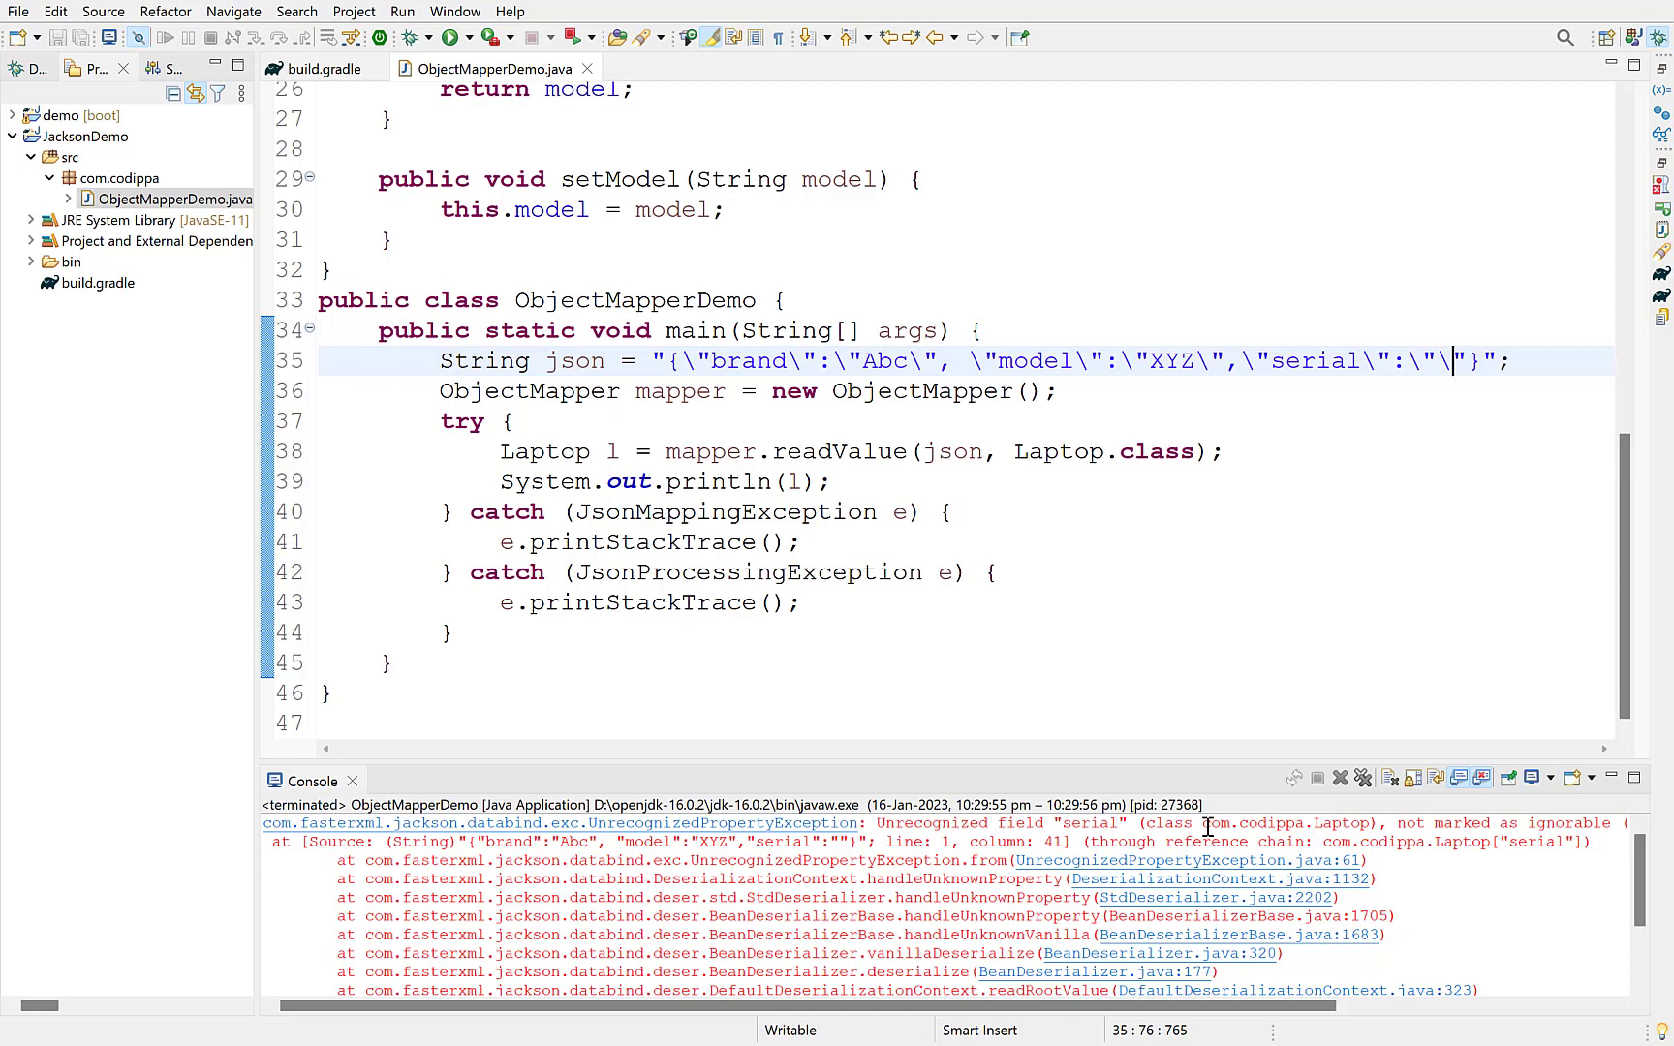
double_click(1305, 360)
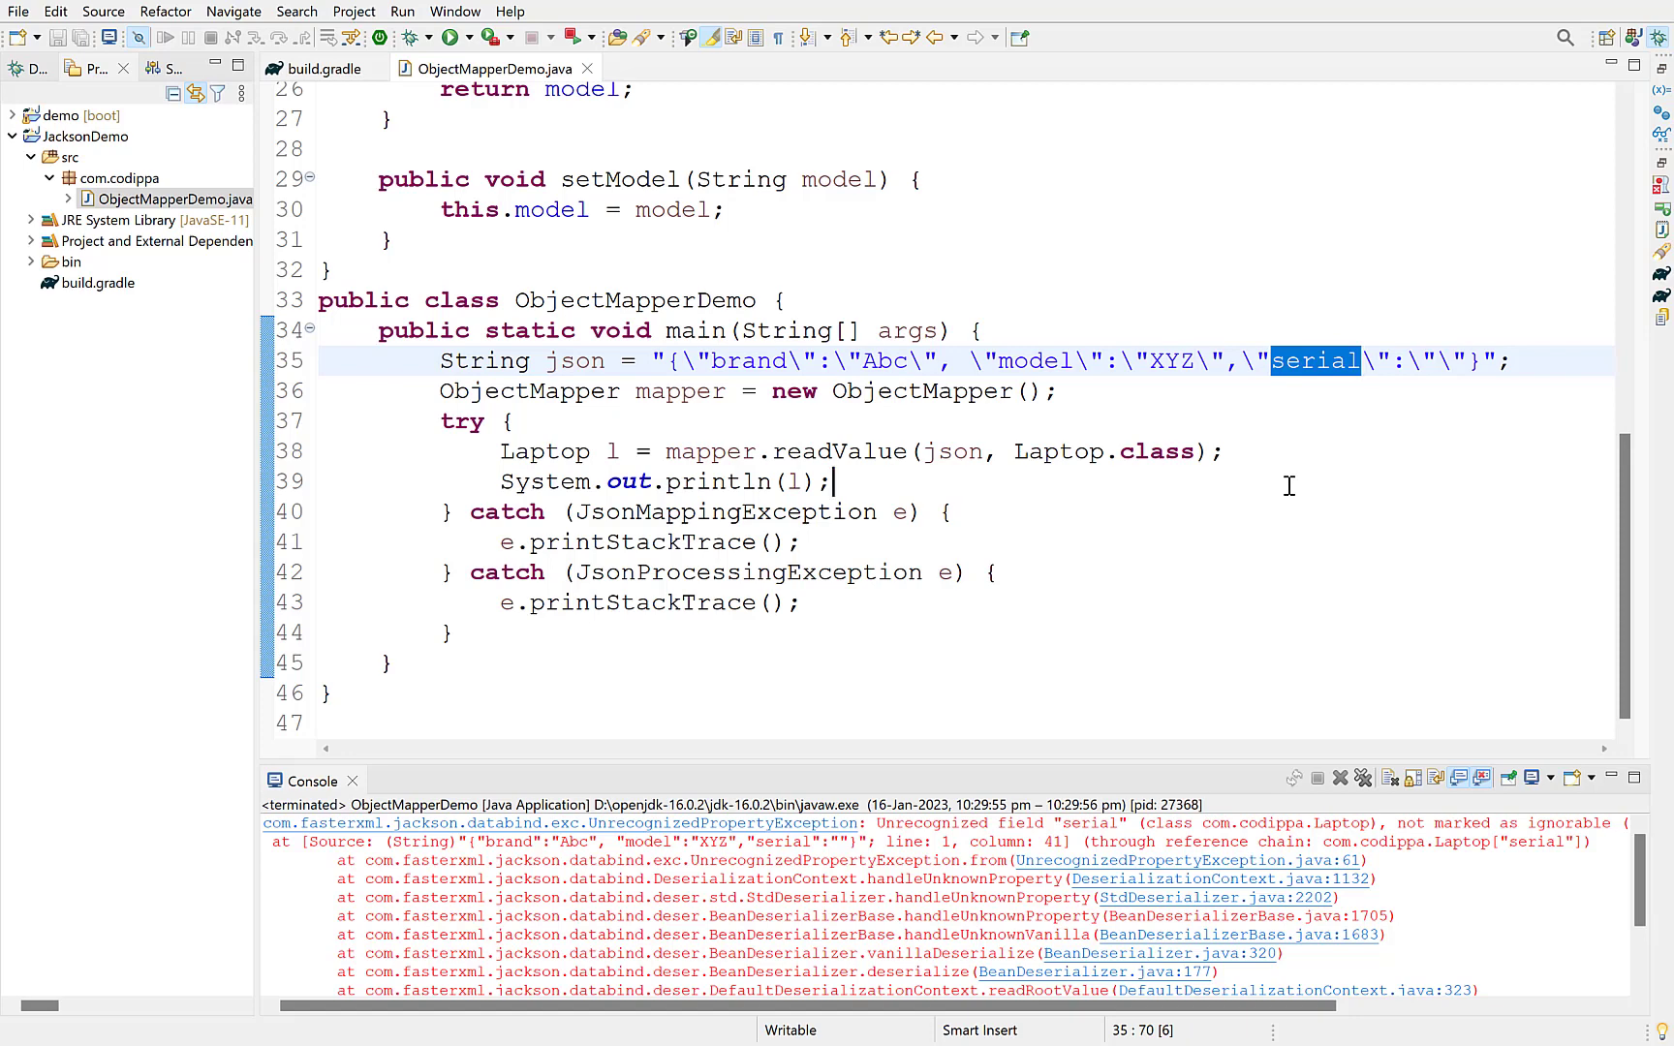
click(1288, 482)
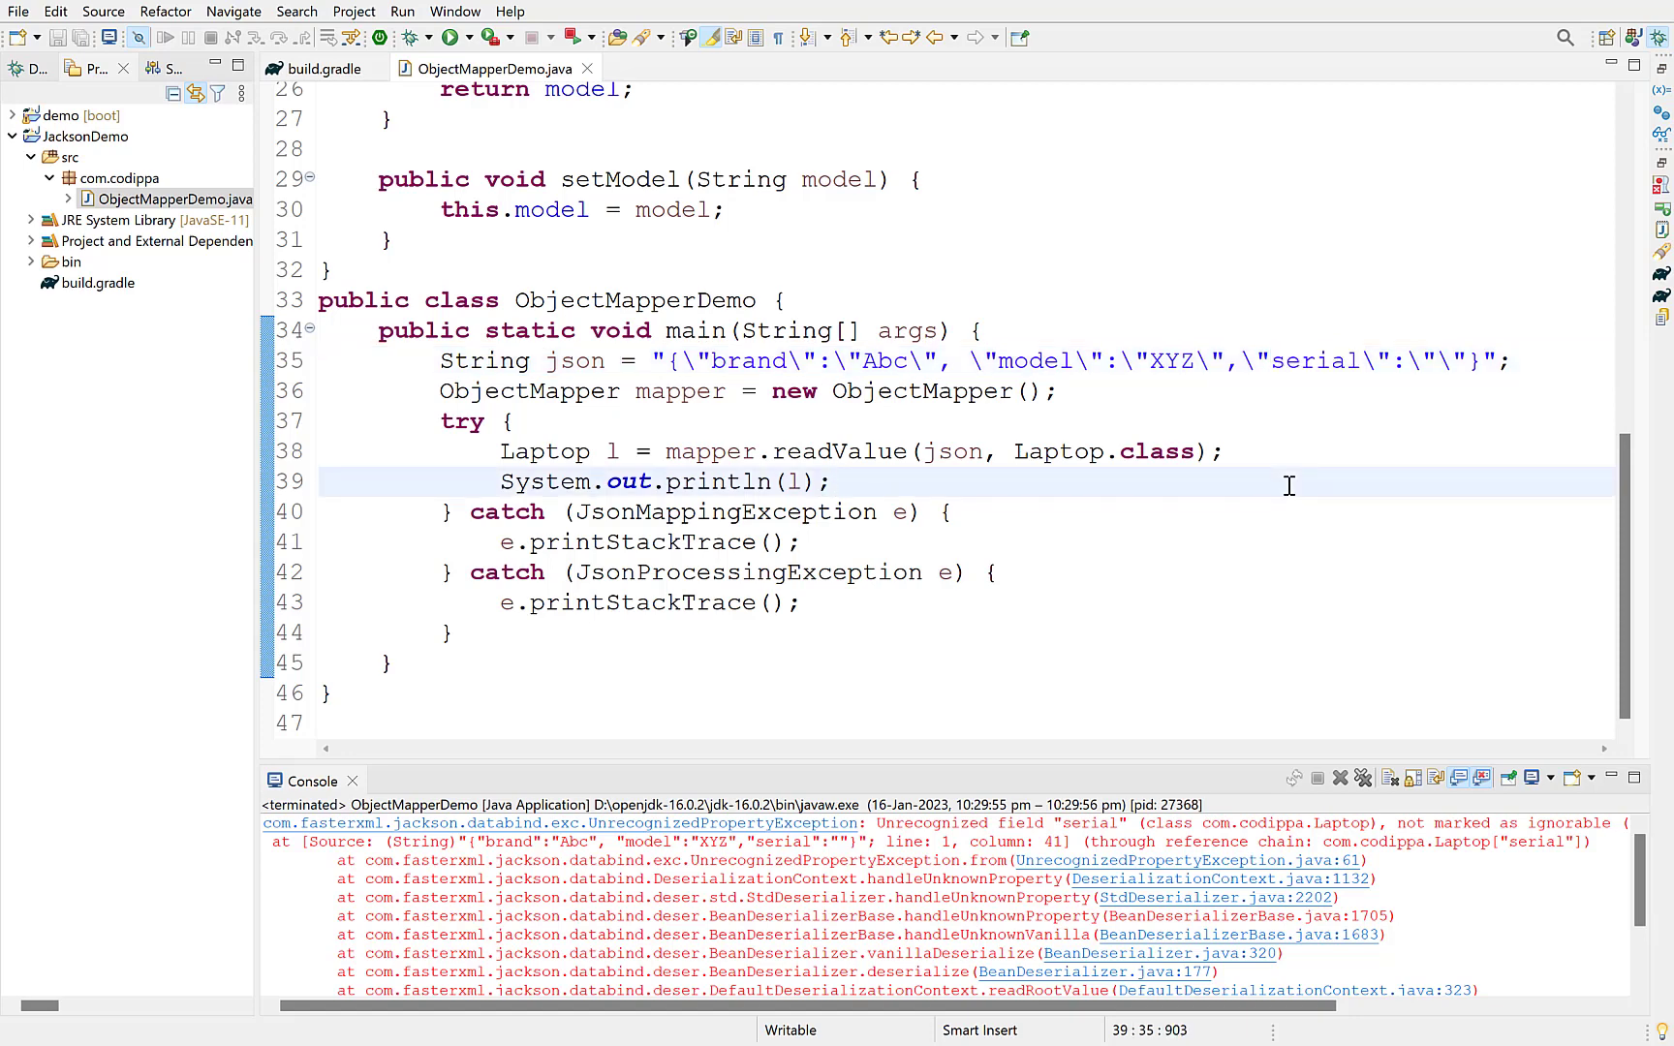
scroll(up, 3)
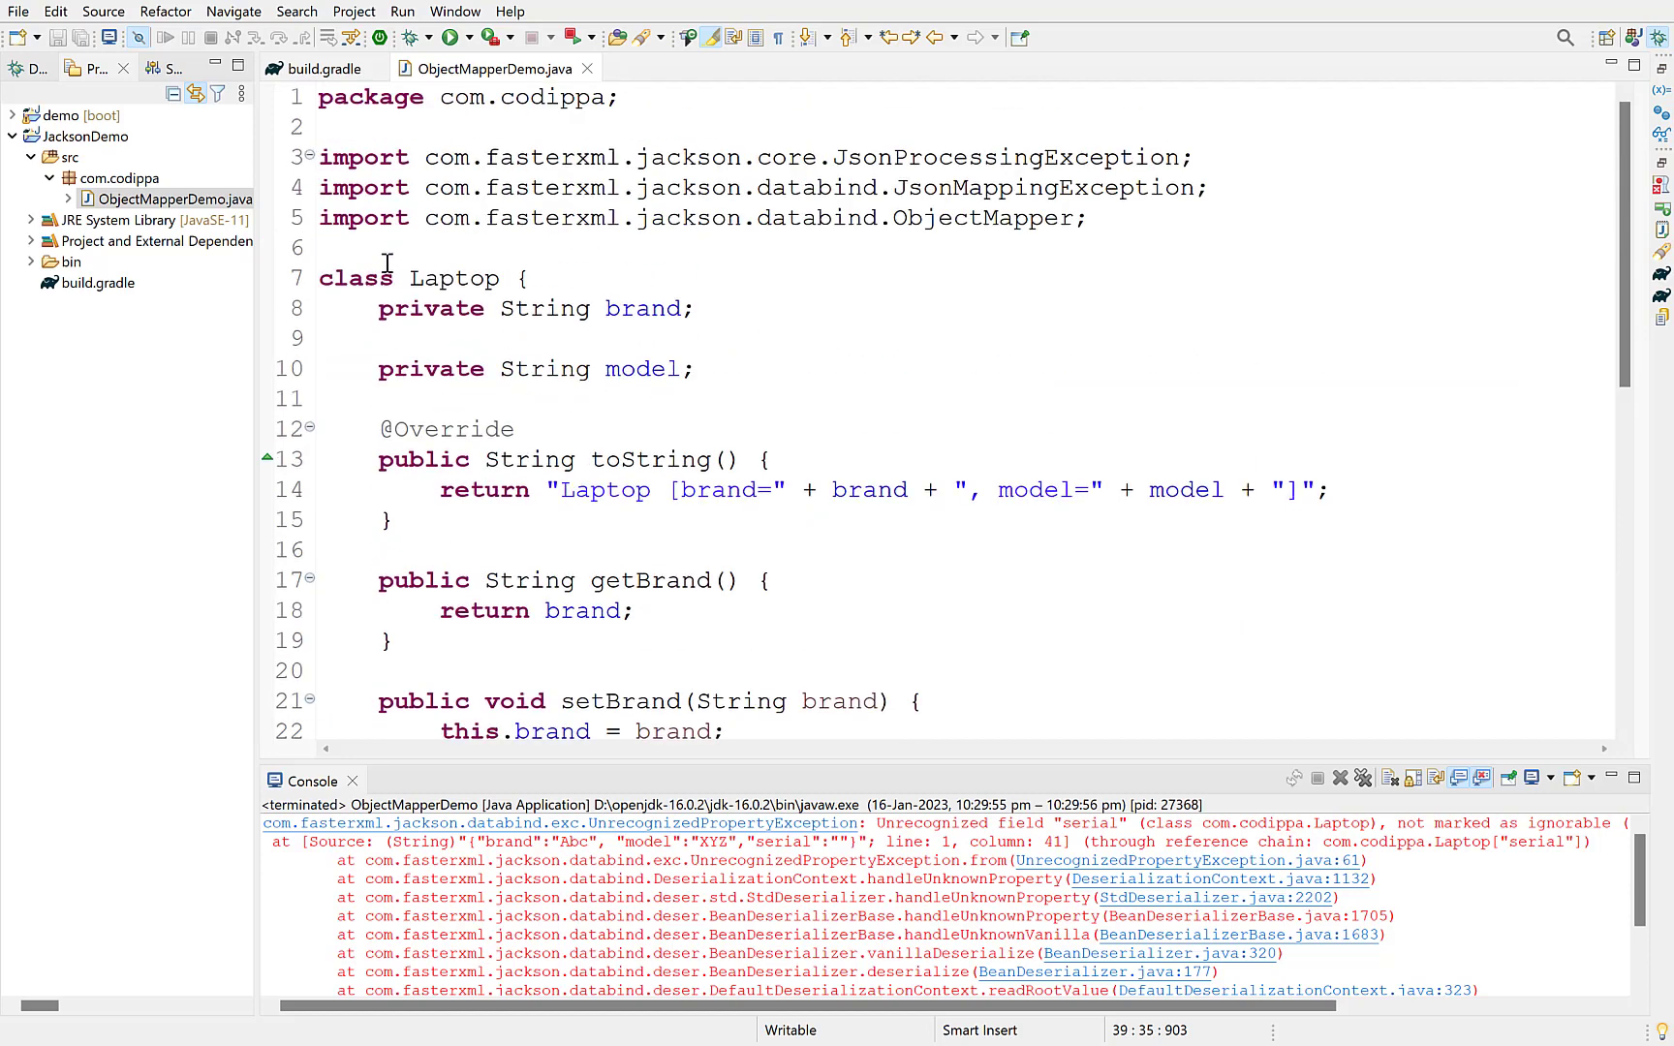
text(@JsonIgnoreProperties()
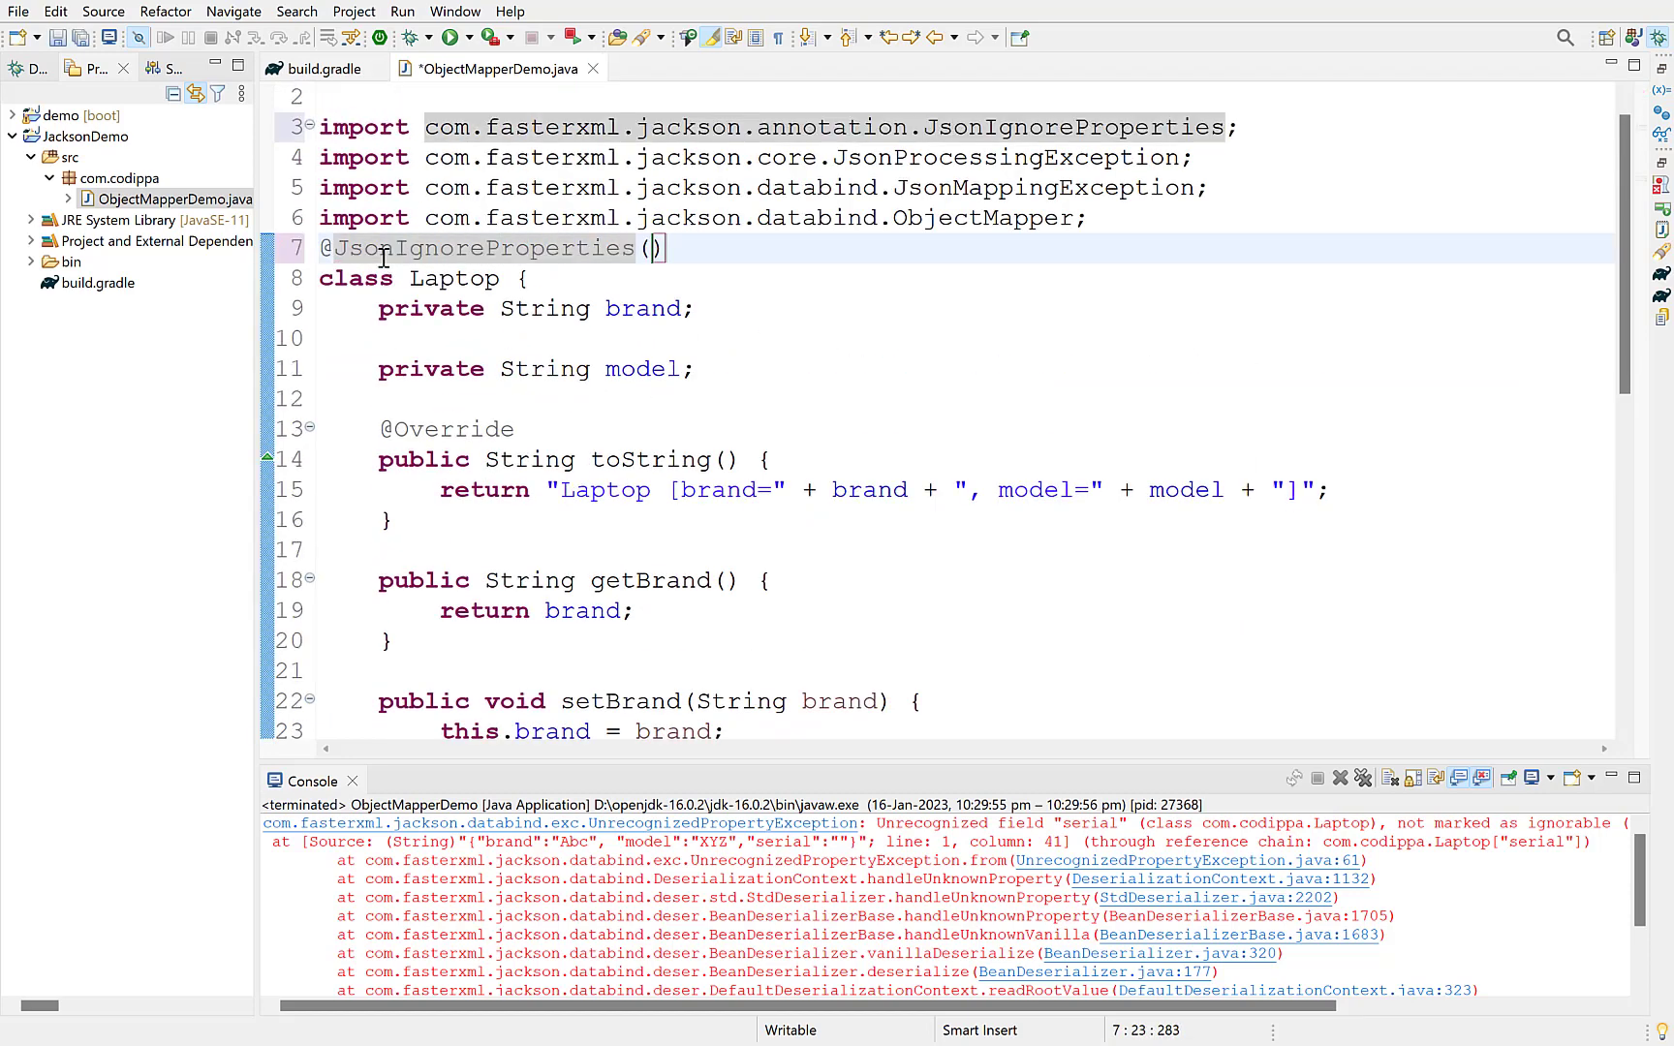
text(ignoreUnknown)
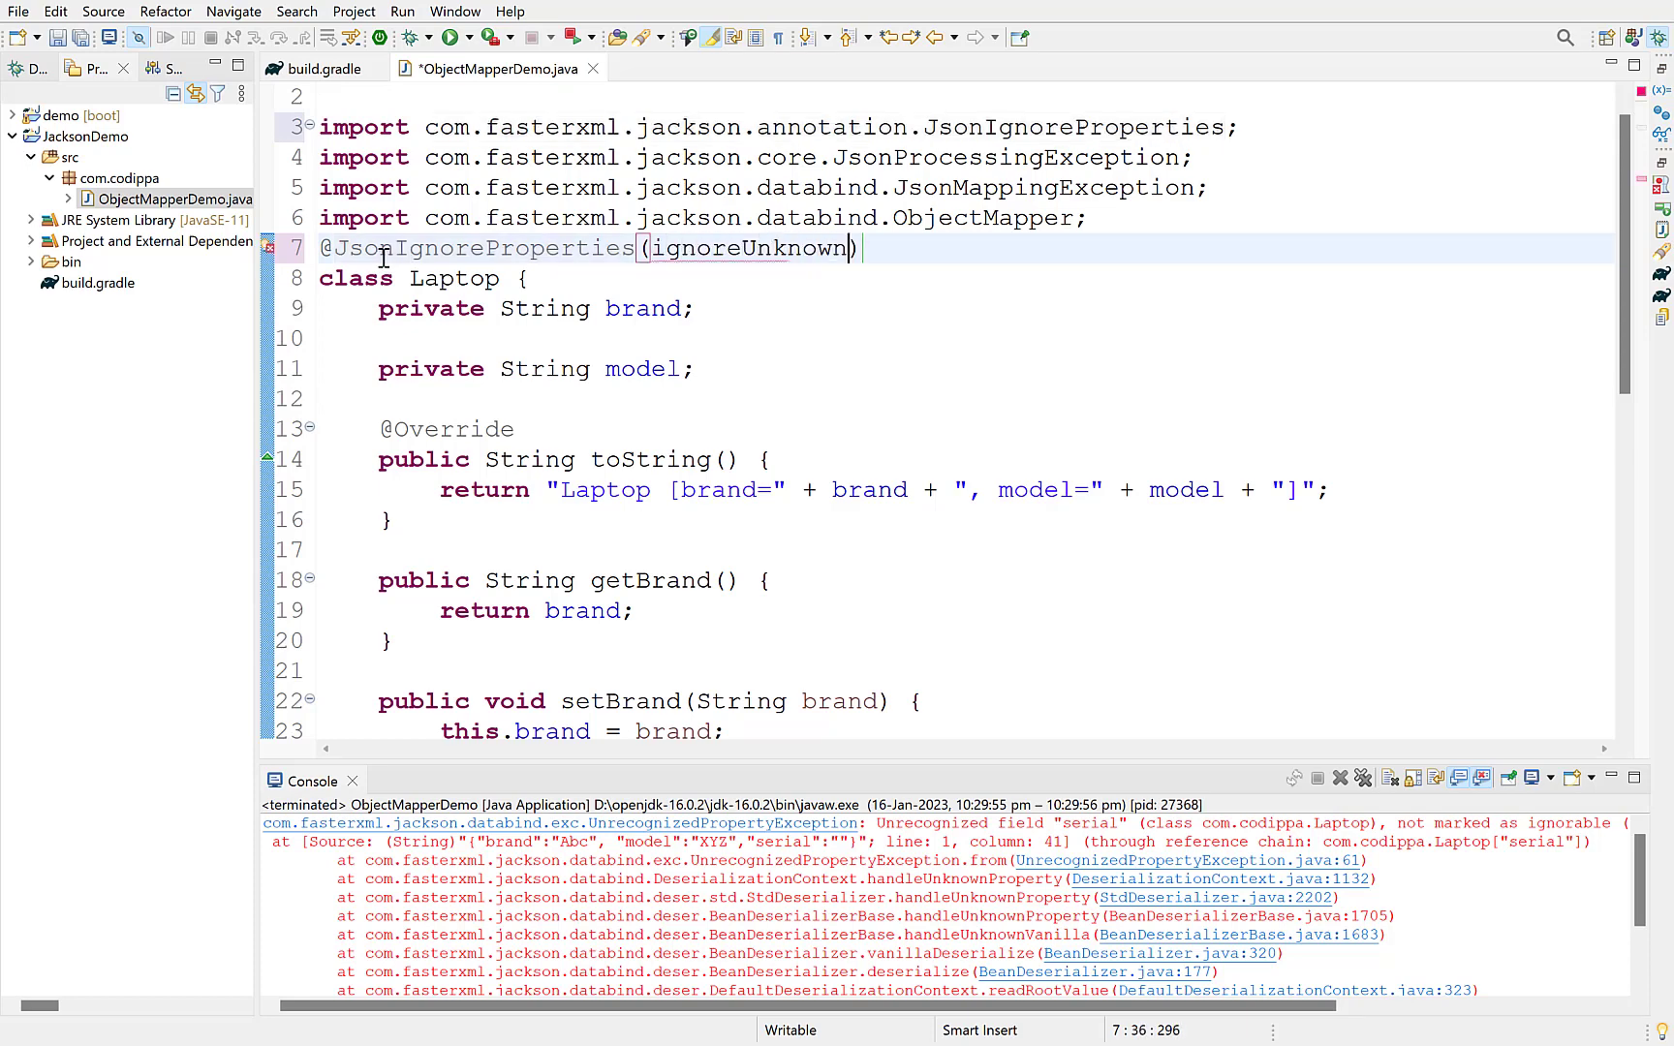
text(= true)
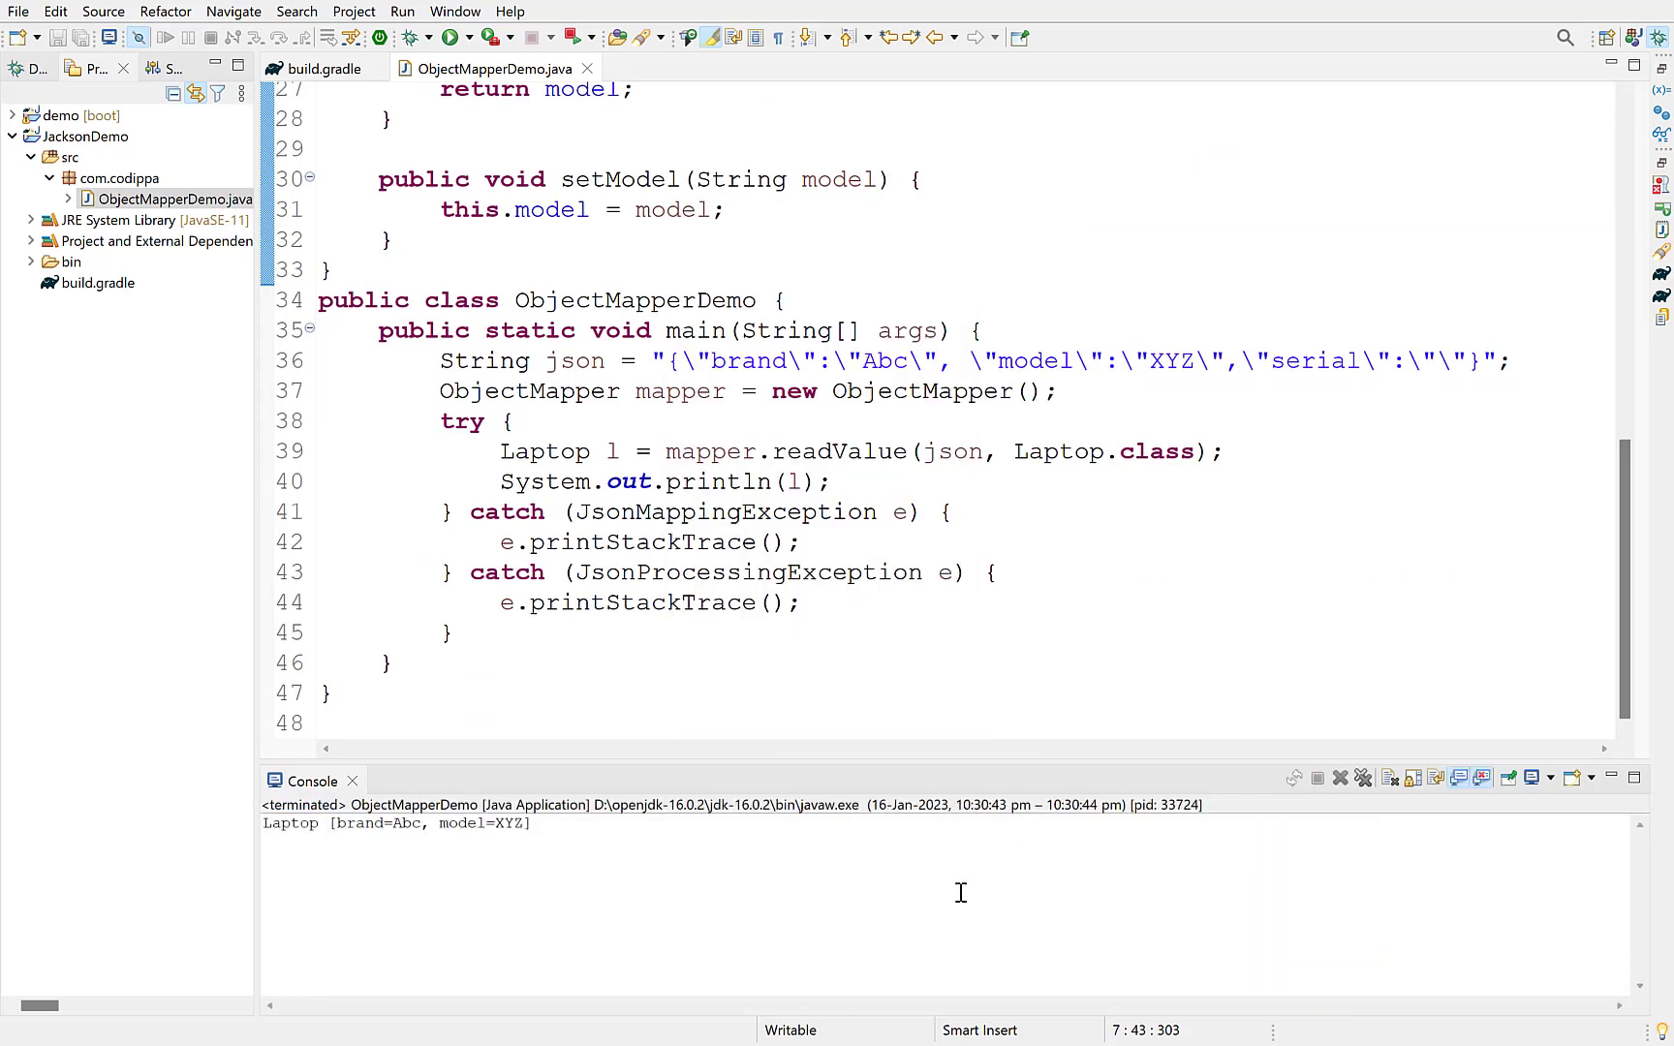
mouse_move(672, 840)
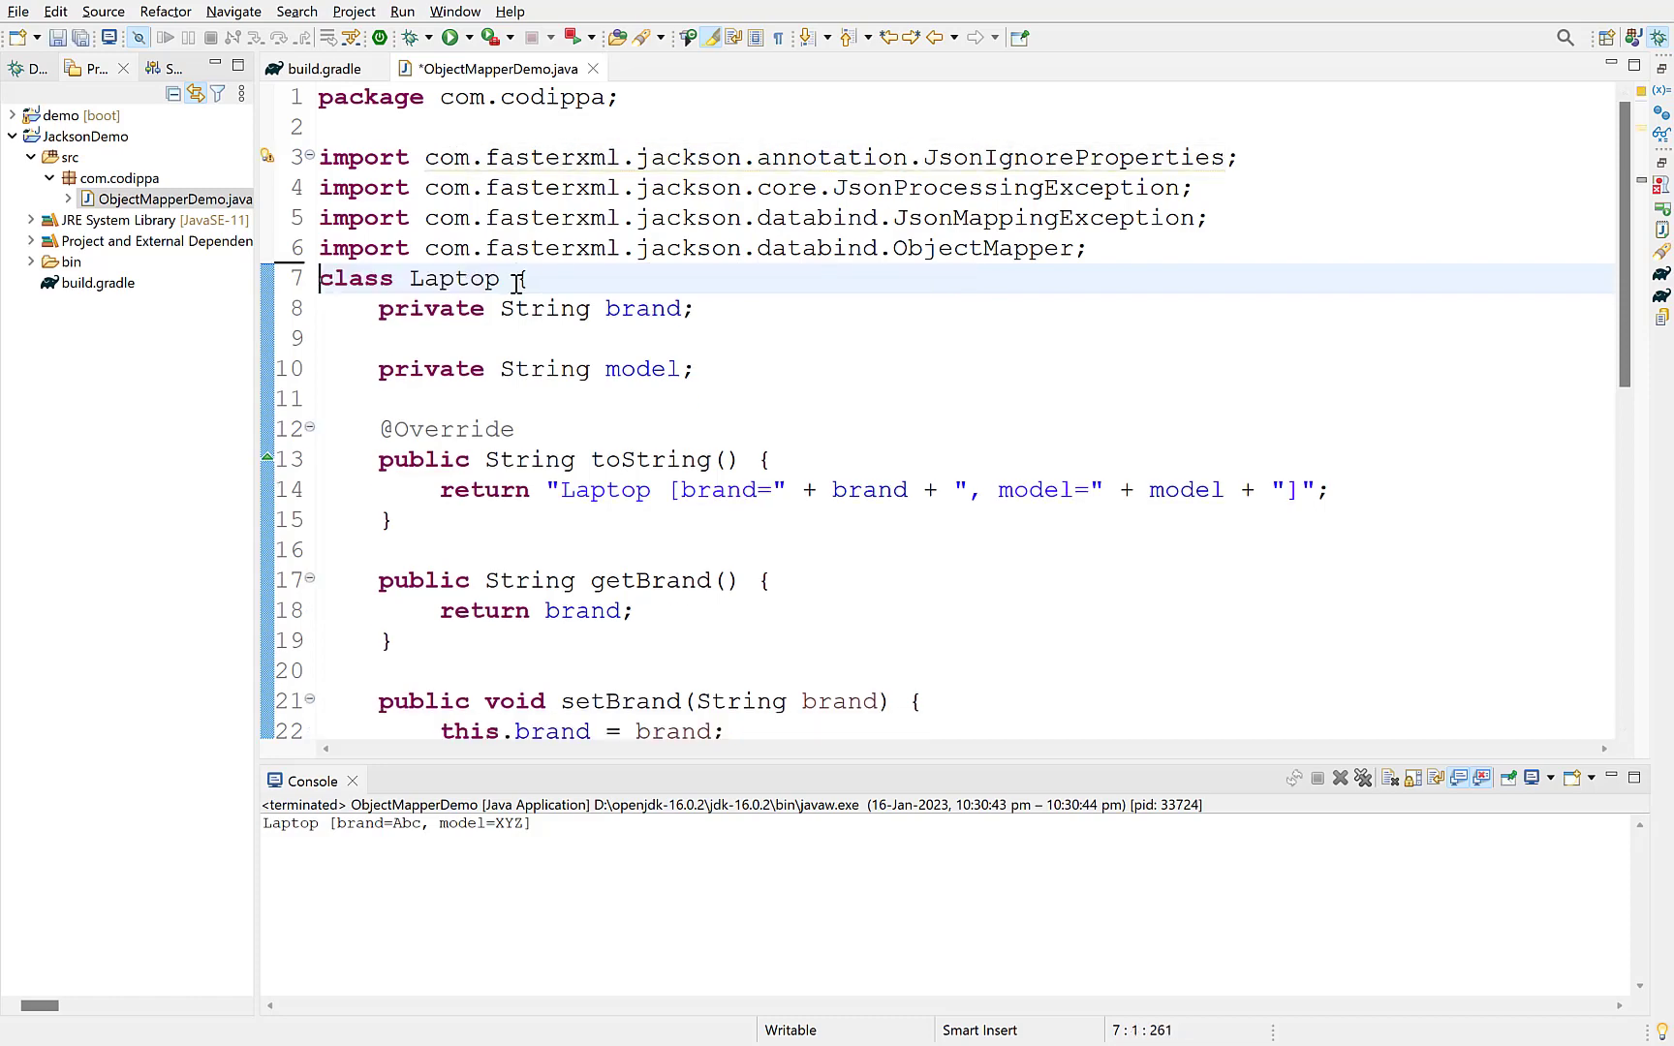
Configure mapper with DeserializationFeature.FAIL_ON_UNKNOWN_PROPERTIES set to false and save.
scroll(down, 3)
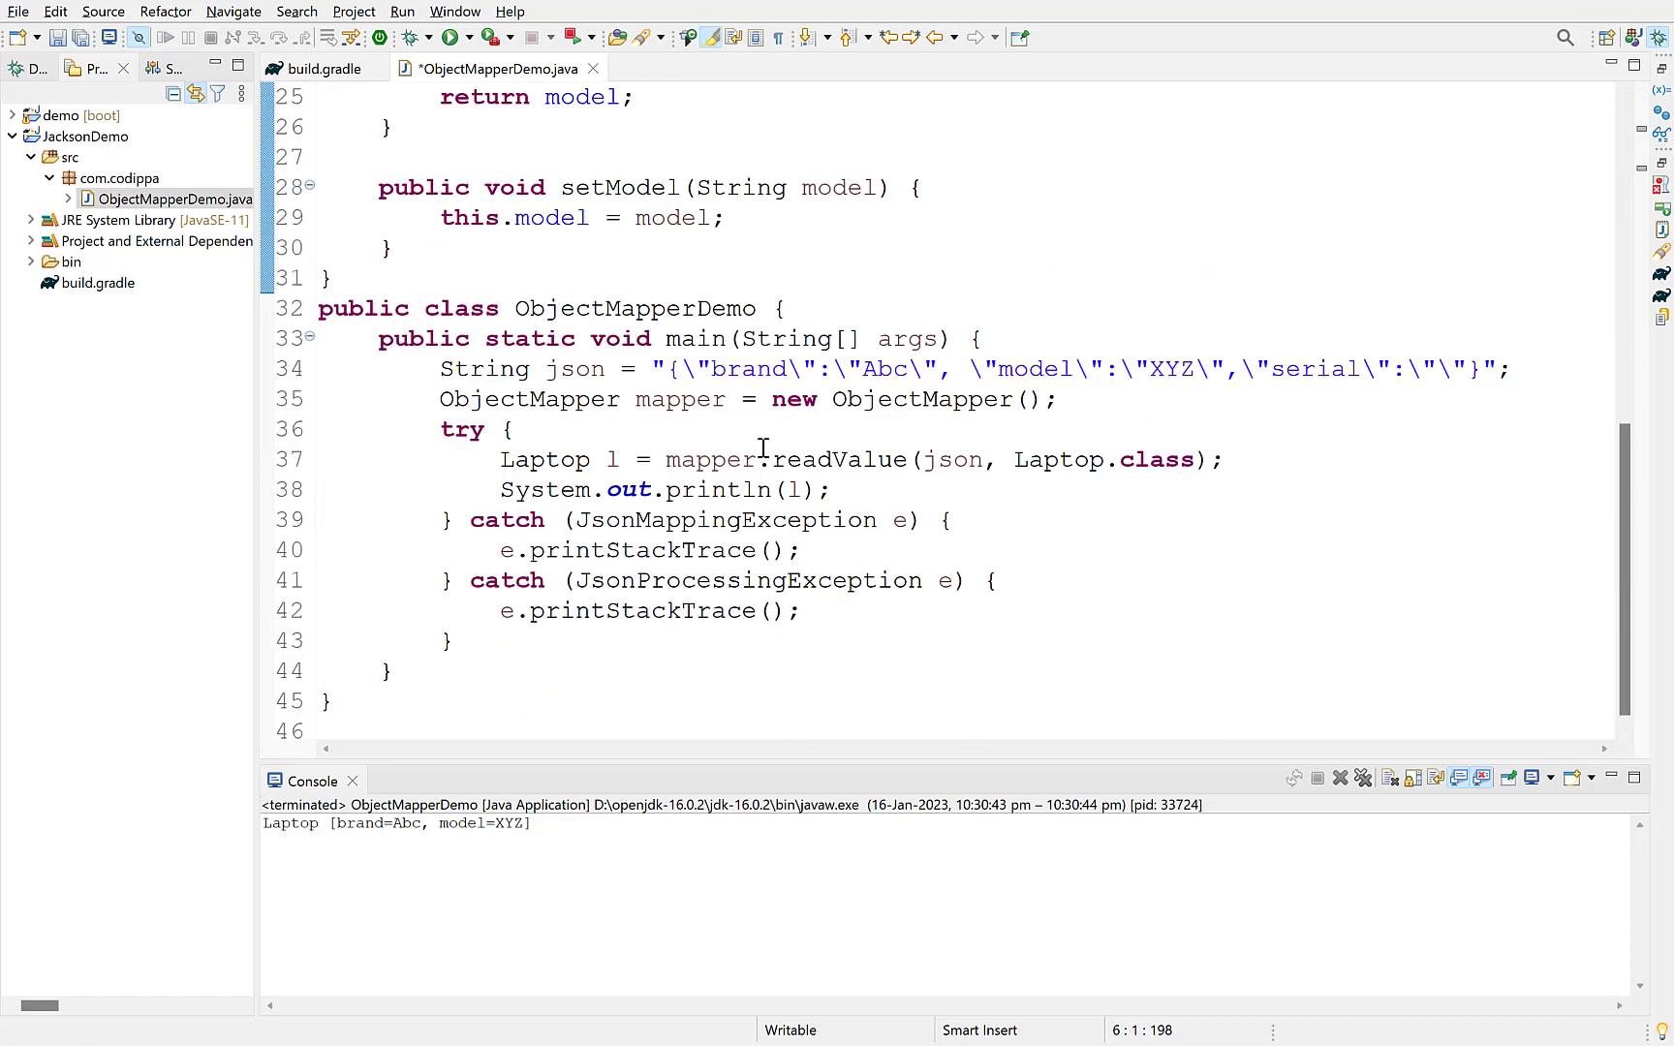
text(mapper.configure()
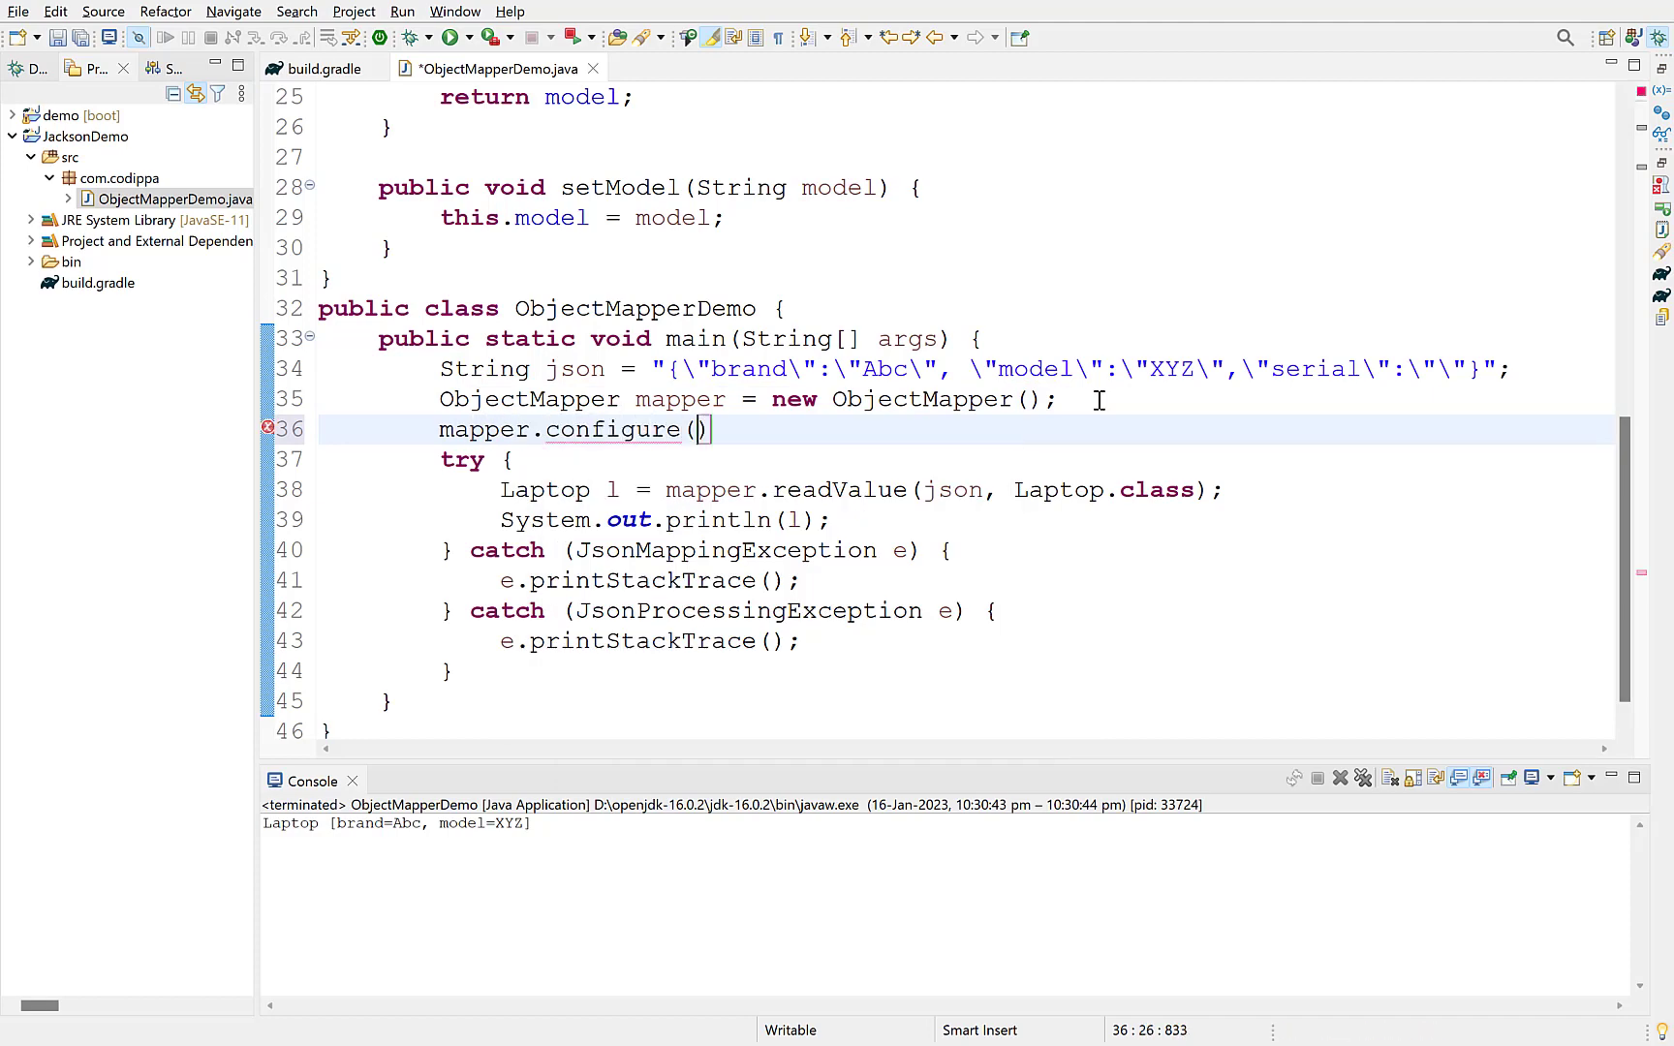
text(DeserializationF)
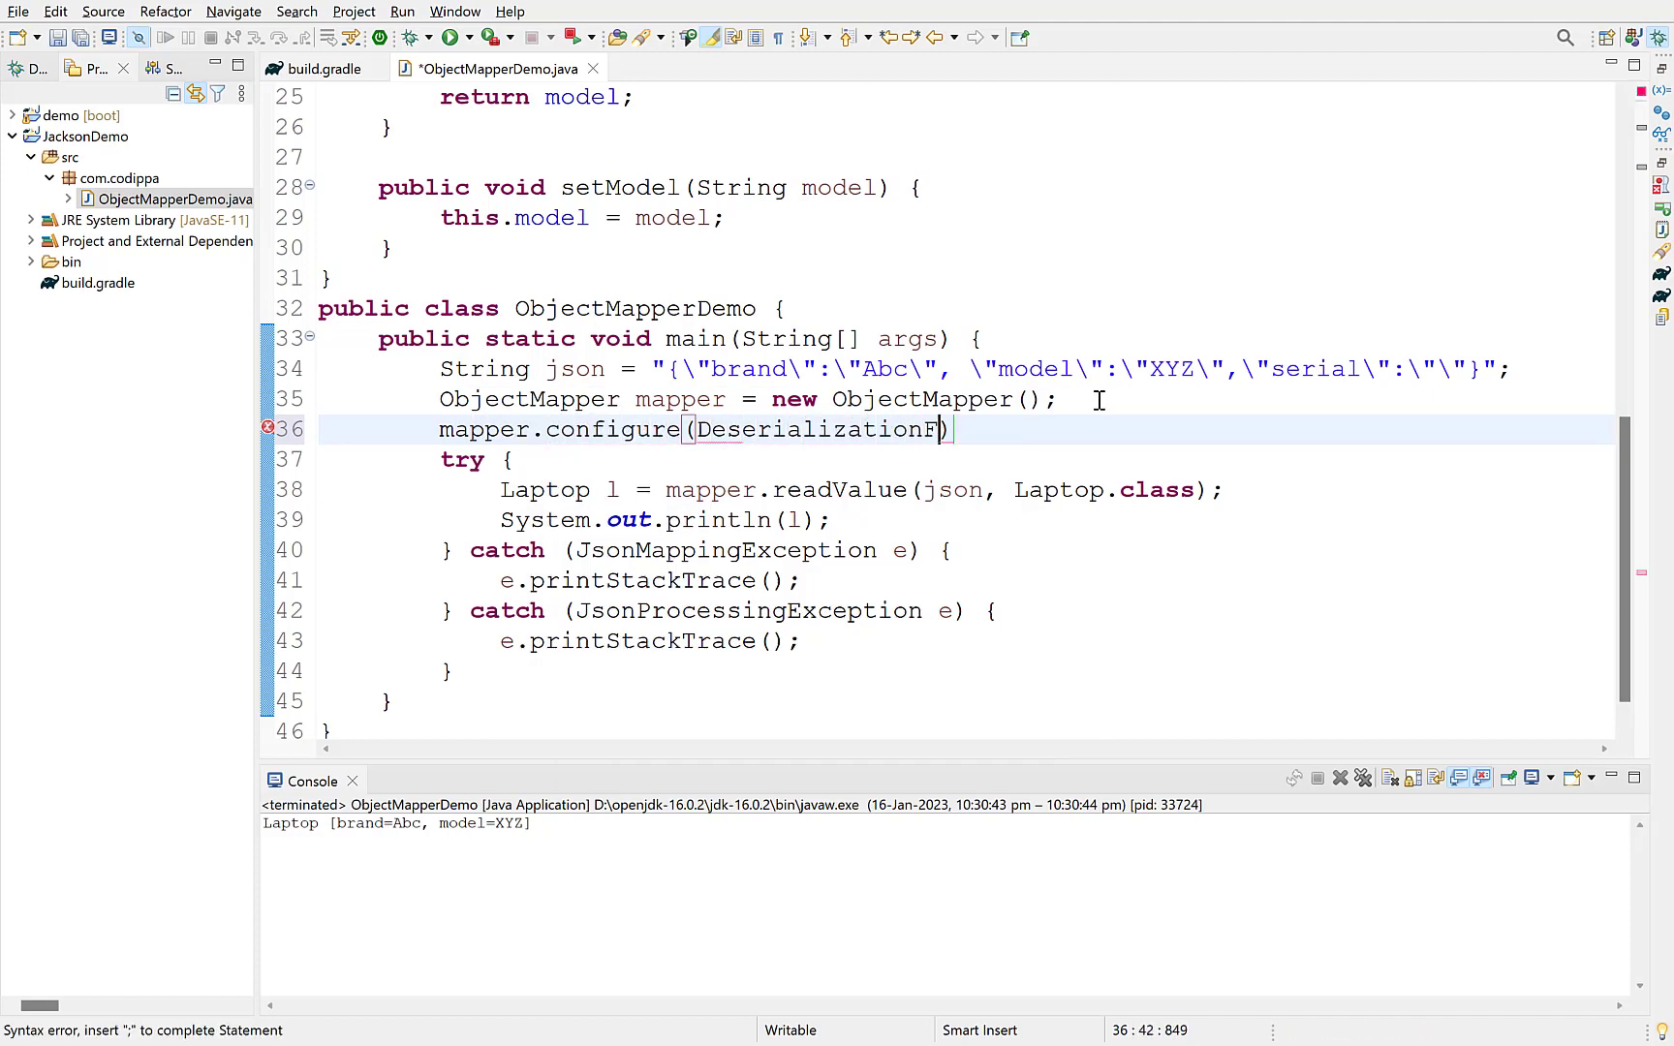
text(eature.FAIL_ON_UNKNOWN_PROPERTIES)
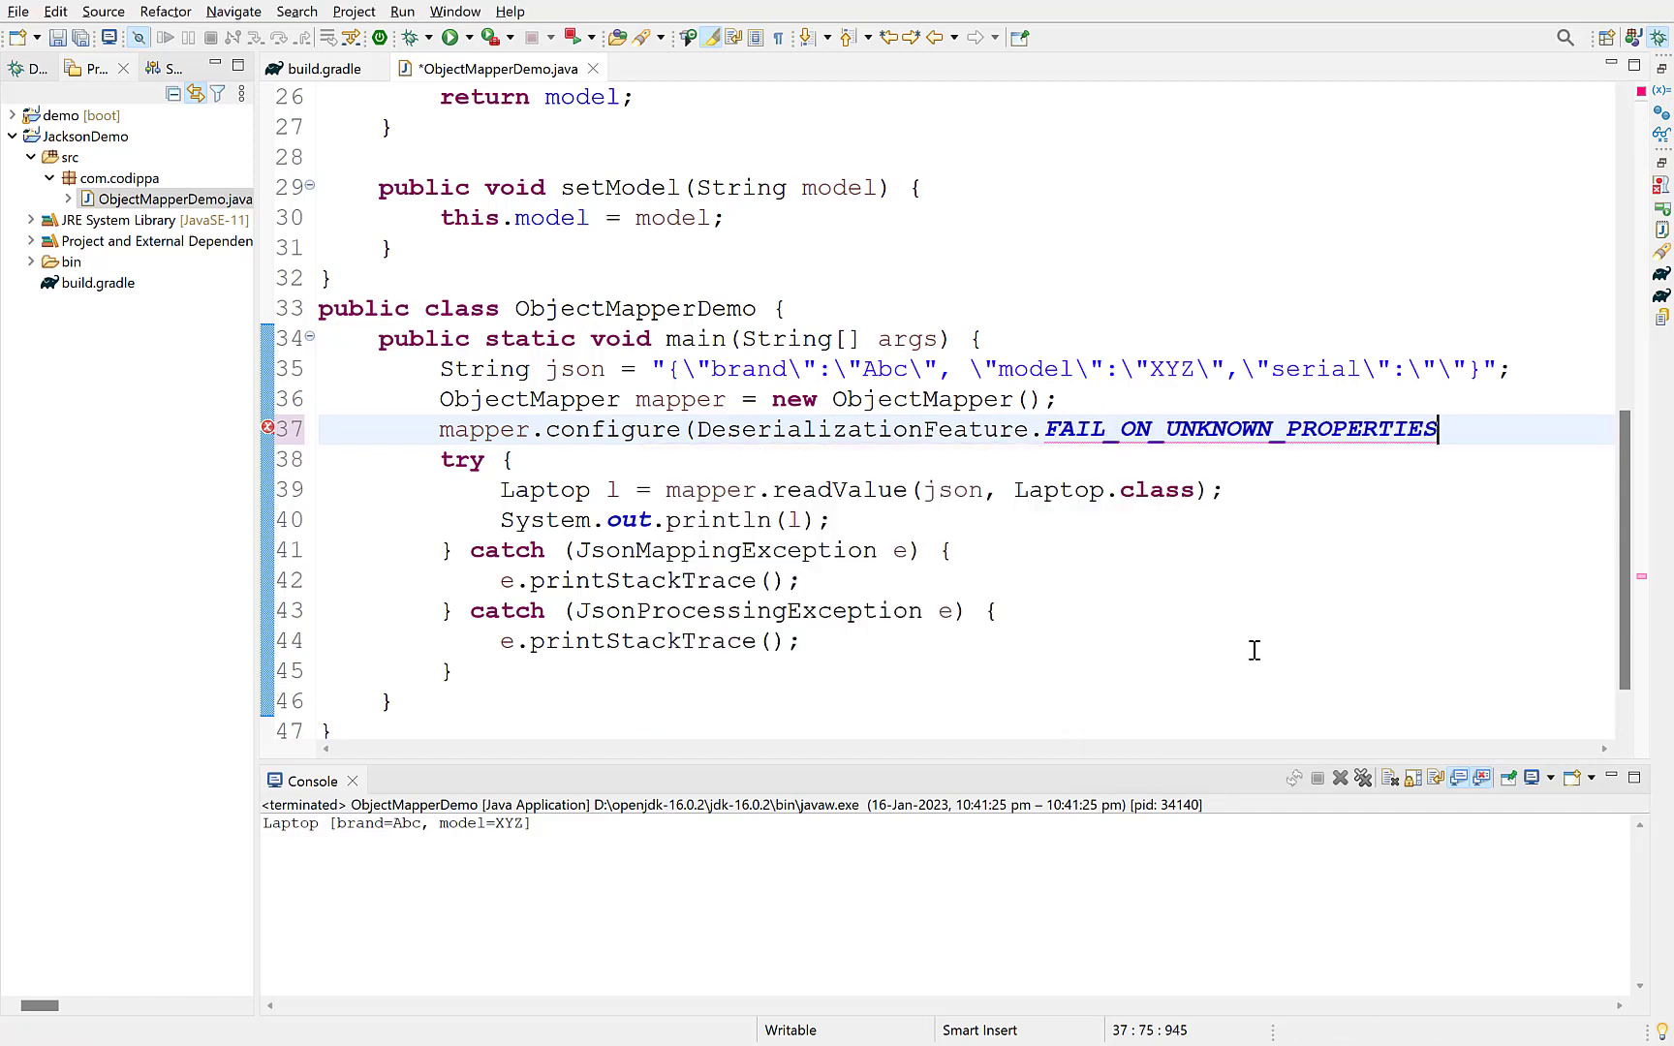
text(, false);)
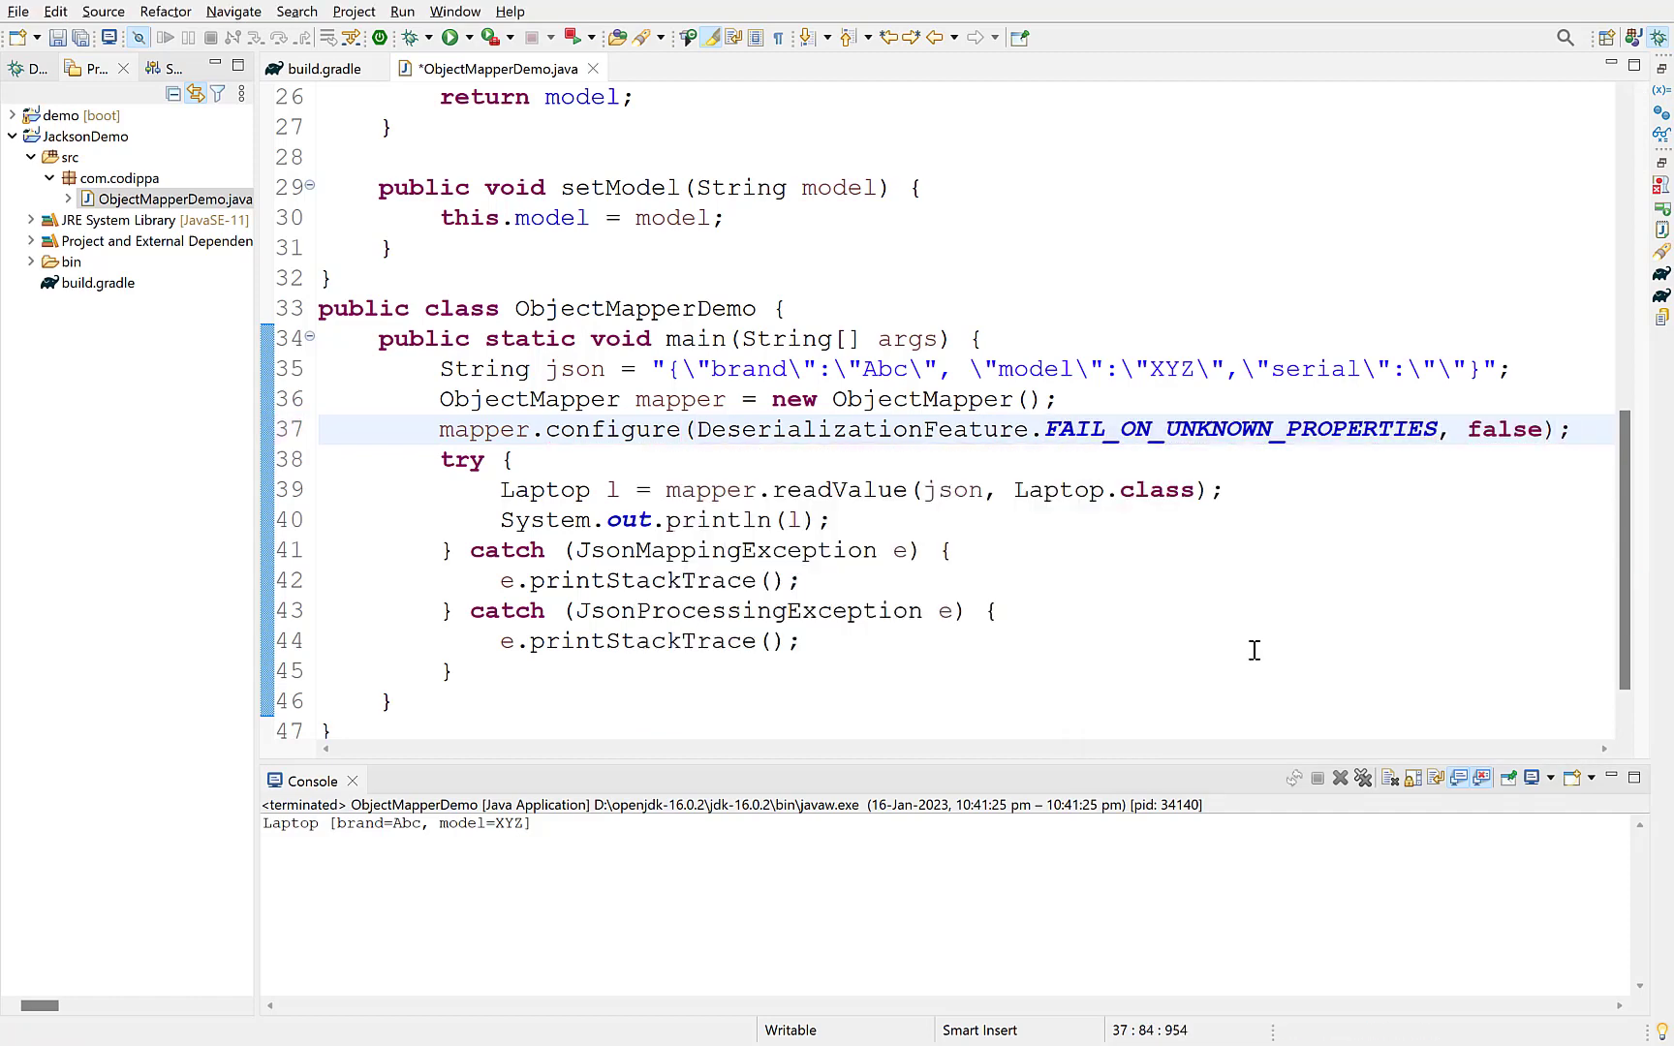
key(ctrl+s)
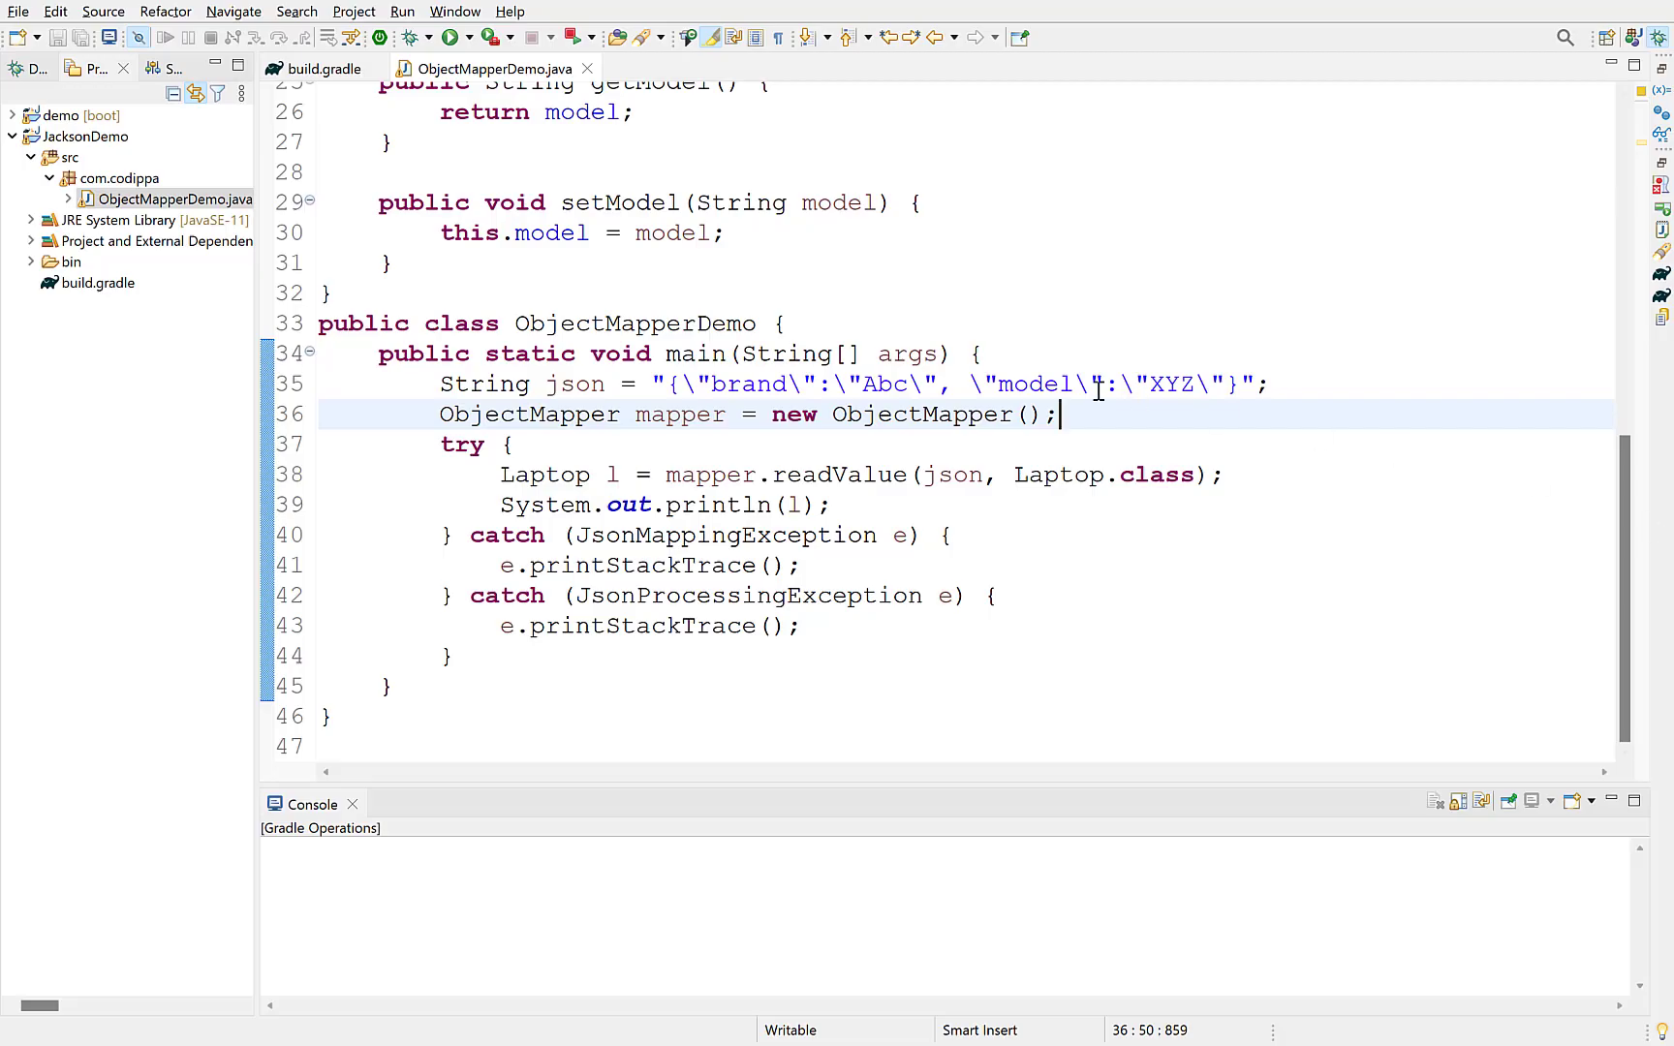
Make the json an array of two laptops, read it into Laptop[], and loop to print each.
text([)
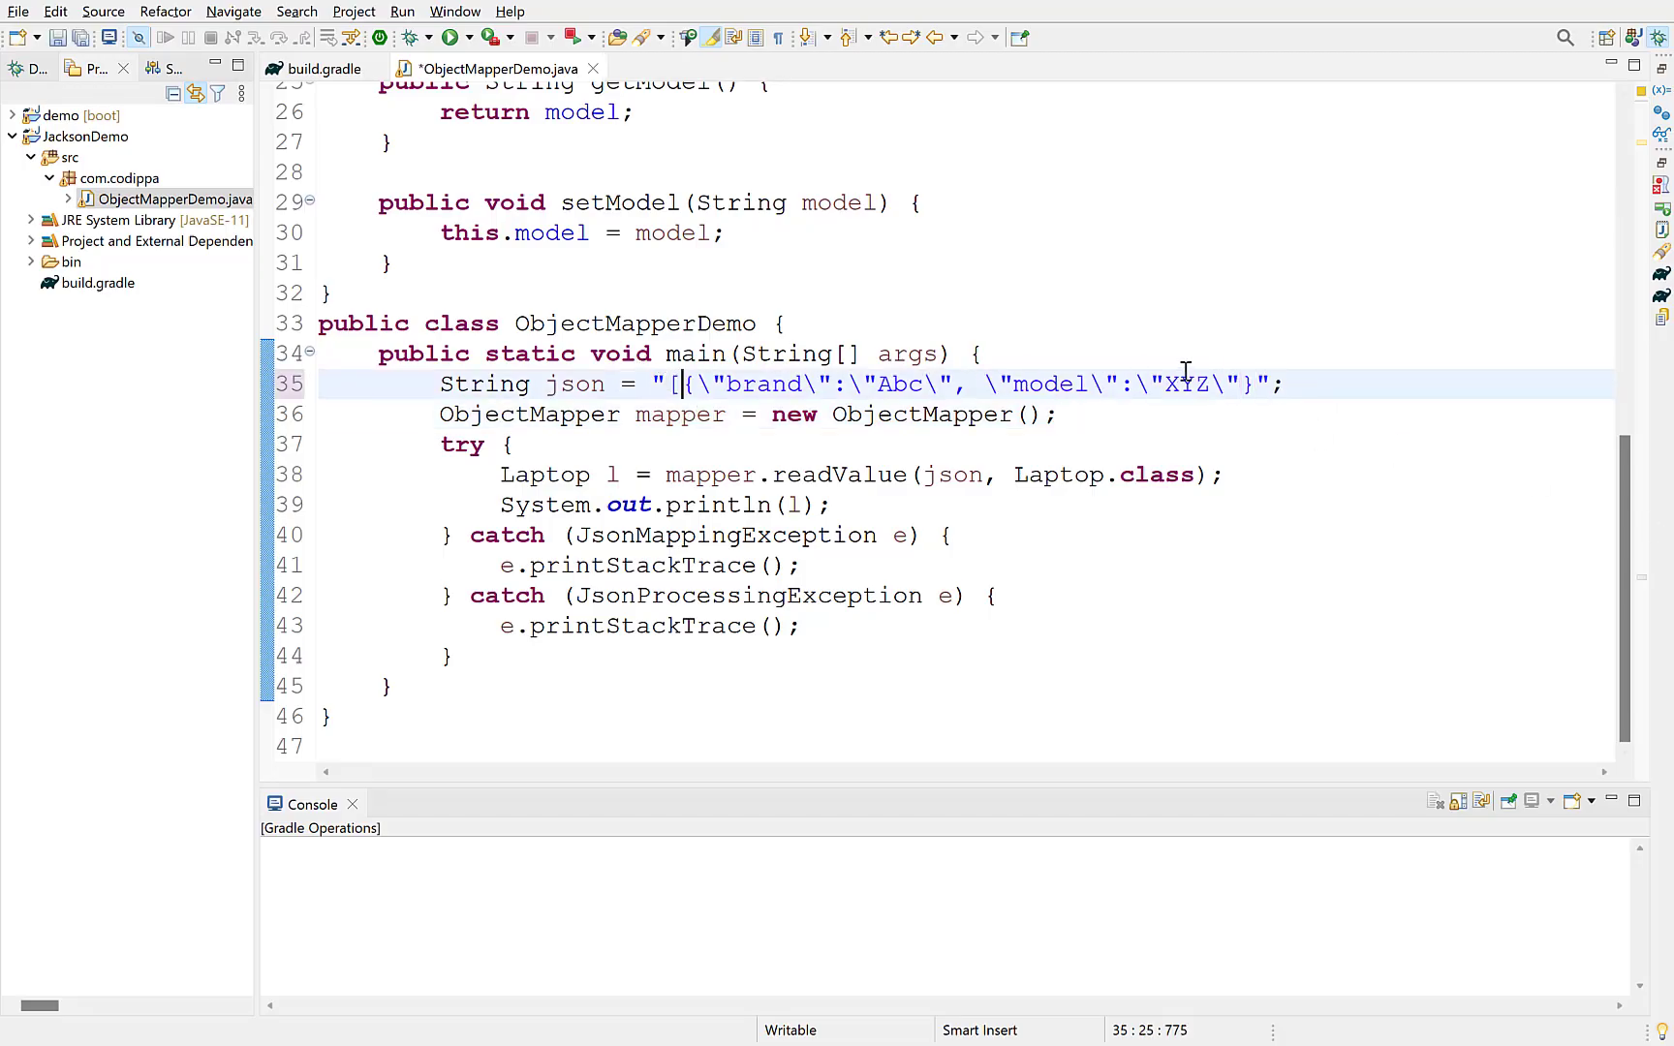
text(]";)
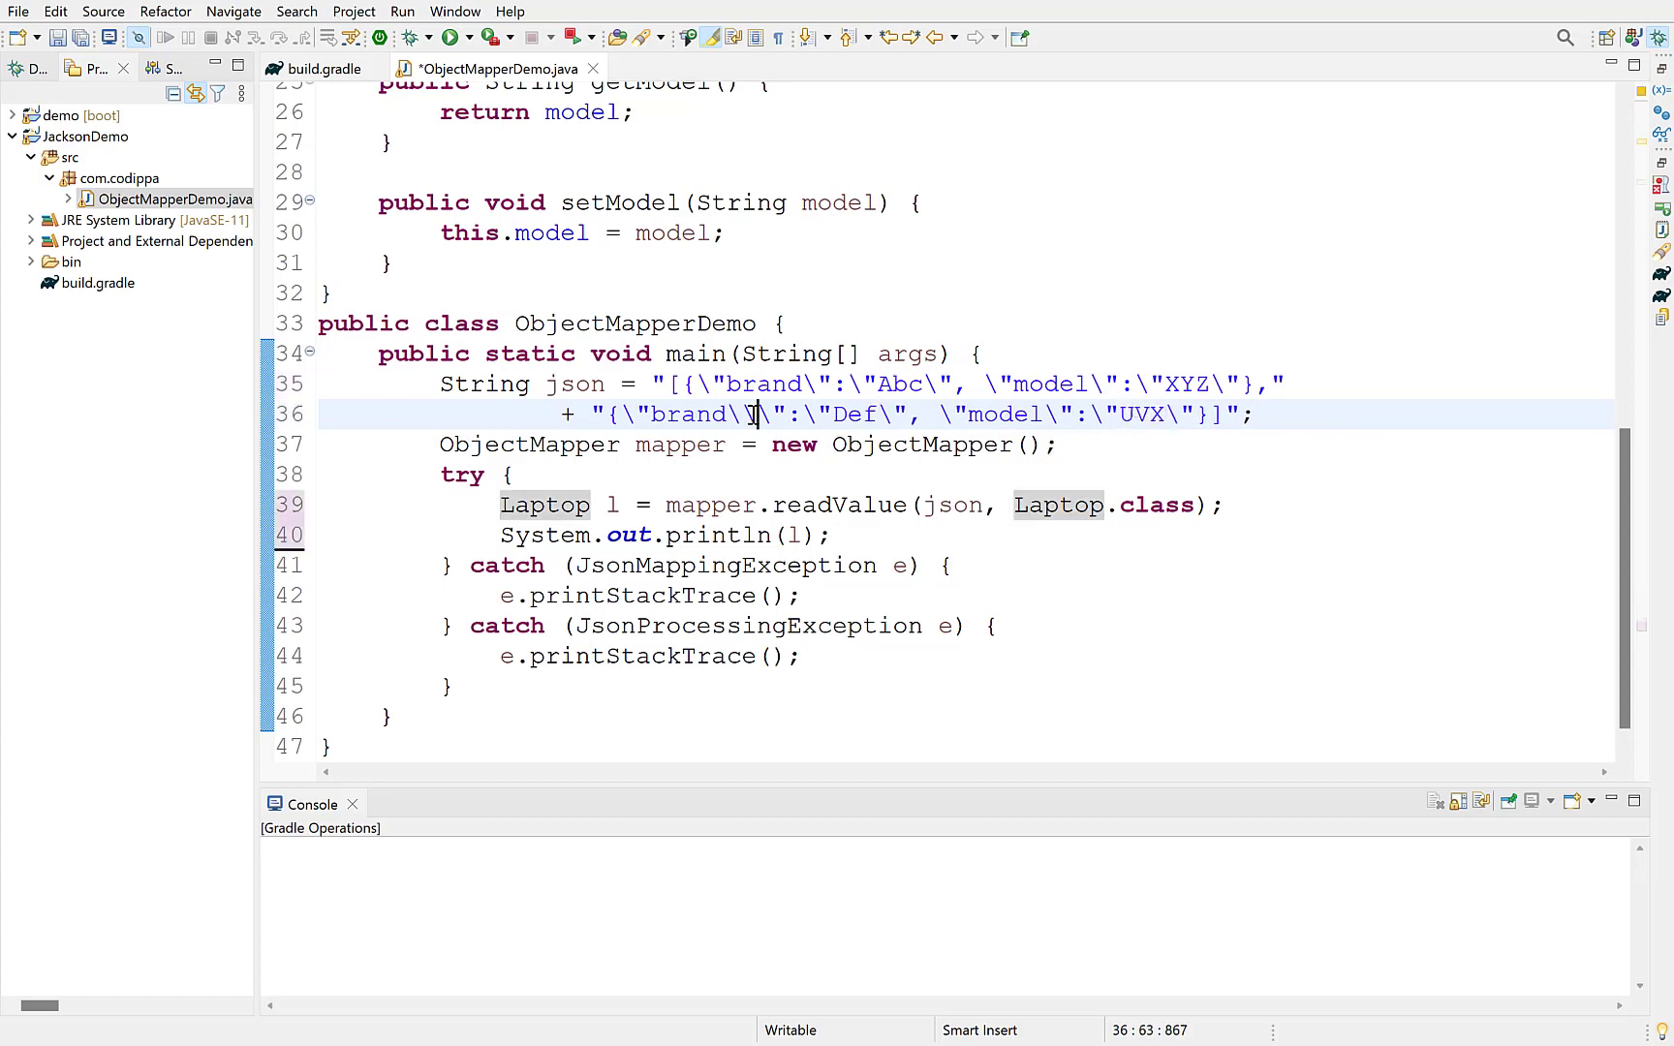
key(ctrl+s)
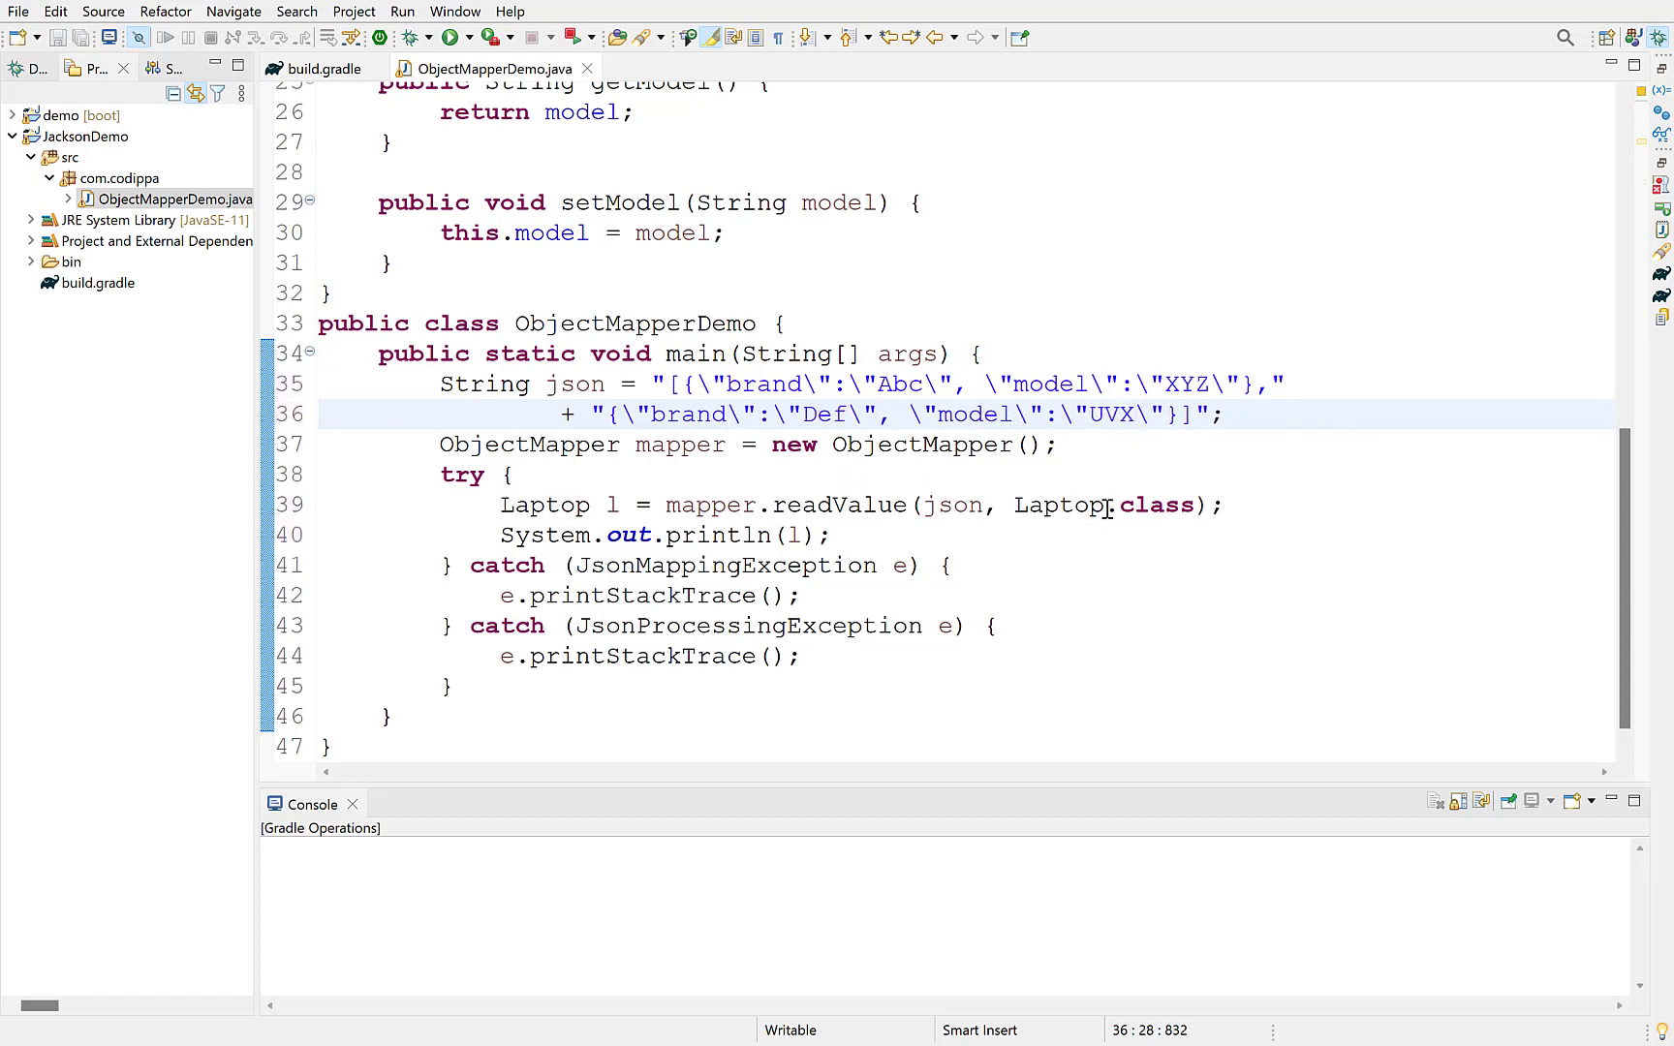
text([])
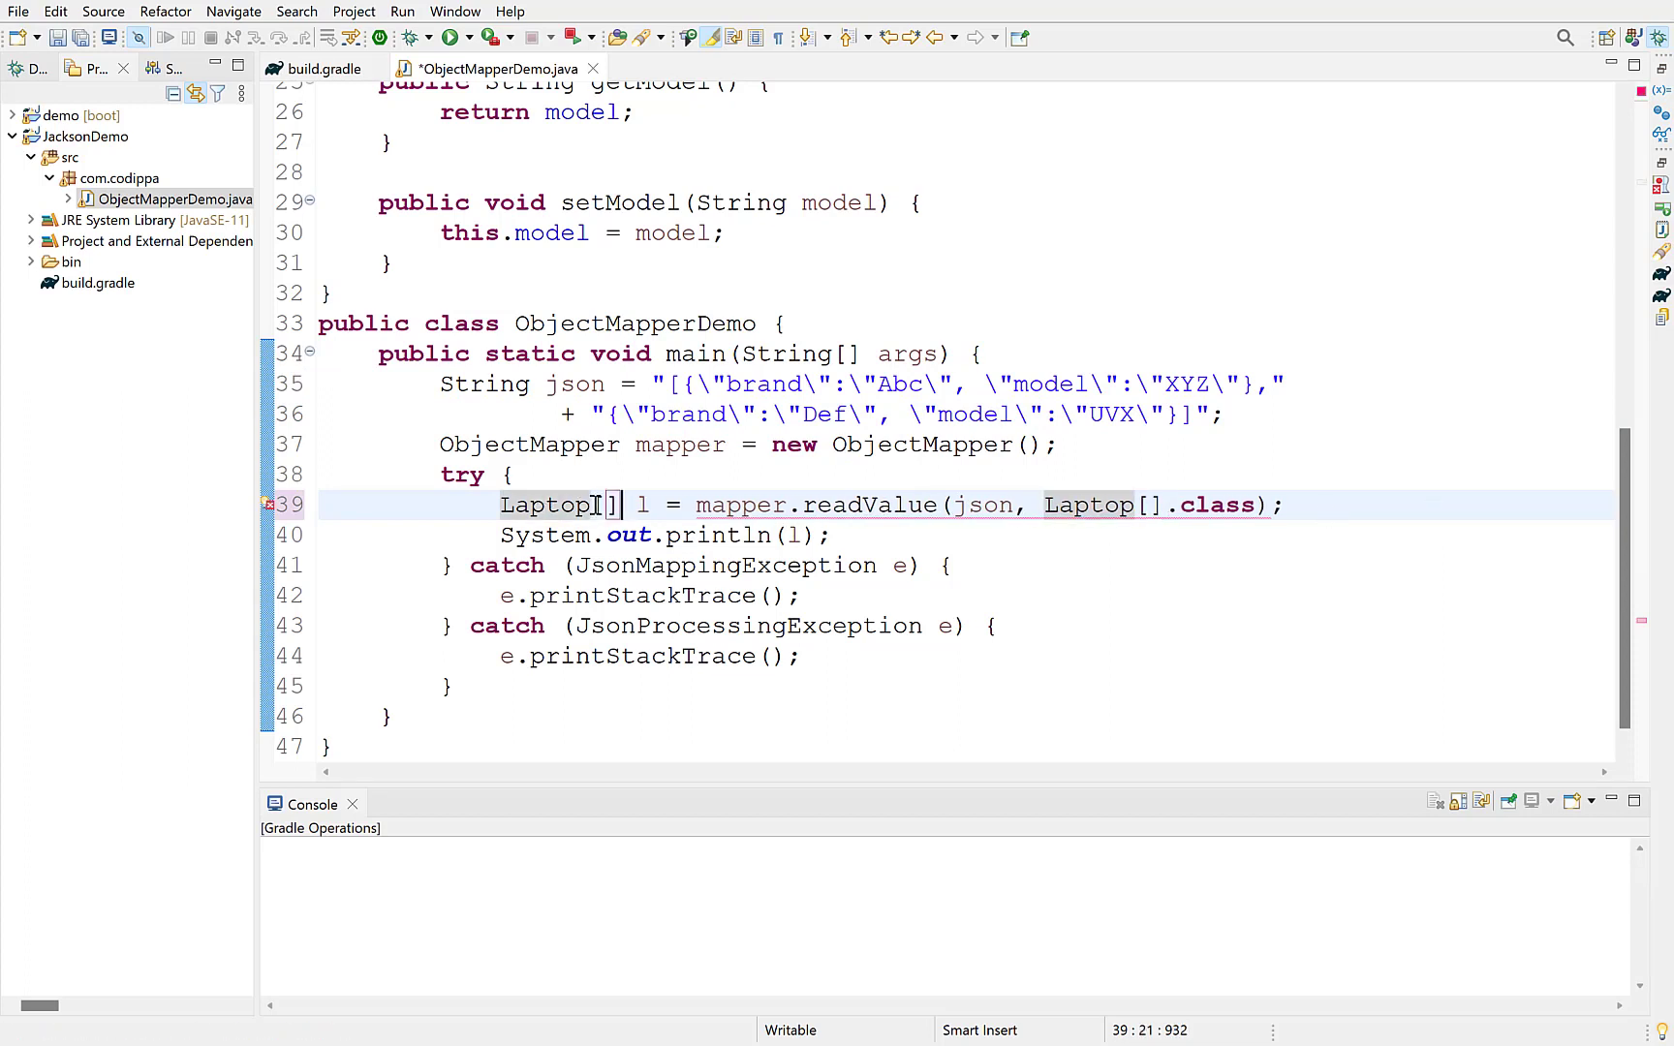
text(for(Laptop lt: l) {)
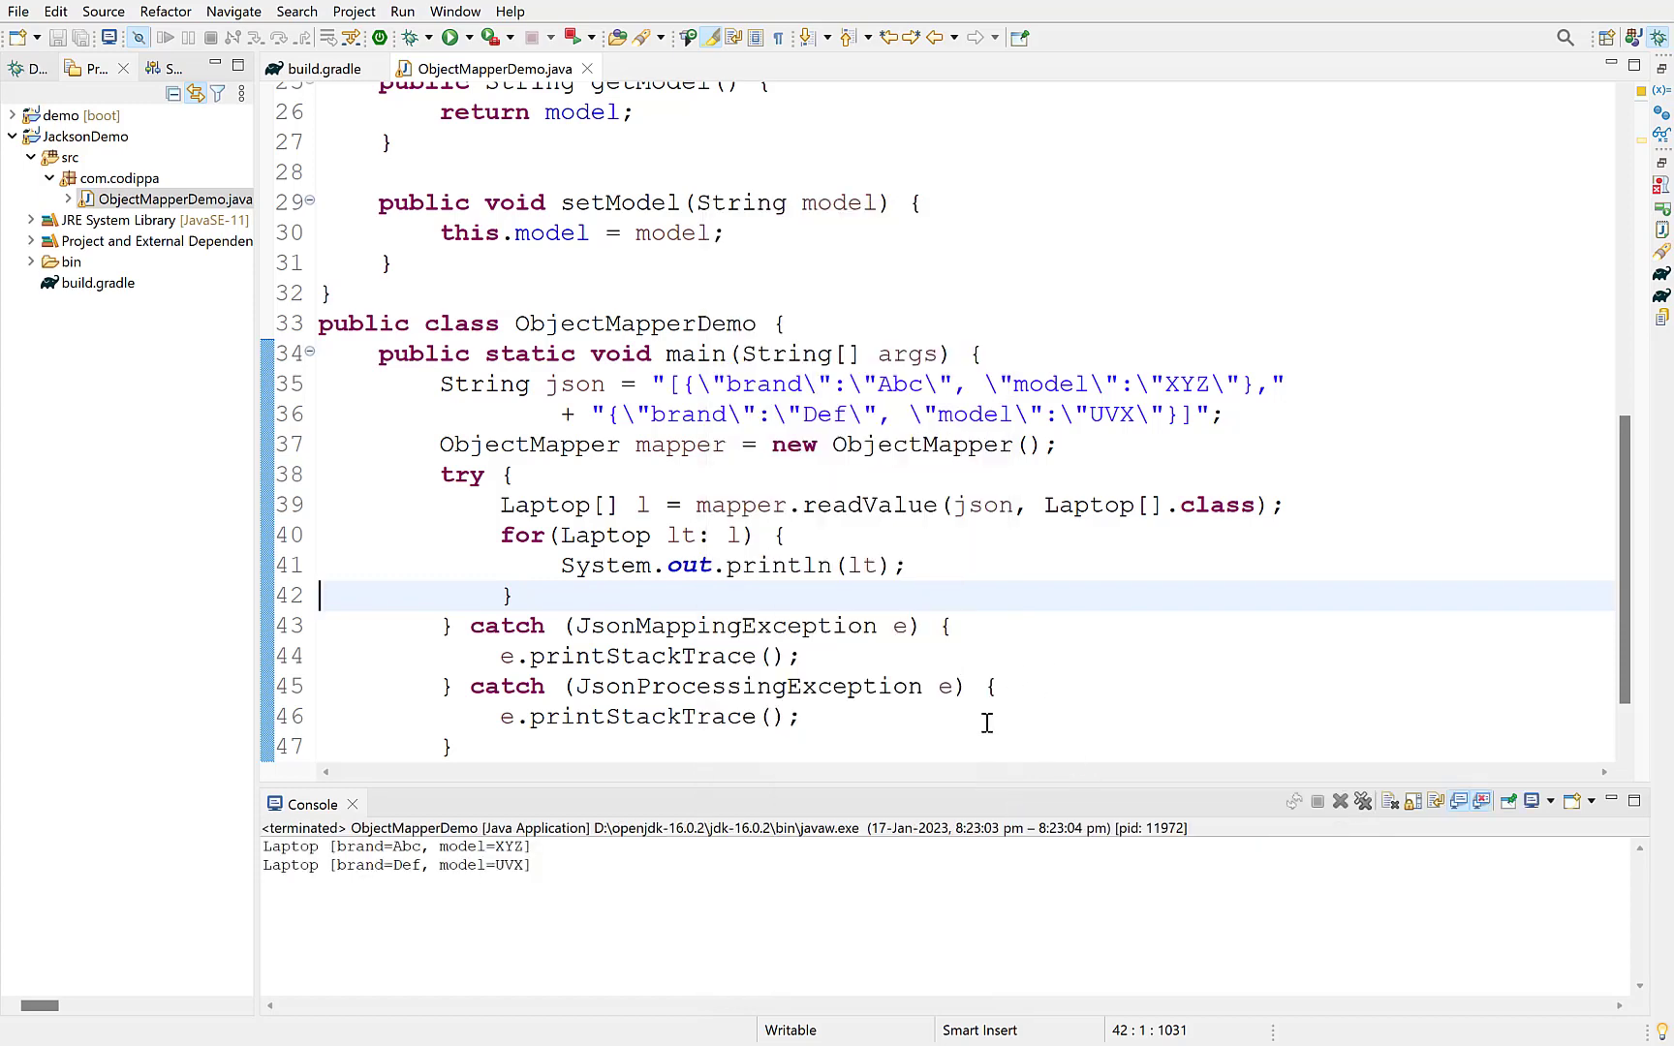
mouse_move(779, 909)
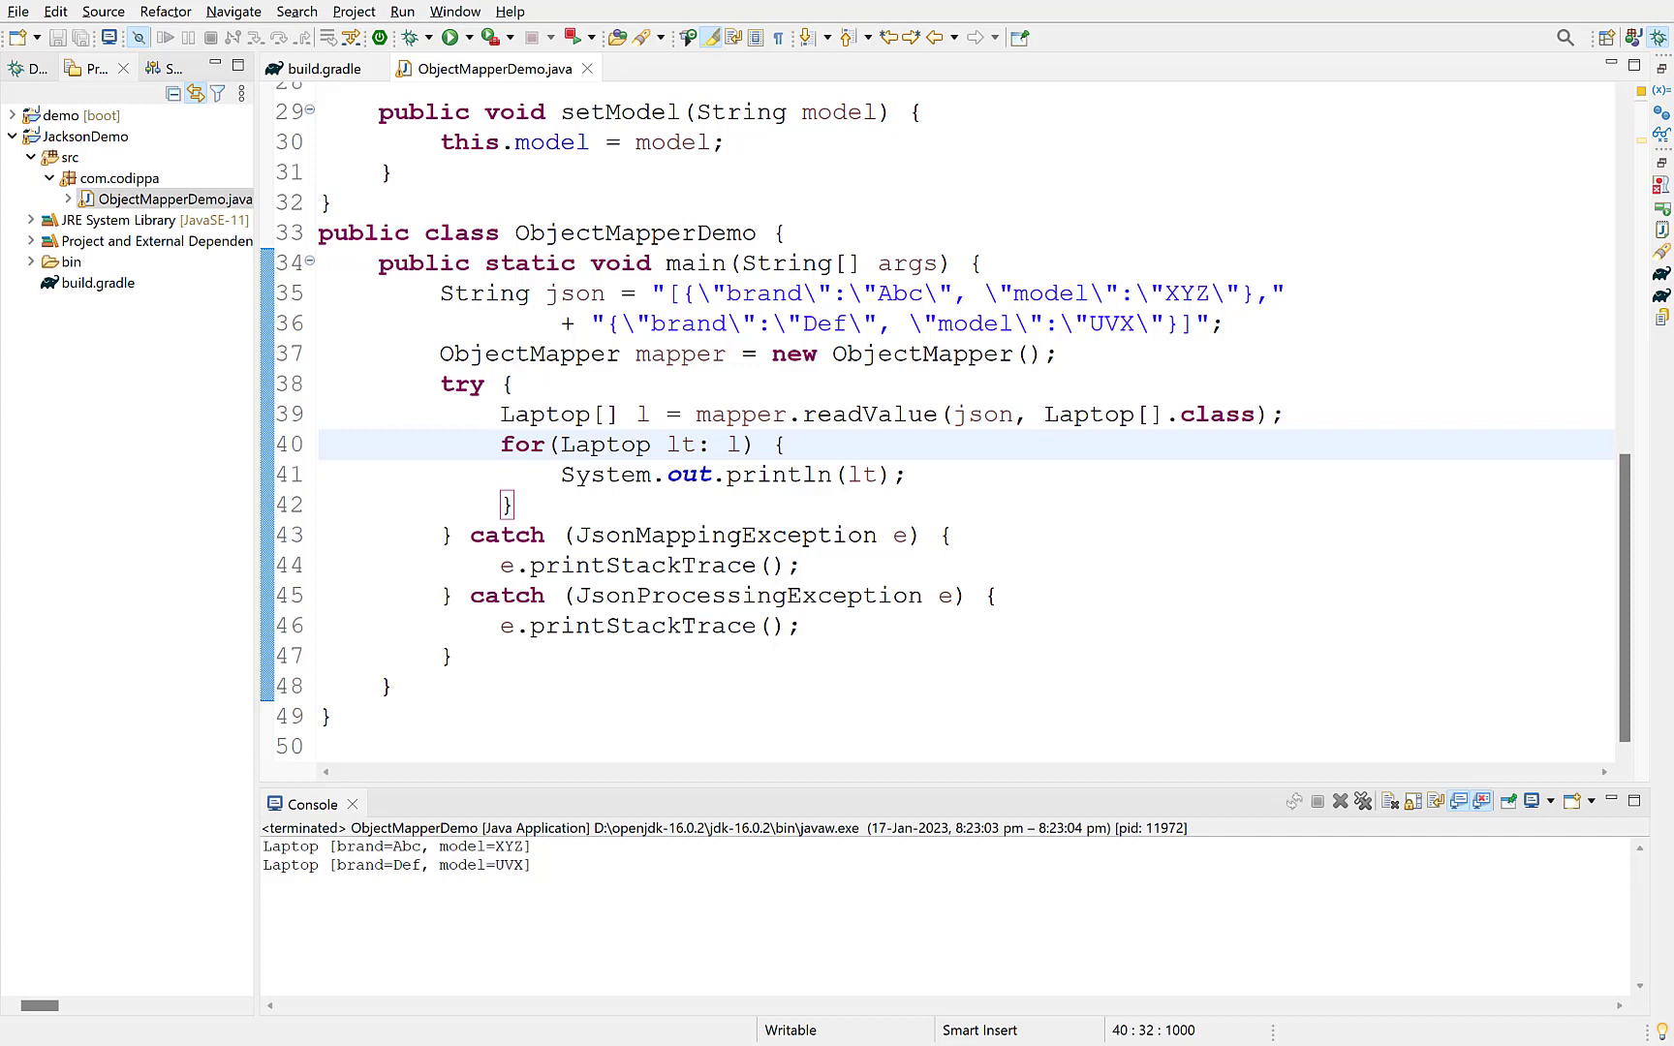
Read the JSON into List<Laptop> using new TypeReference<List<Laptop>>(){} and rerun the program.
click(787, 444)
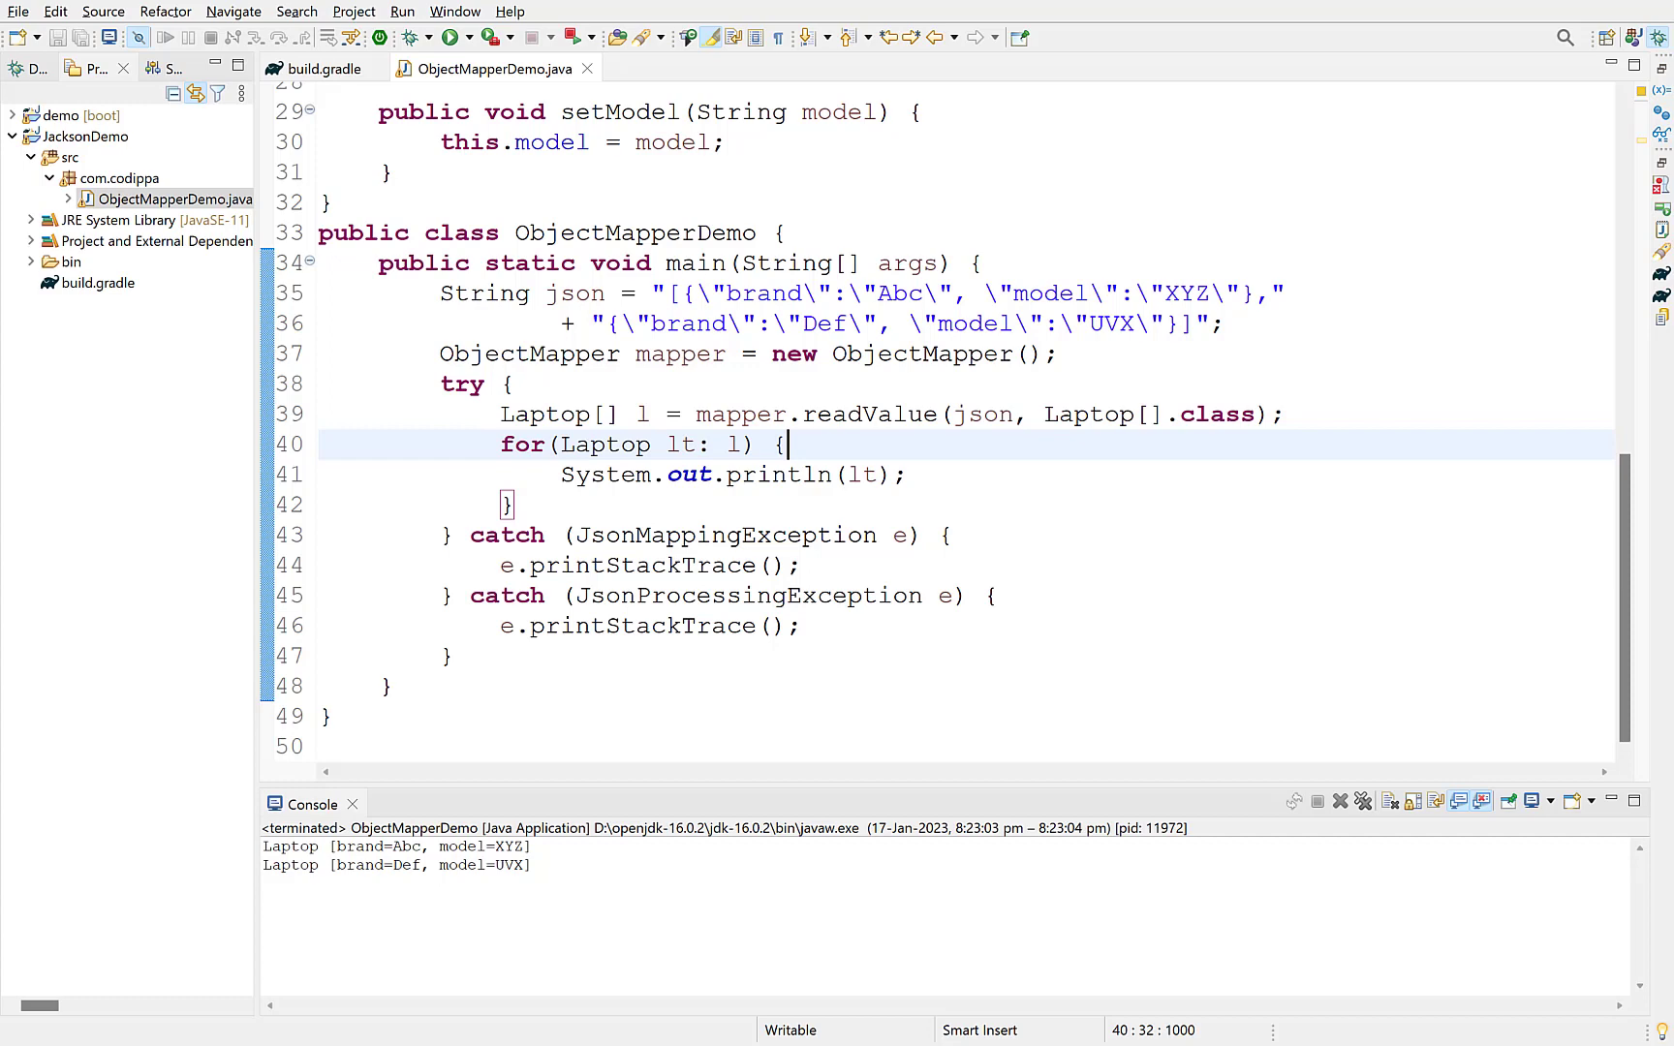
mouse_move(1077, 425)
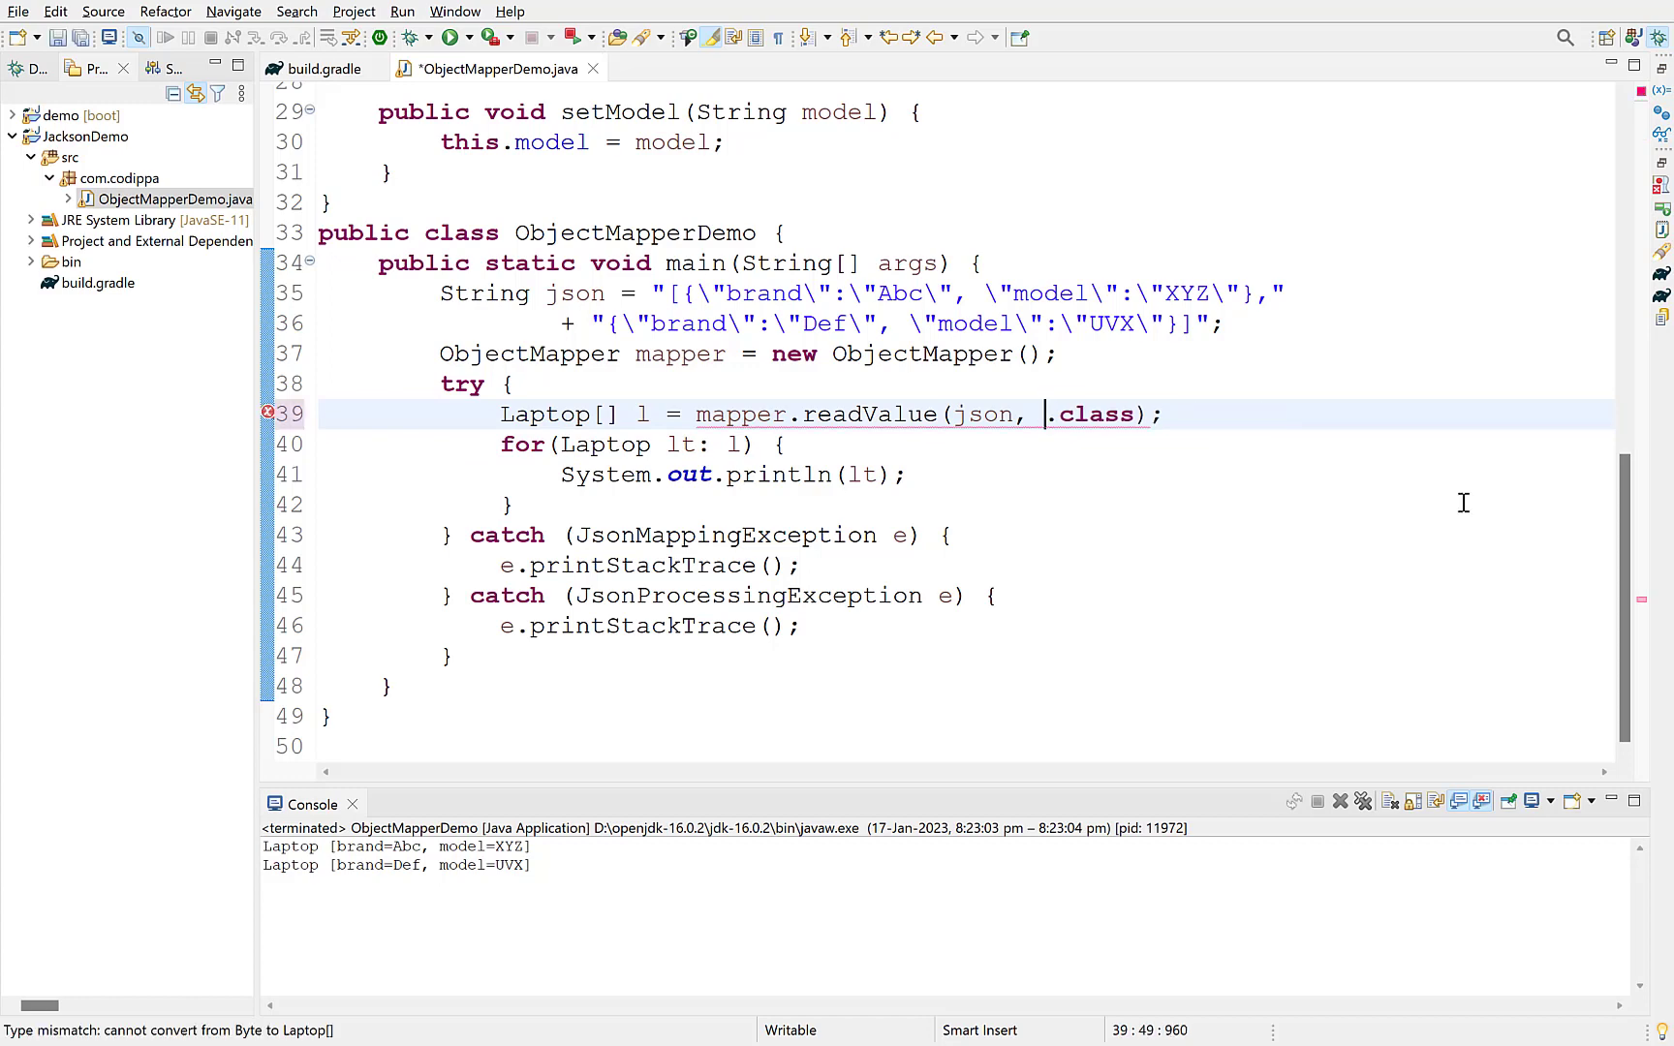
text(new TypeReference<List<Laptop>>()
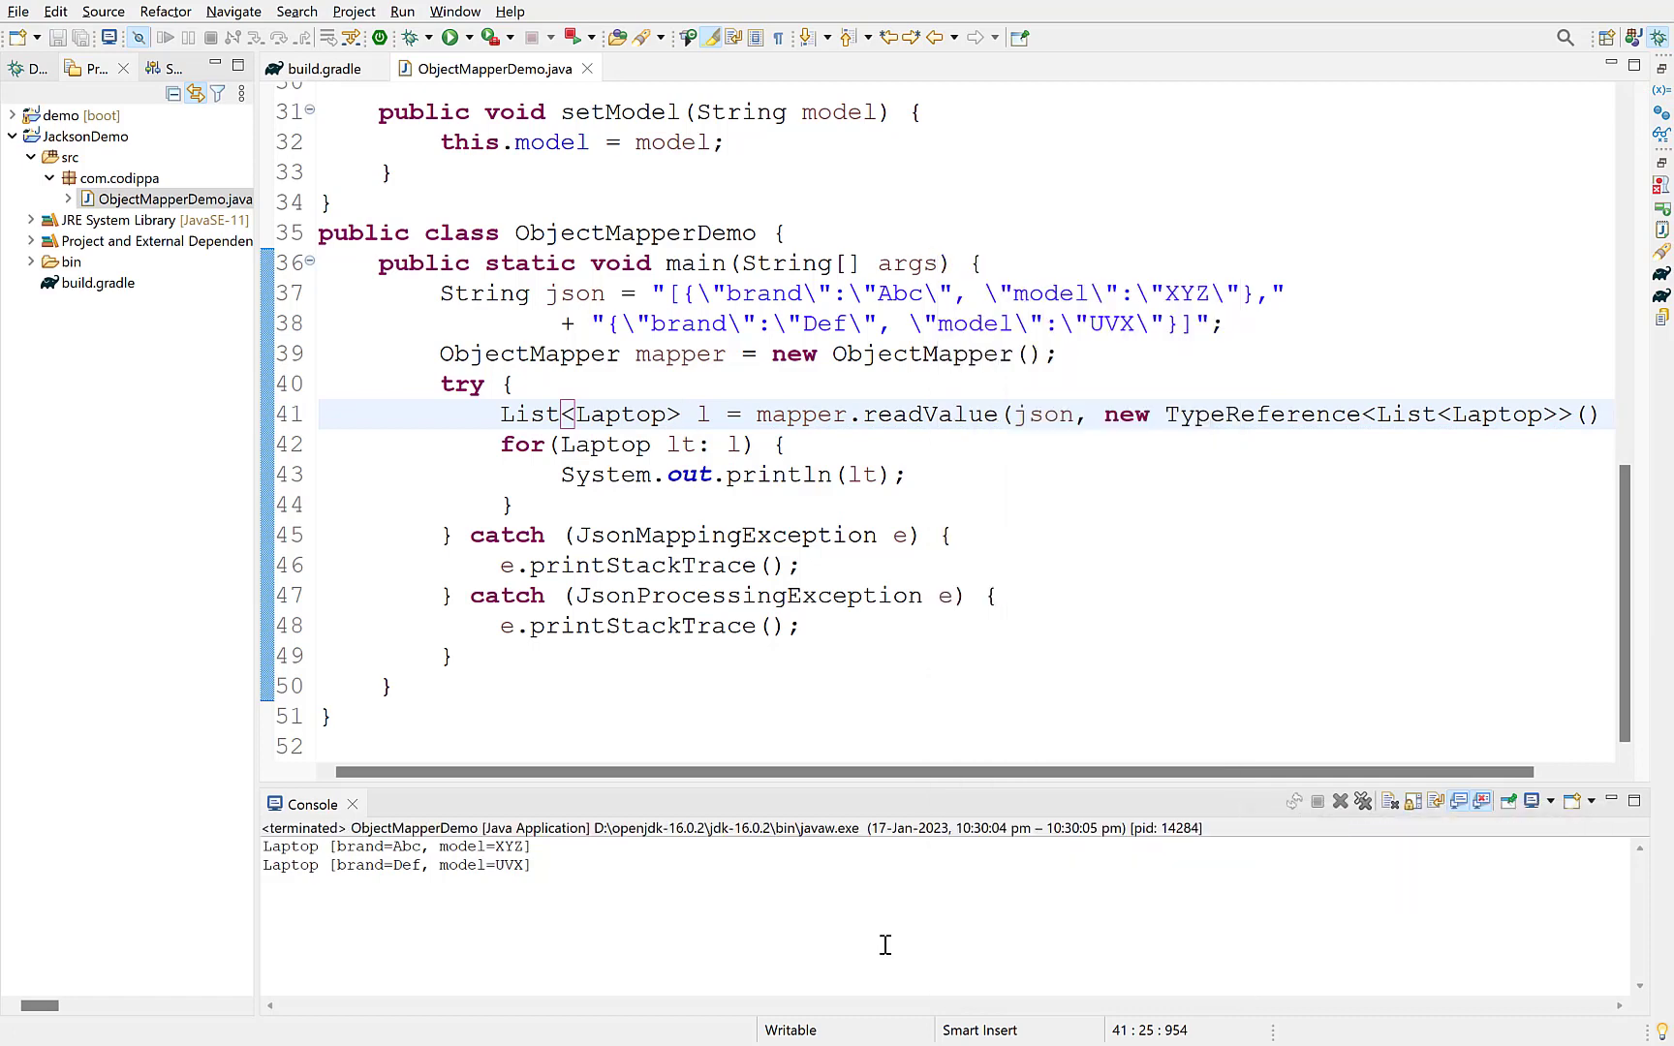
click(785, 445)
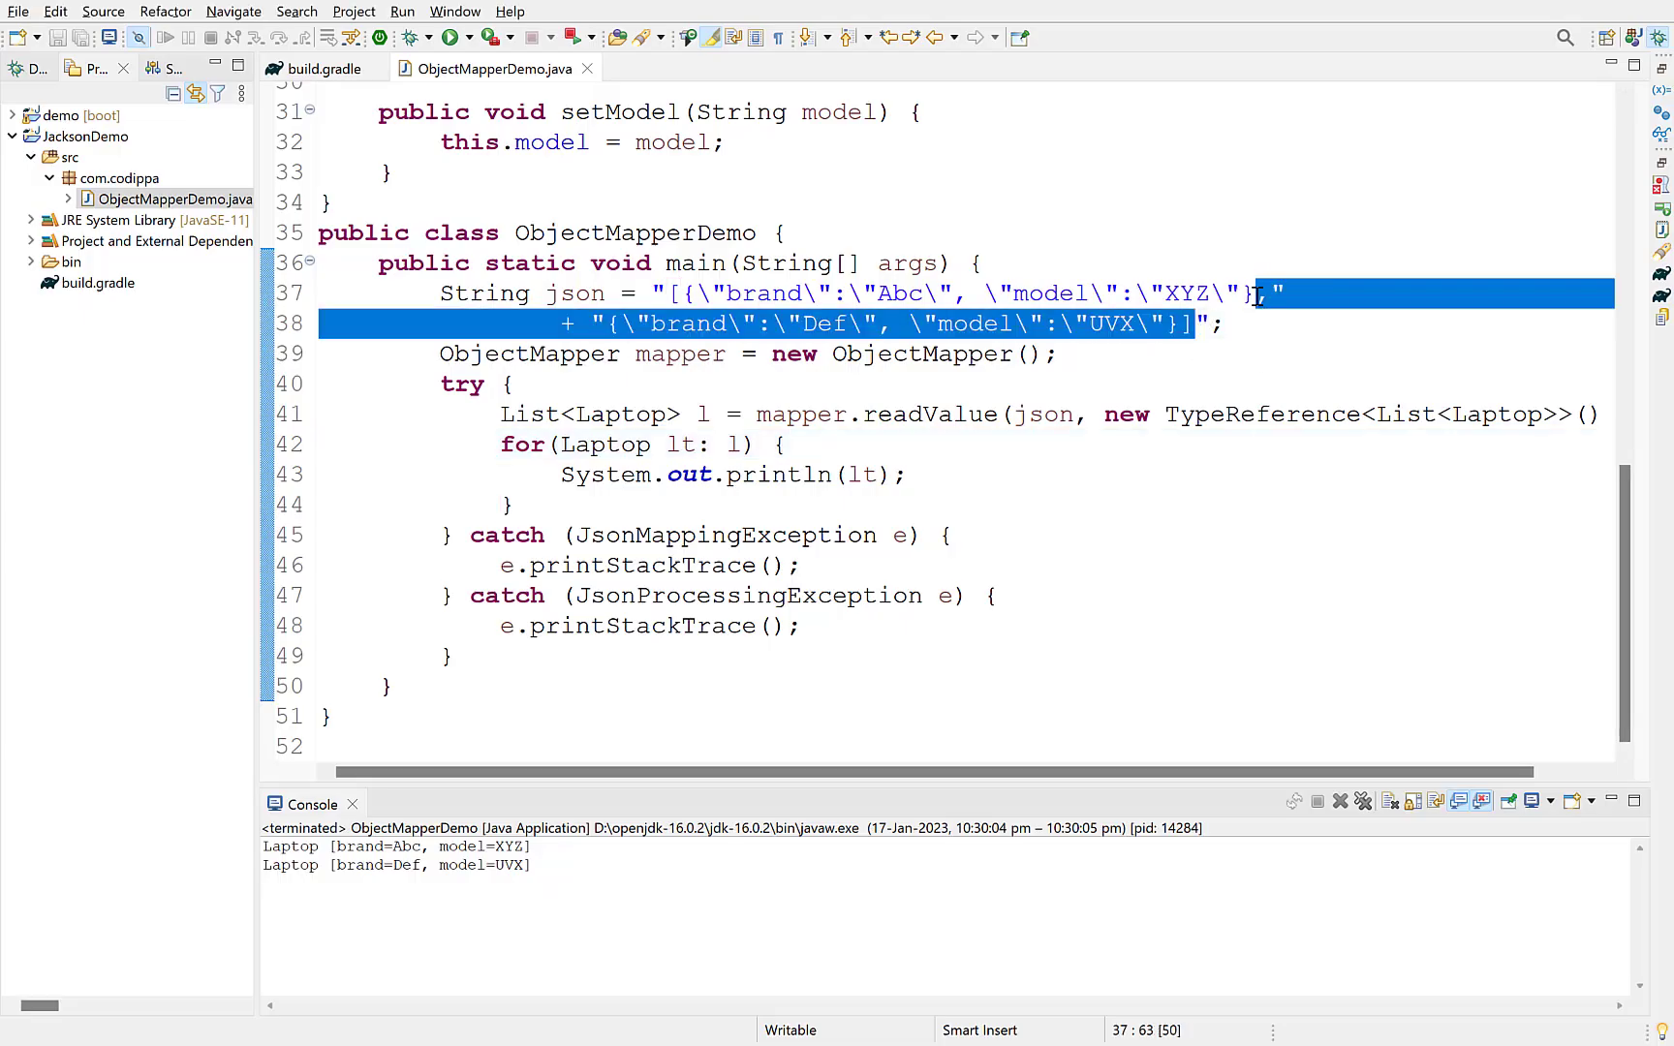
Trim the JSON string to a single laptop and change the declared type to Map<String, String>.
key(Delete)
text(Map<String, Stri)
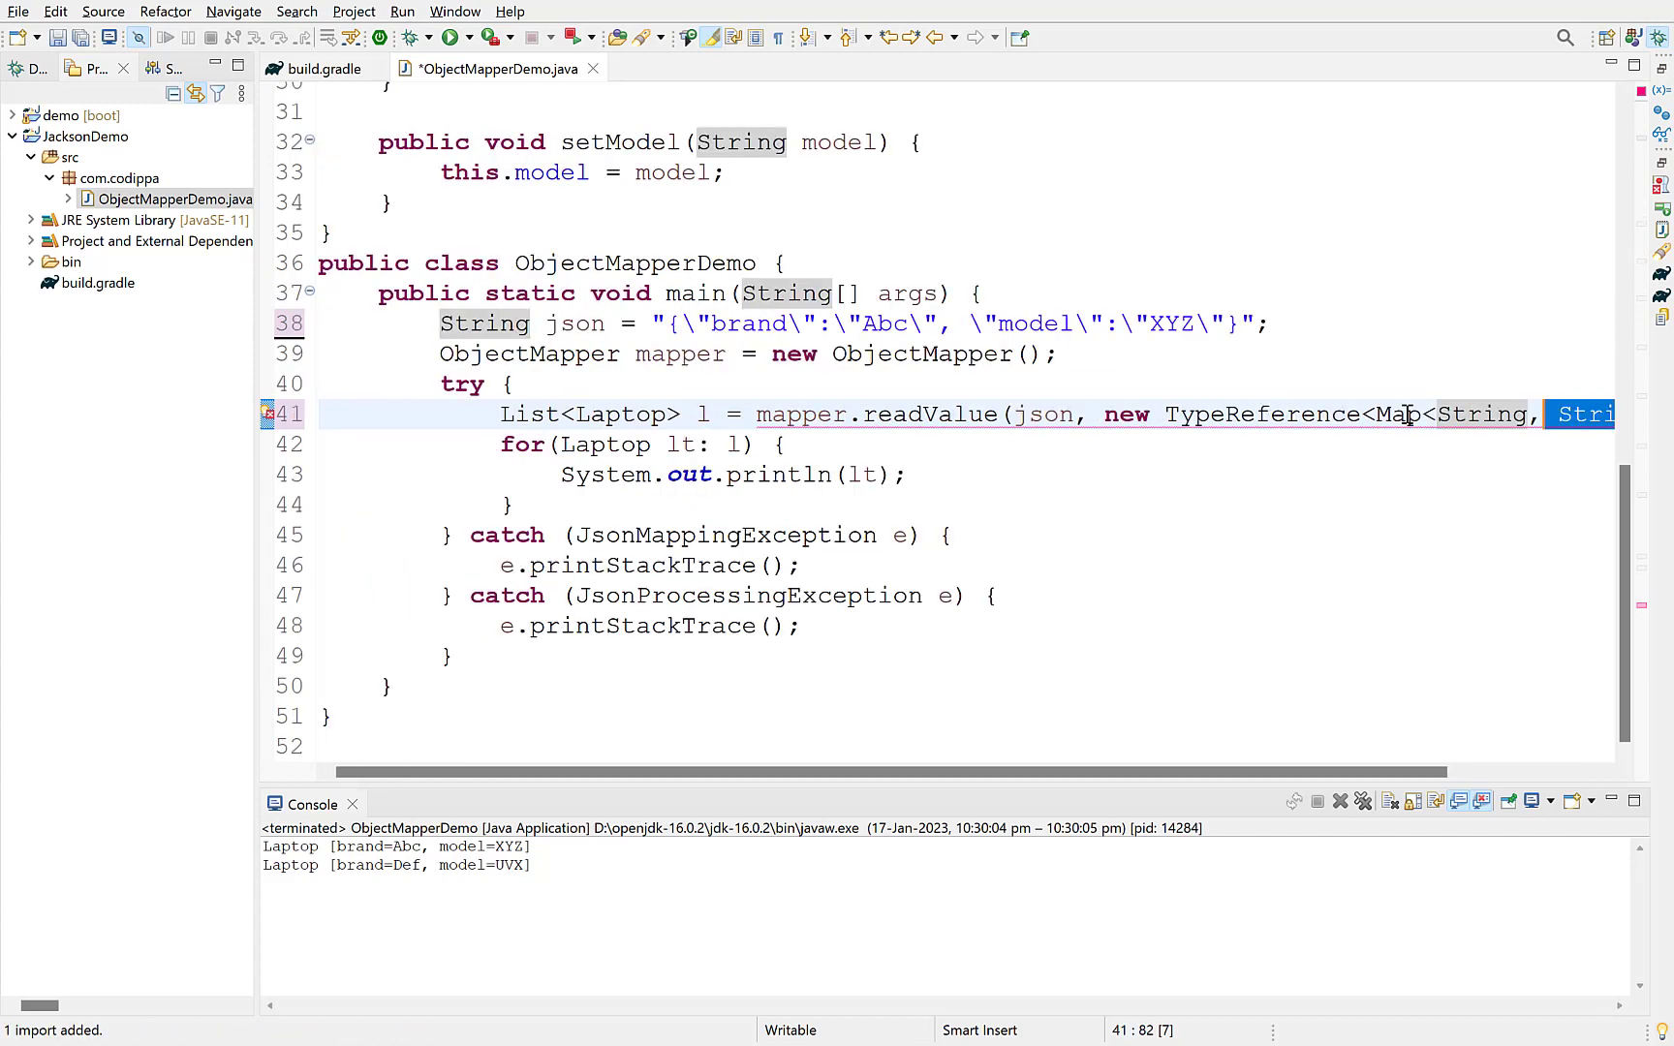
click(524, 415)
text(Map<String, String)
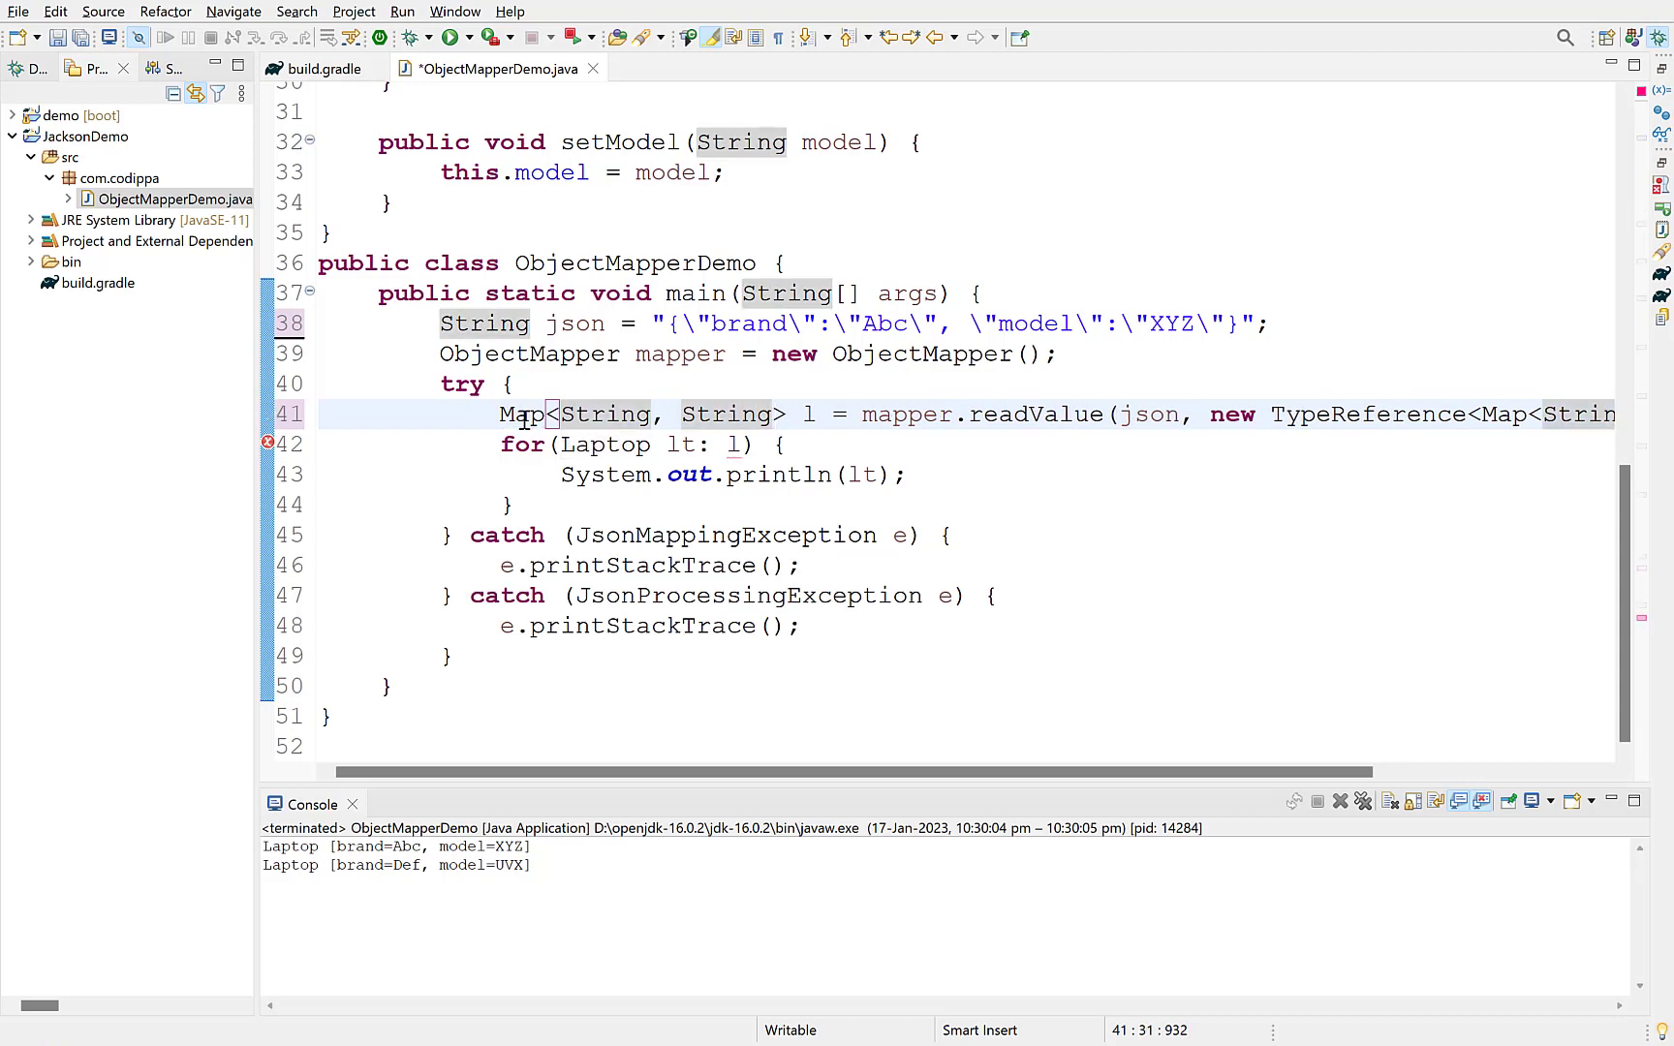
text(l.keySet().forEach(key -> {)
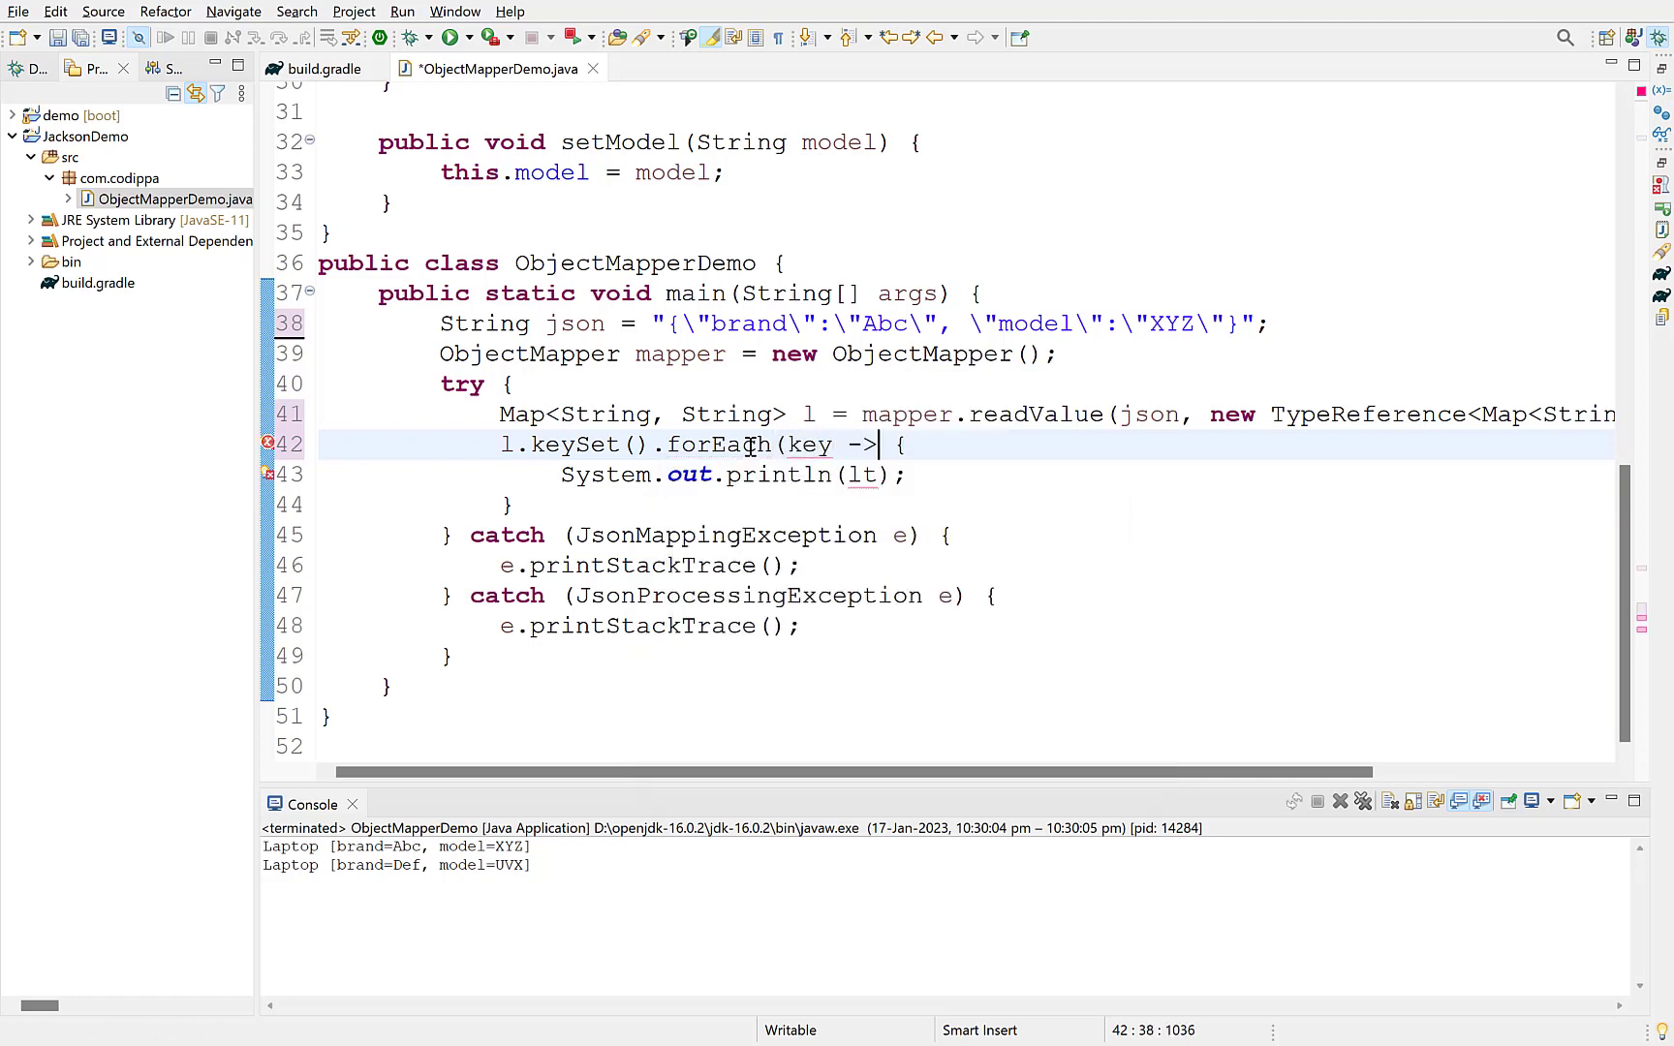
Print "Key:"+key and l.get(key) for each key, then run the program.
double_click(809, 443)
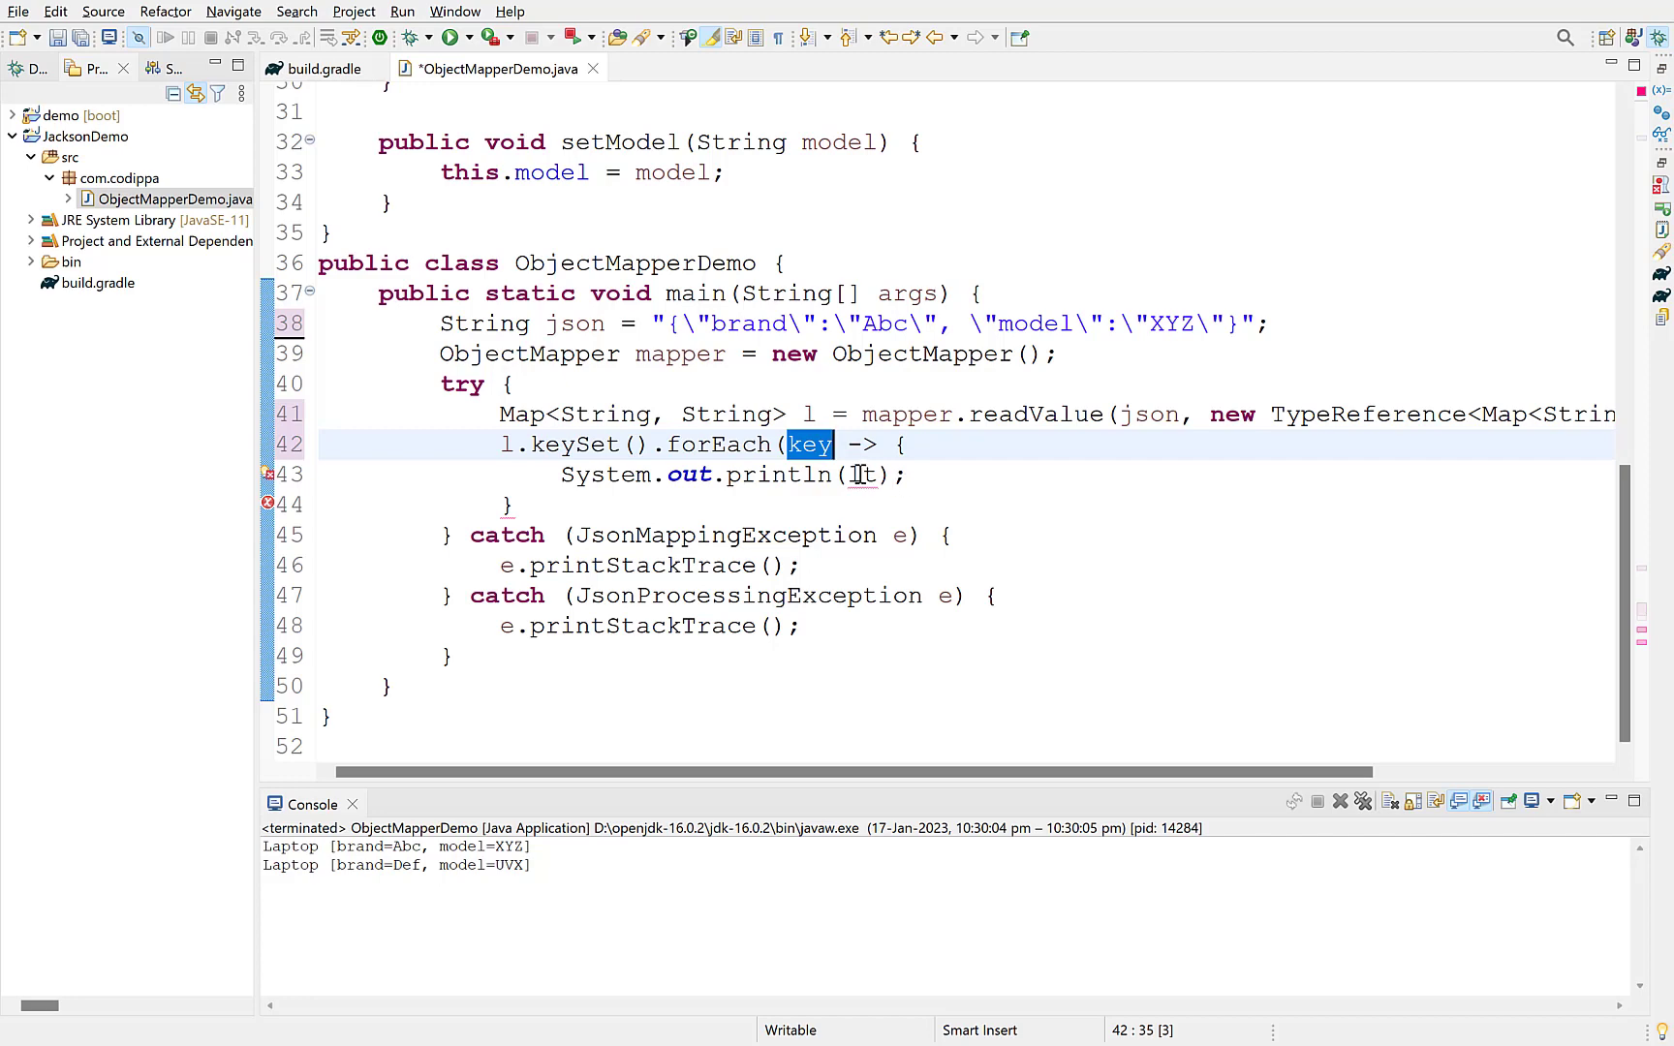
text("Key:"+key)
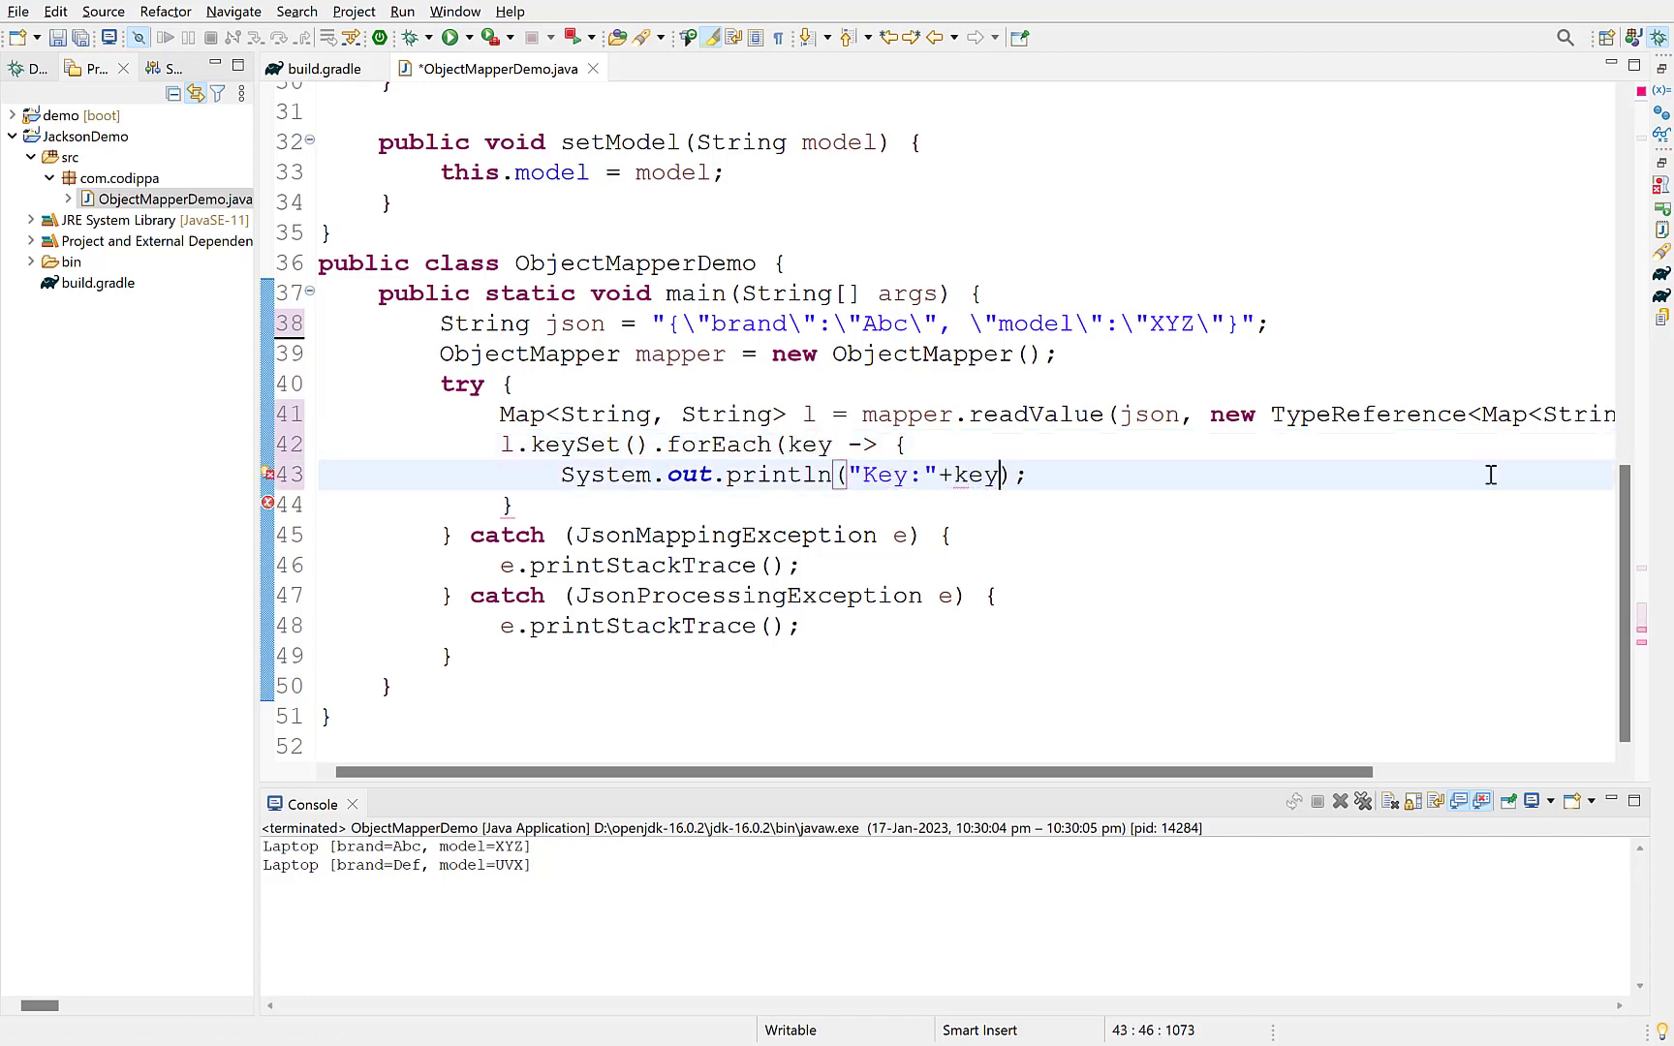
text(System.out.println("Value:"+);)
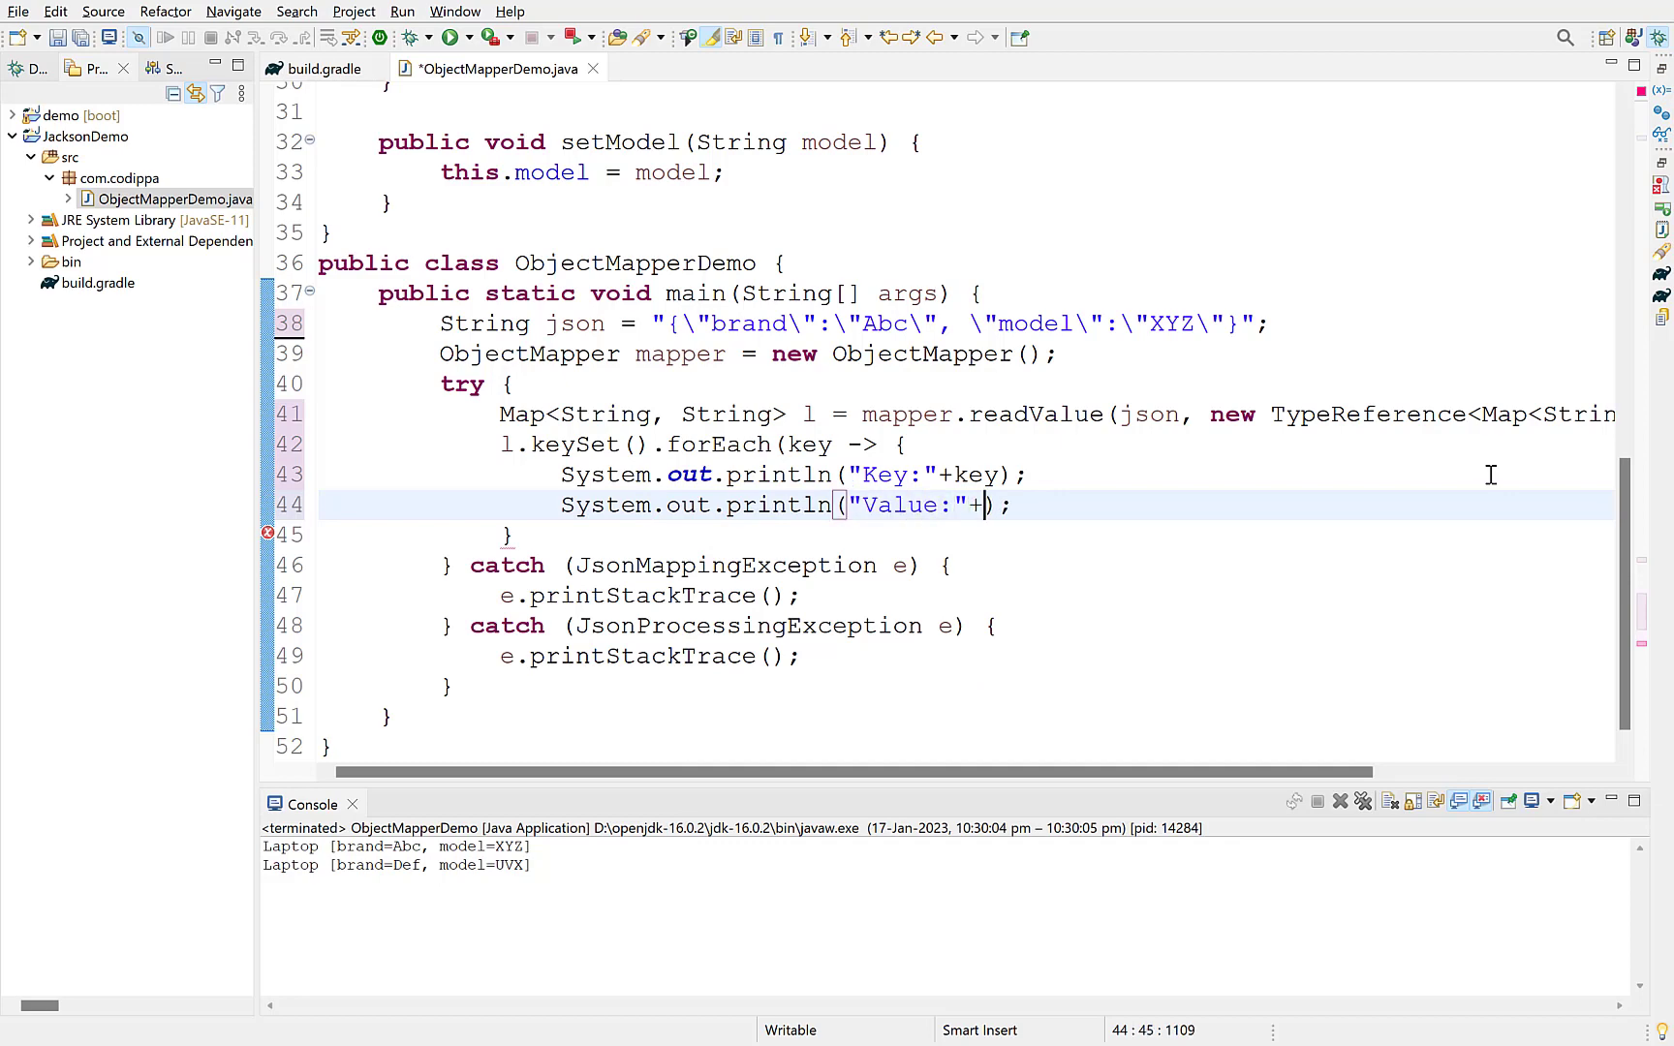
text(l.get(key))
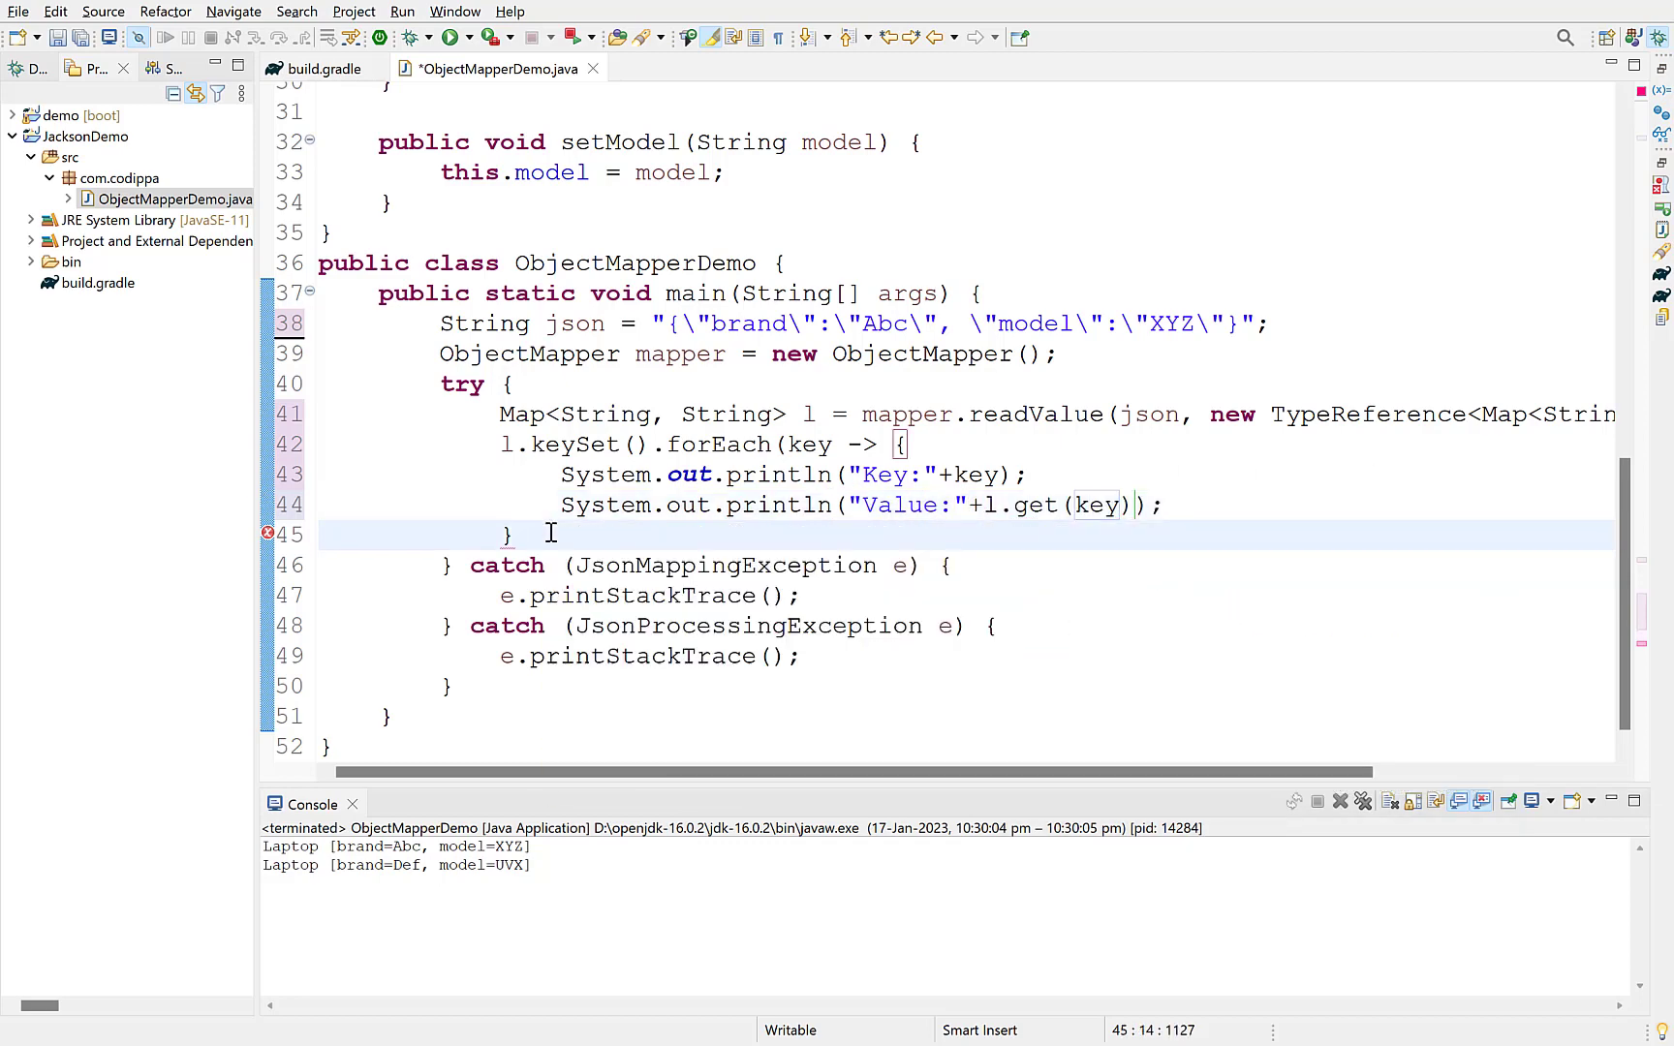
right_click(550, 534)
text();)
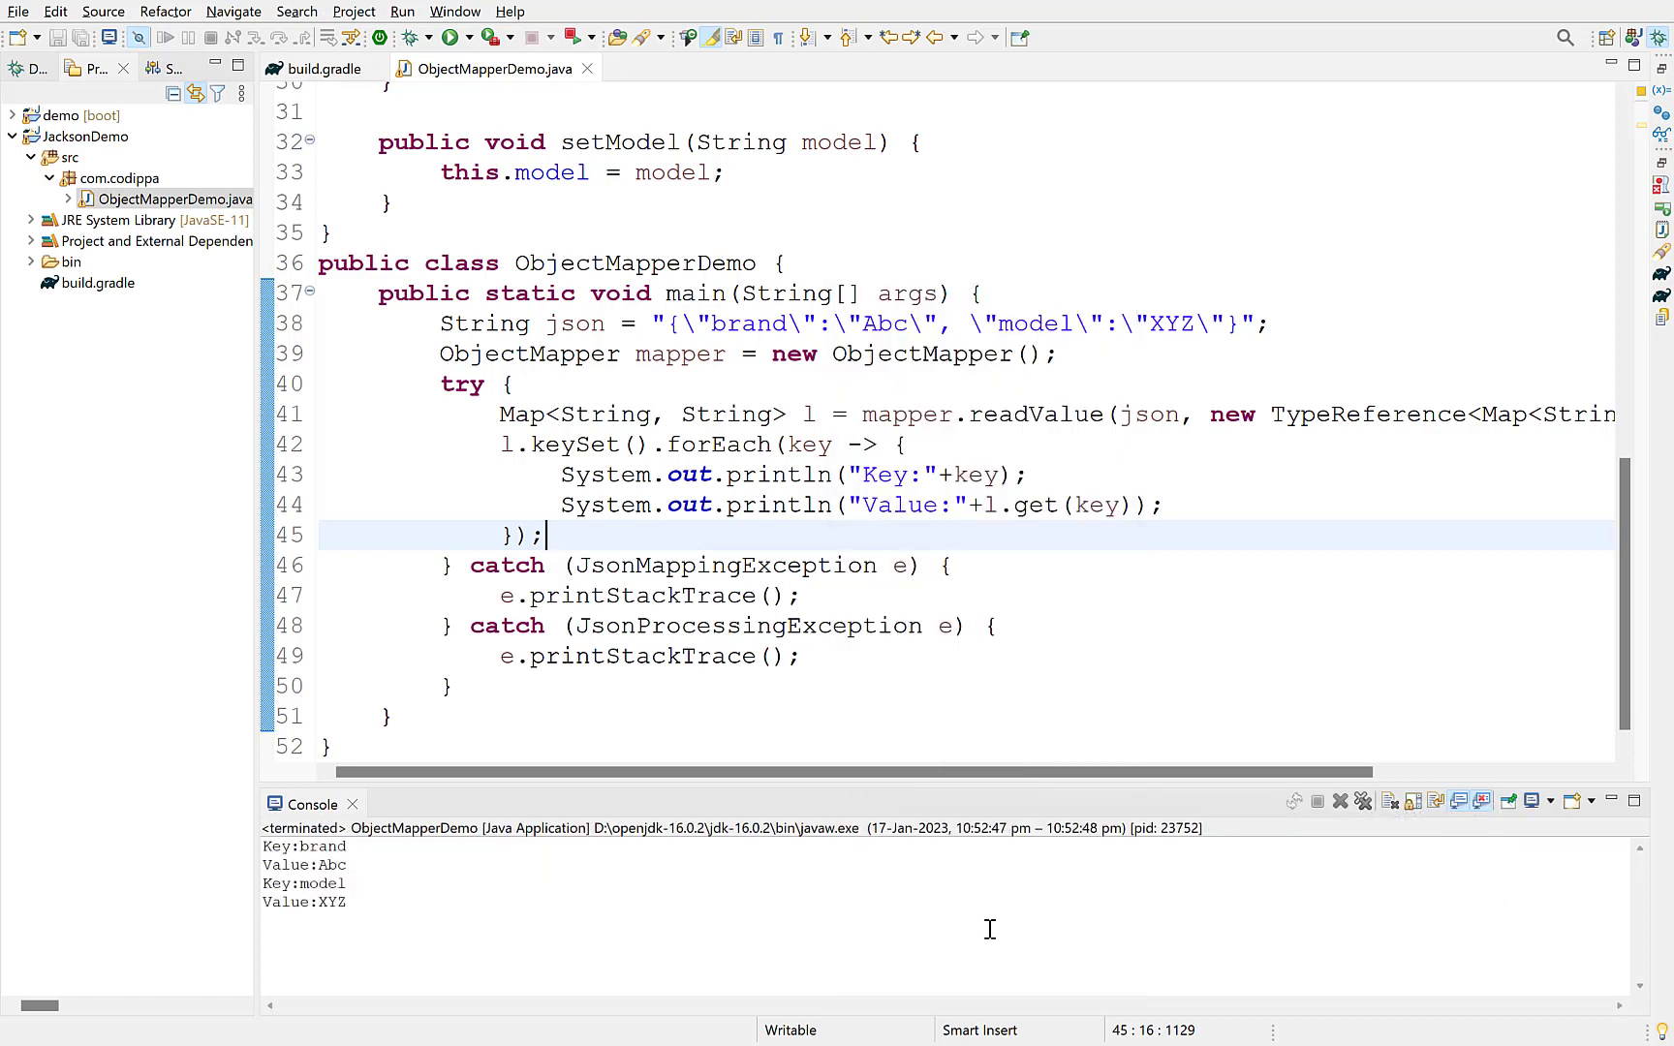
mouse_move(588, 902)
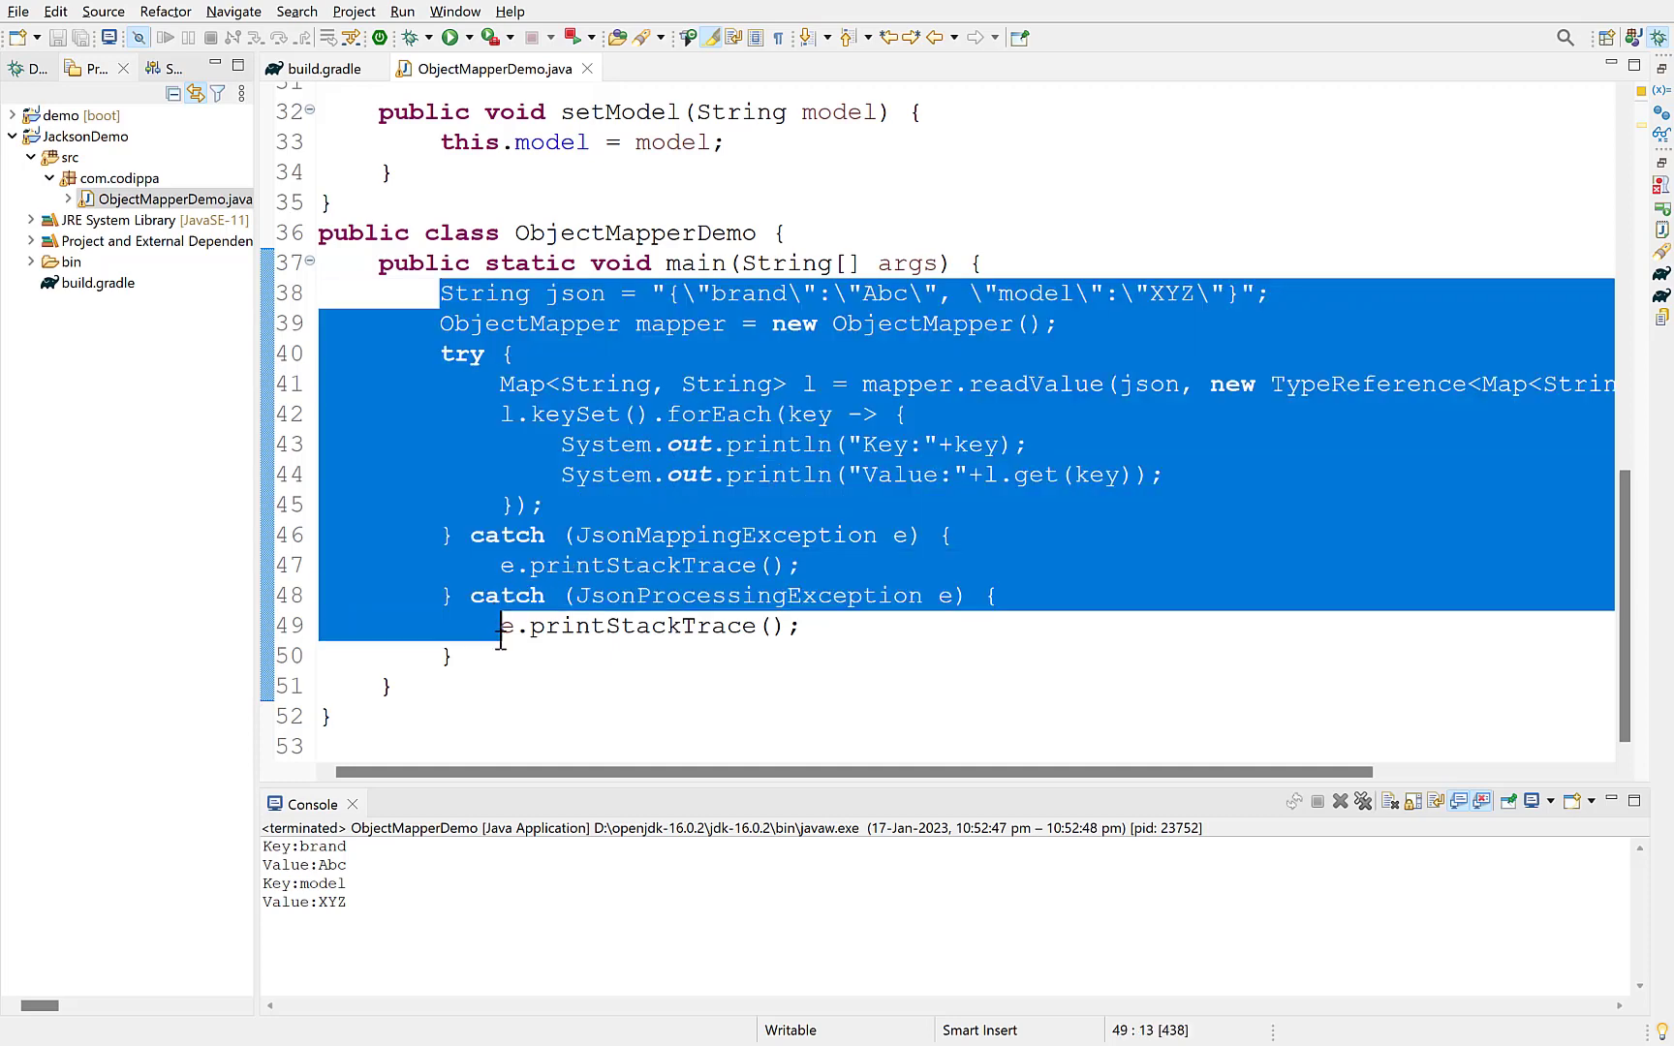
Create a Laptop and write it with mapper.writeValue into a new StringWriter.
text(Laptop l = new Laptop();)
text(ObjectMapper mapper = new Object)
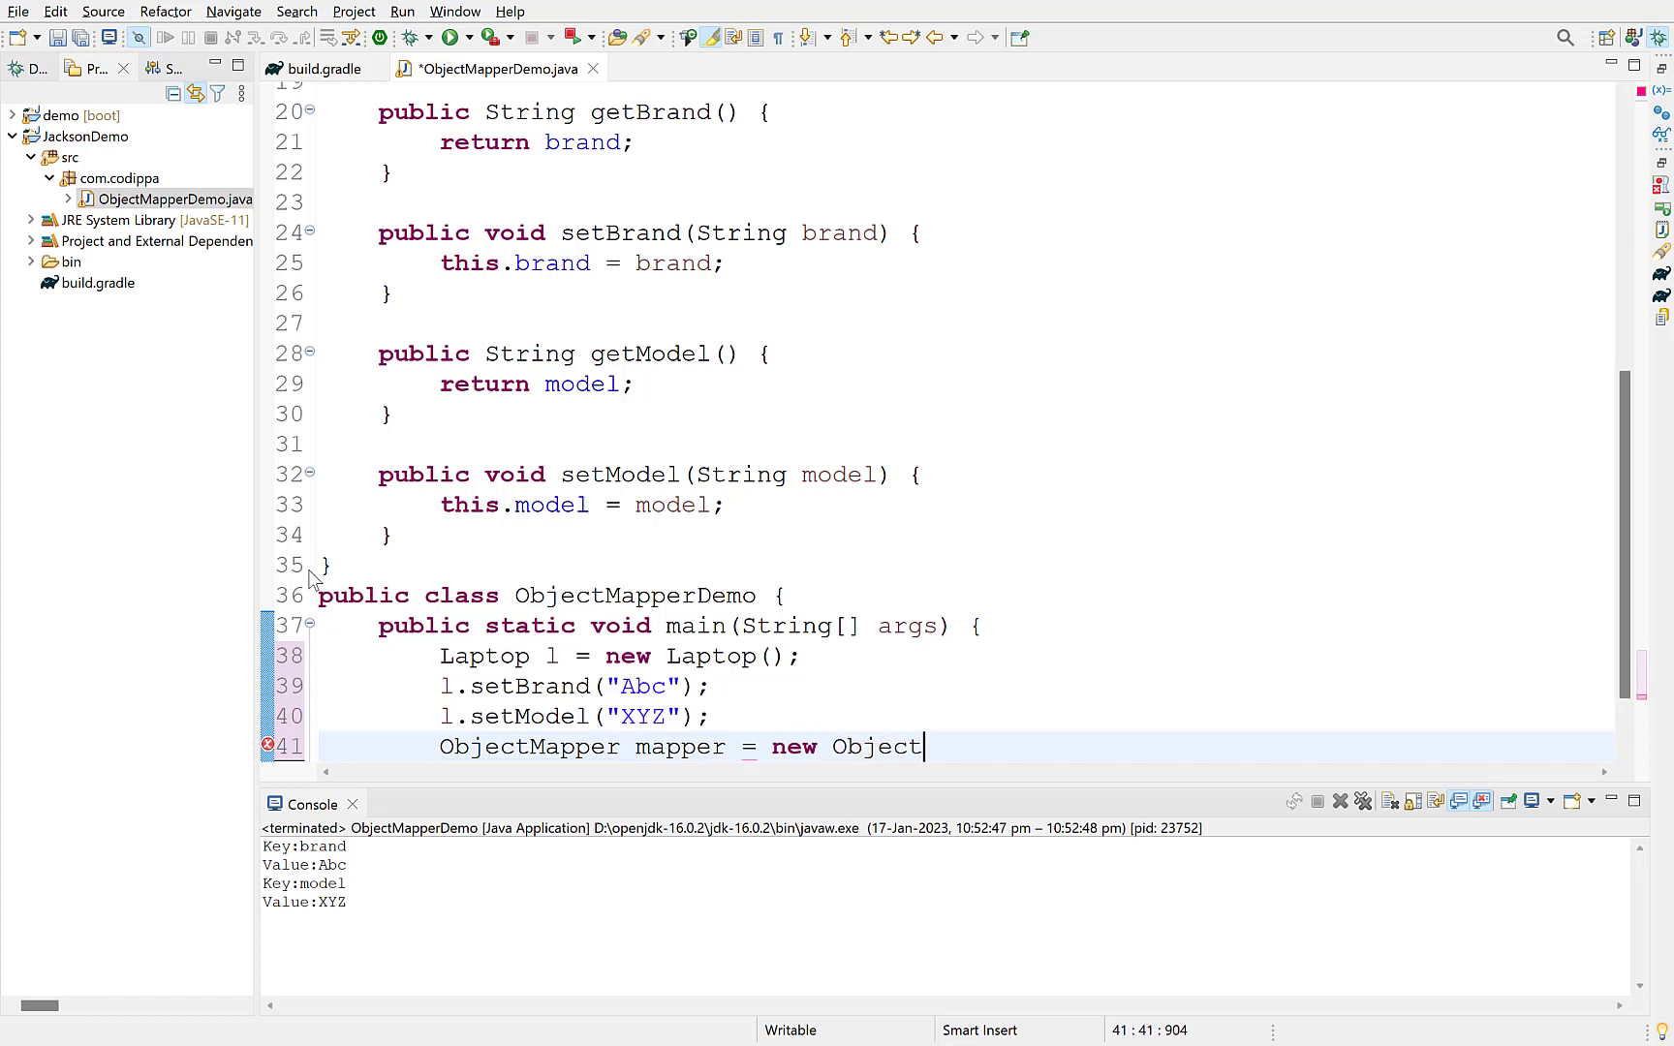
text(mapper.writeValu)
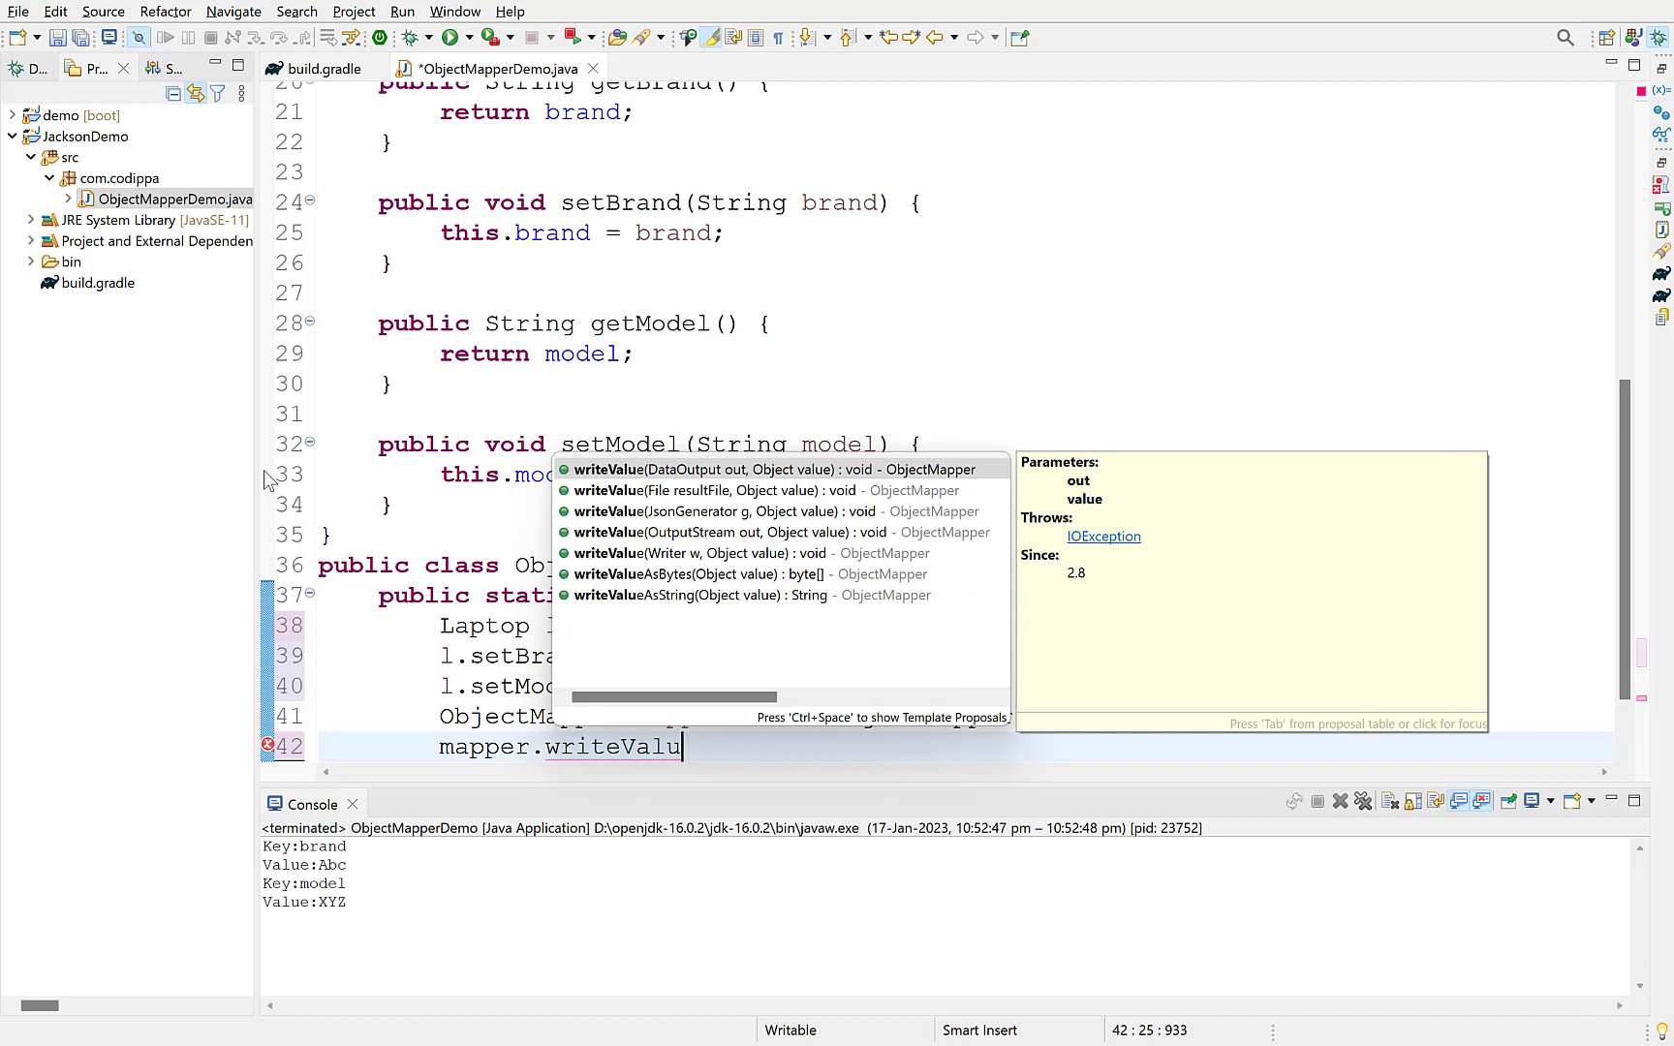
mouse_move(670, 470)
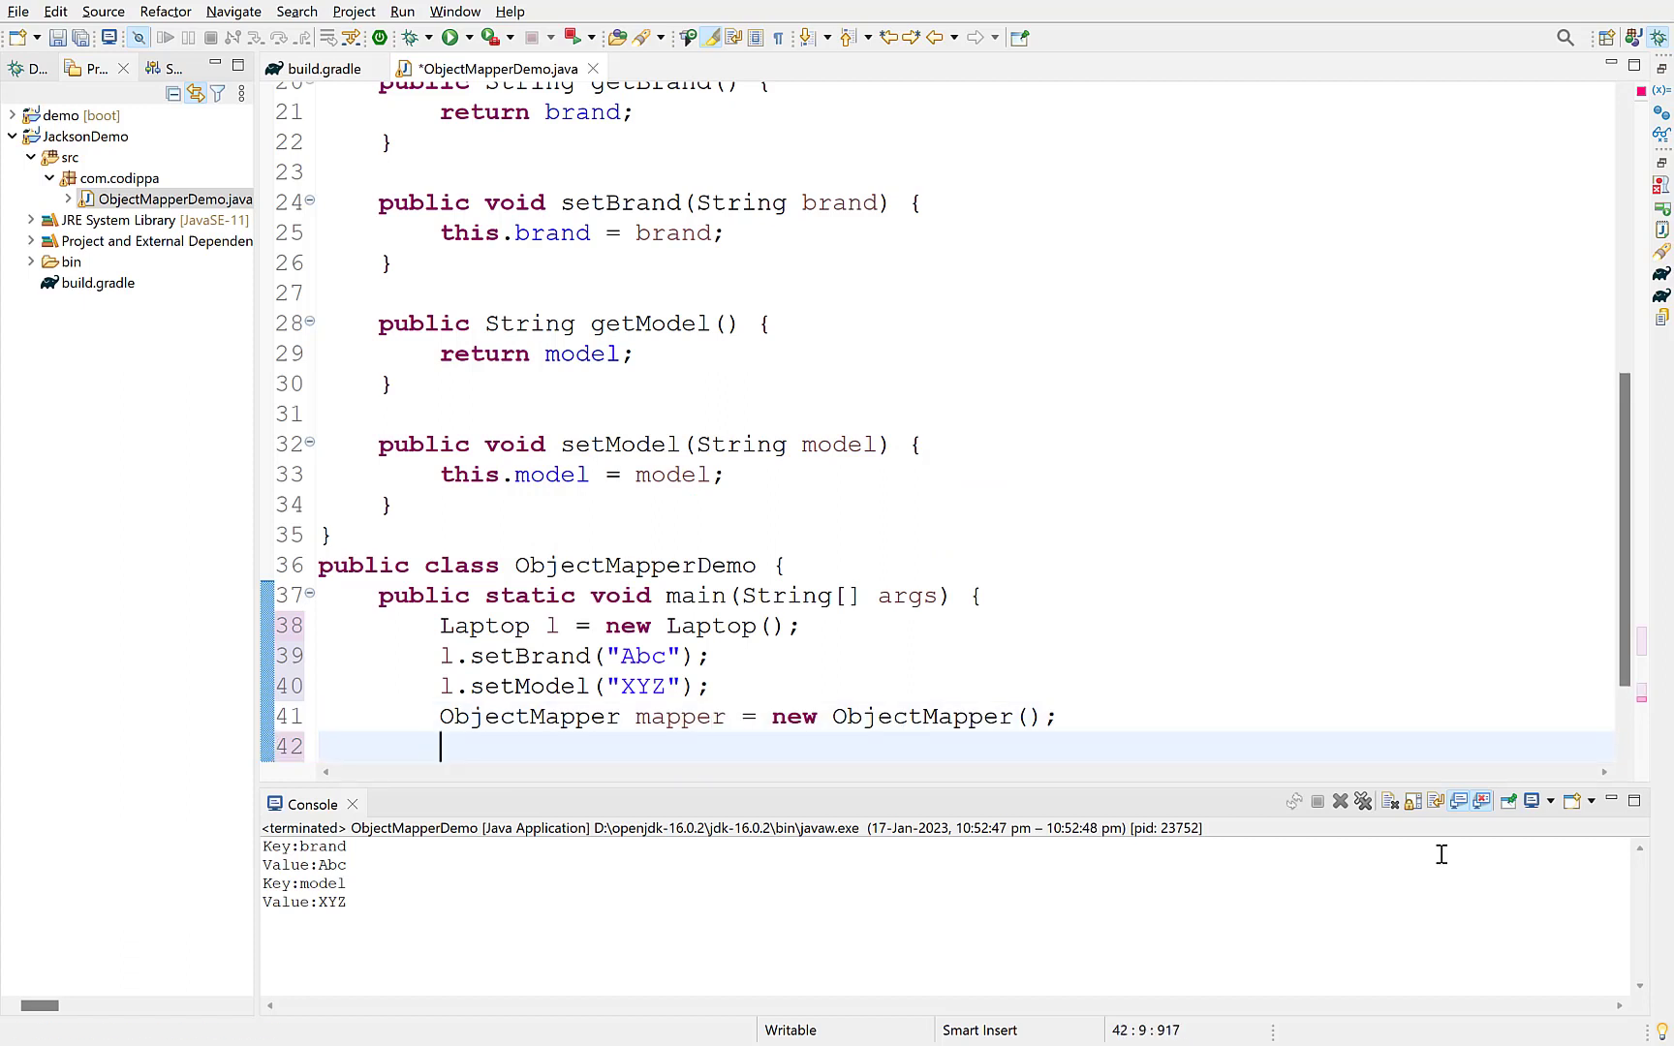
text(StringWriter writer =)
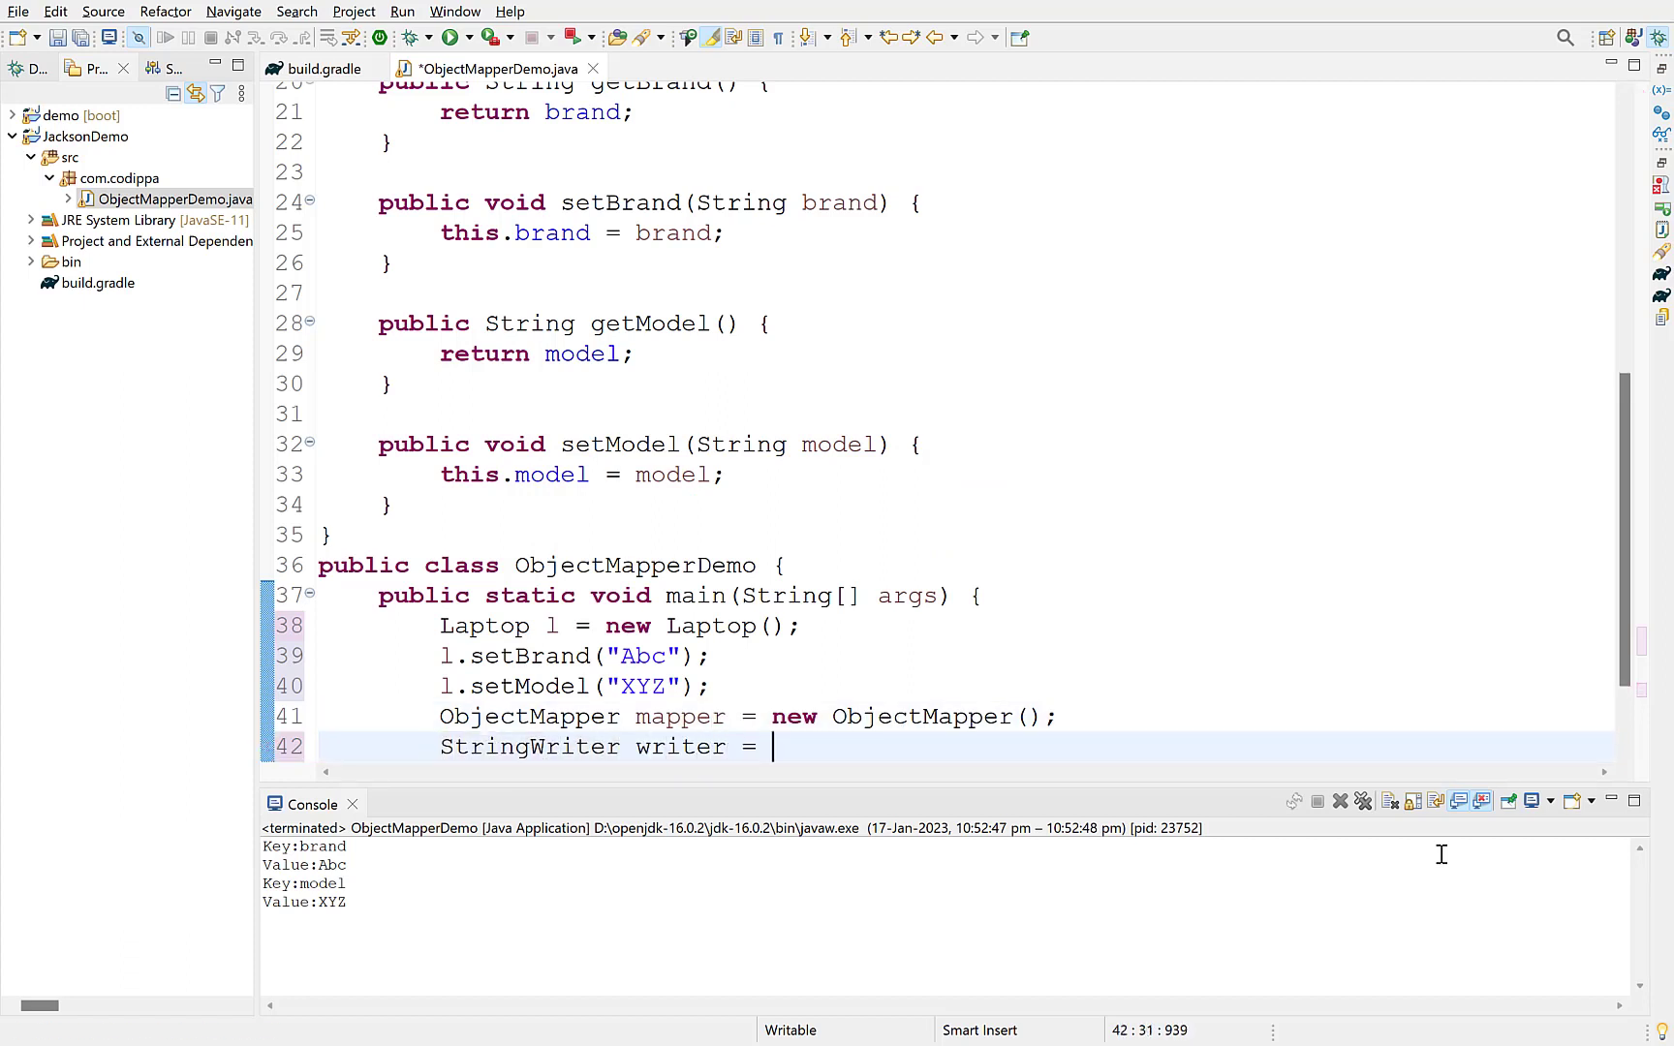
text(new StringWriter();)
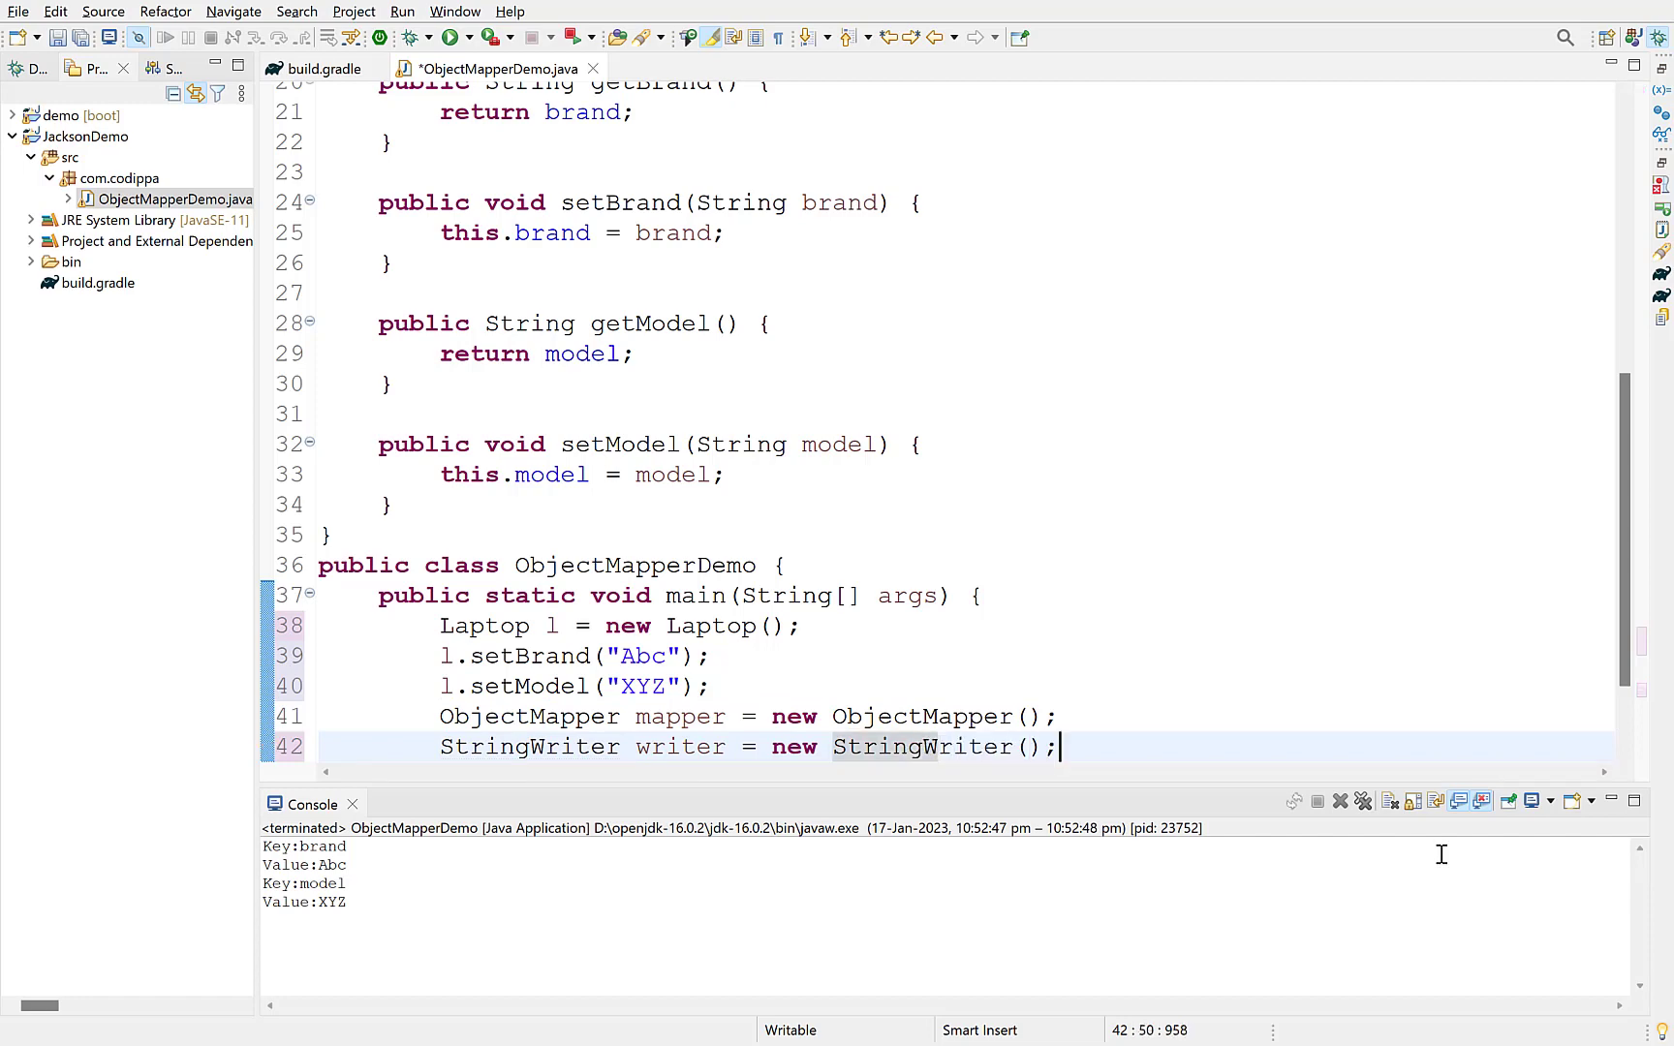
text(mapper.writeValue(null, l);)
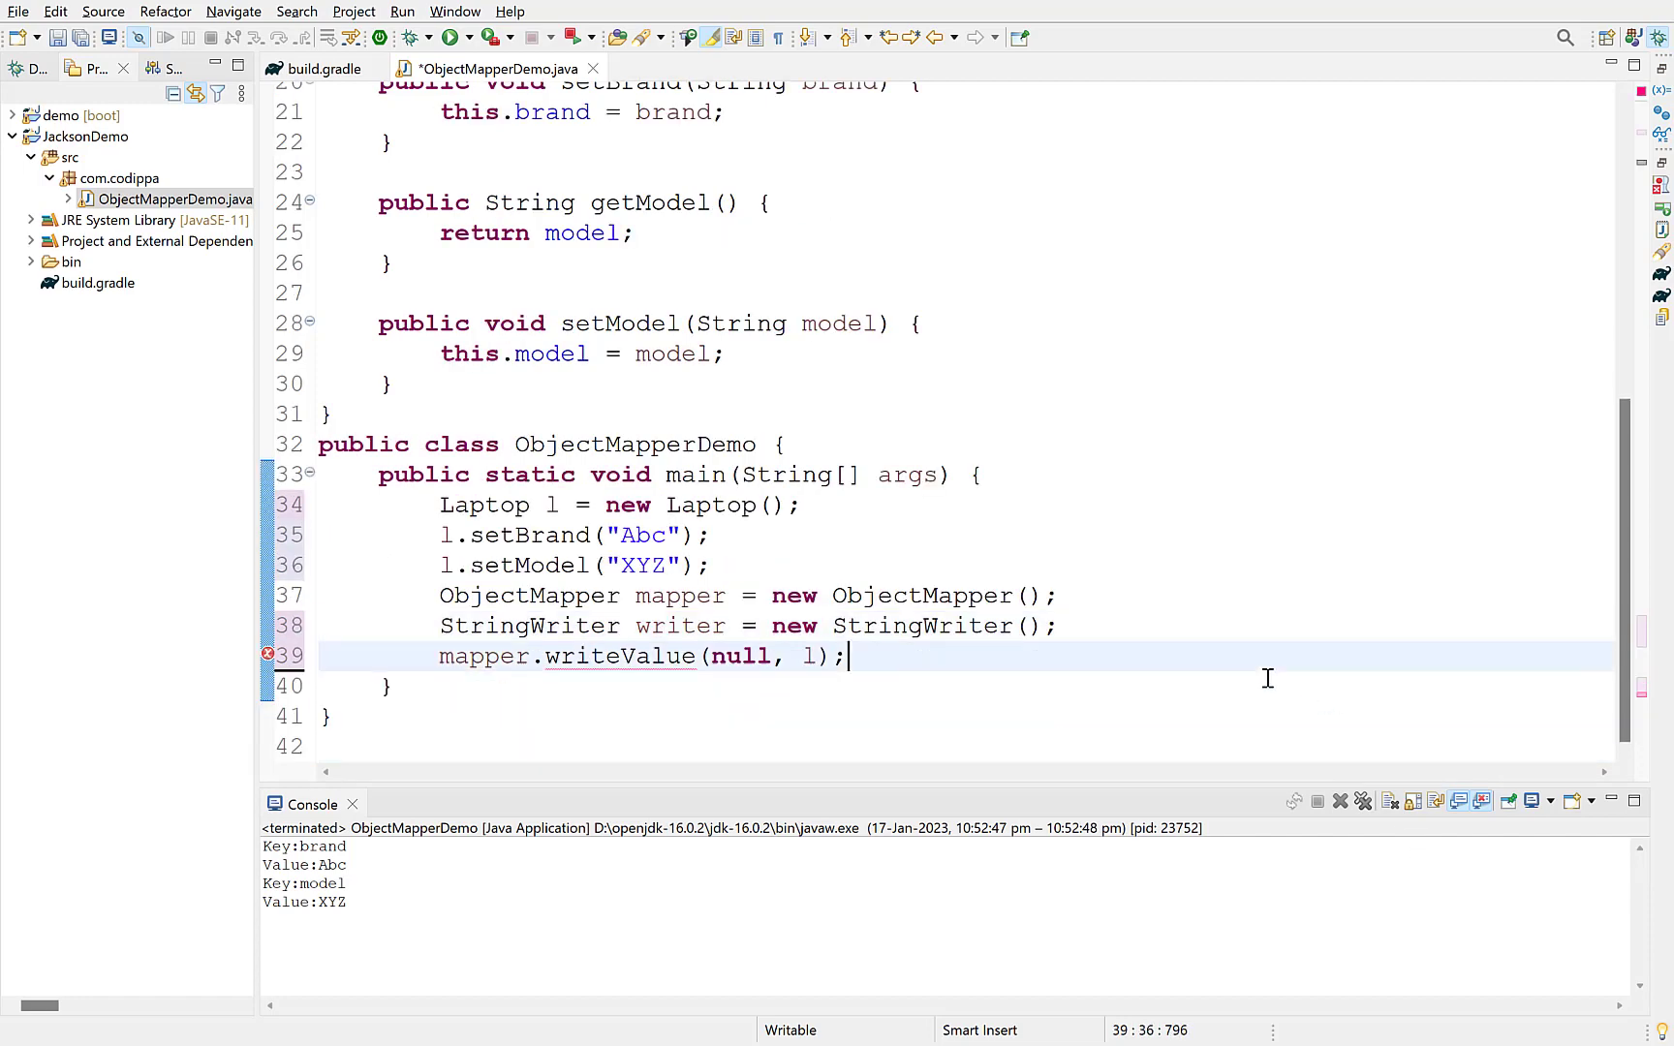
text(writer)
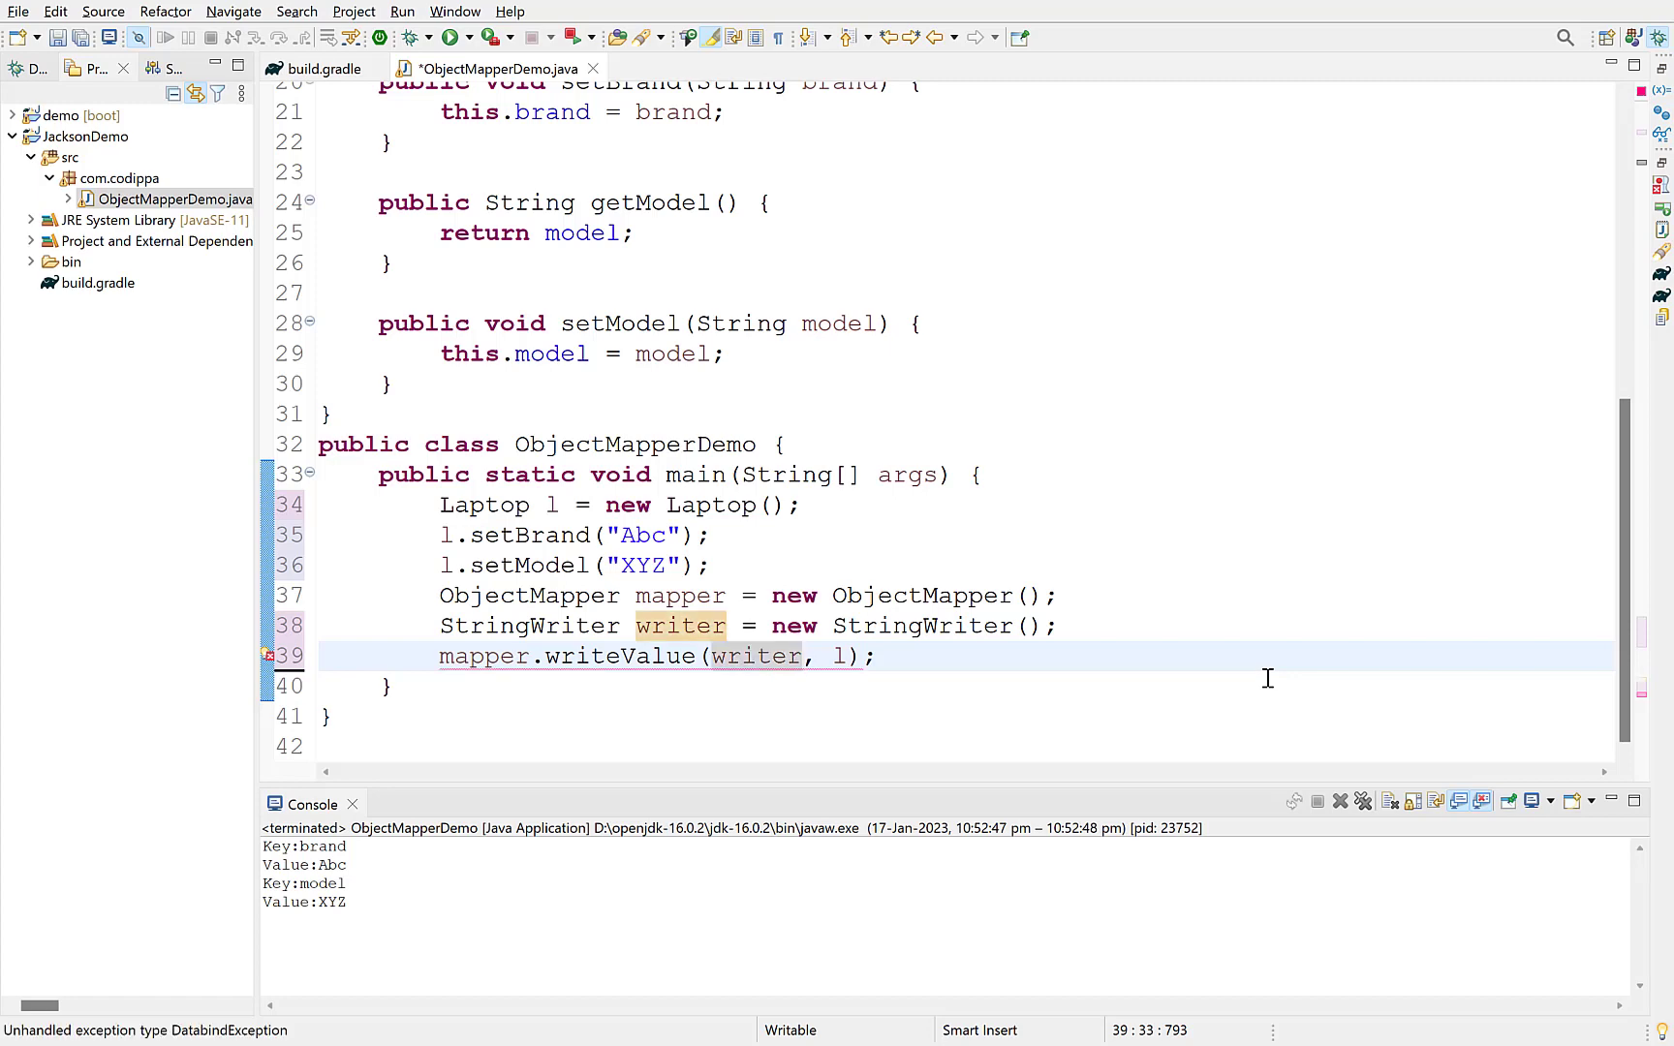
mouse_move(823, 645)
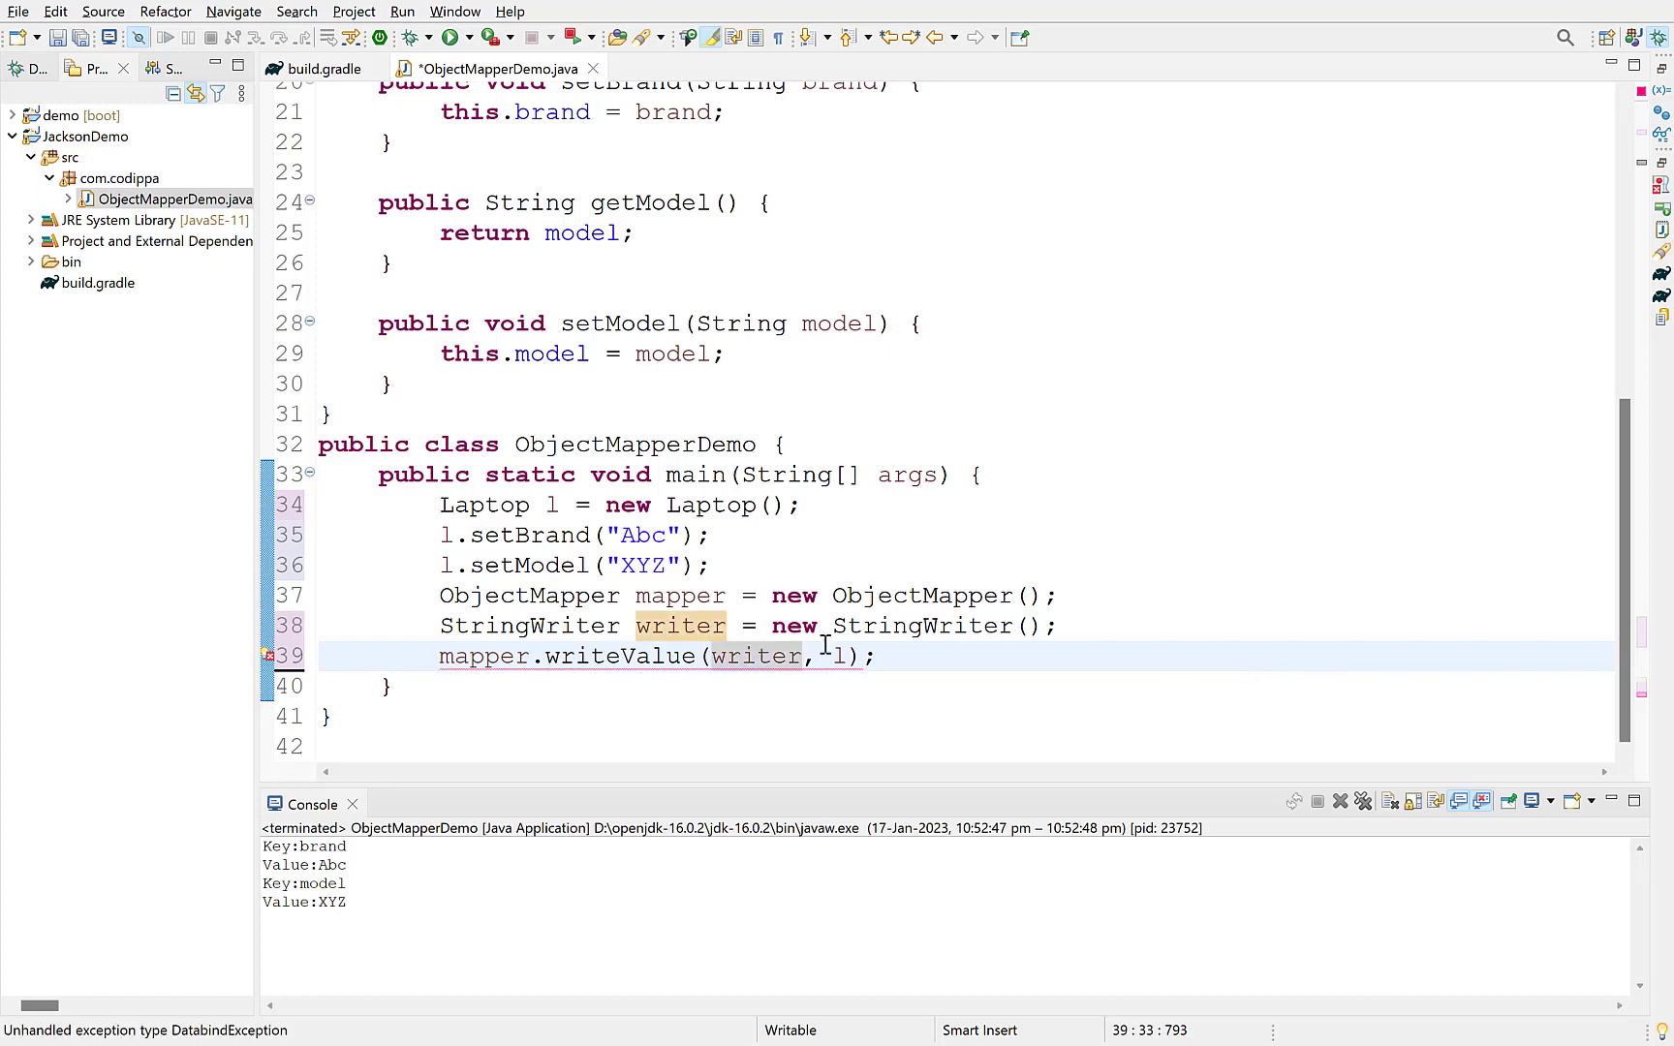
Surround writeValue with try/catch, print writer.toString() as json, and run as Java application.
click(269, 656)
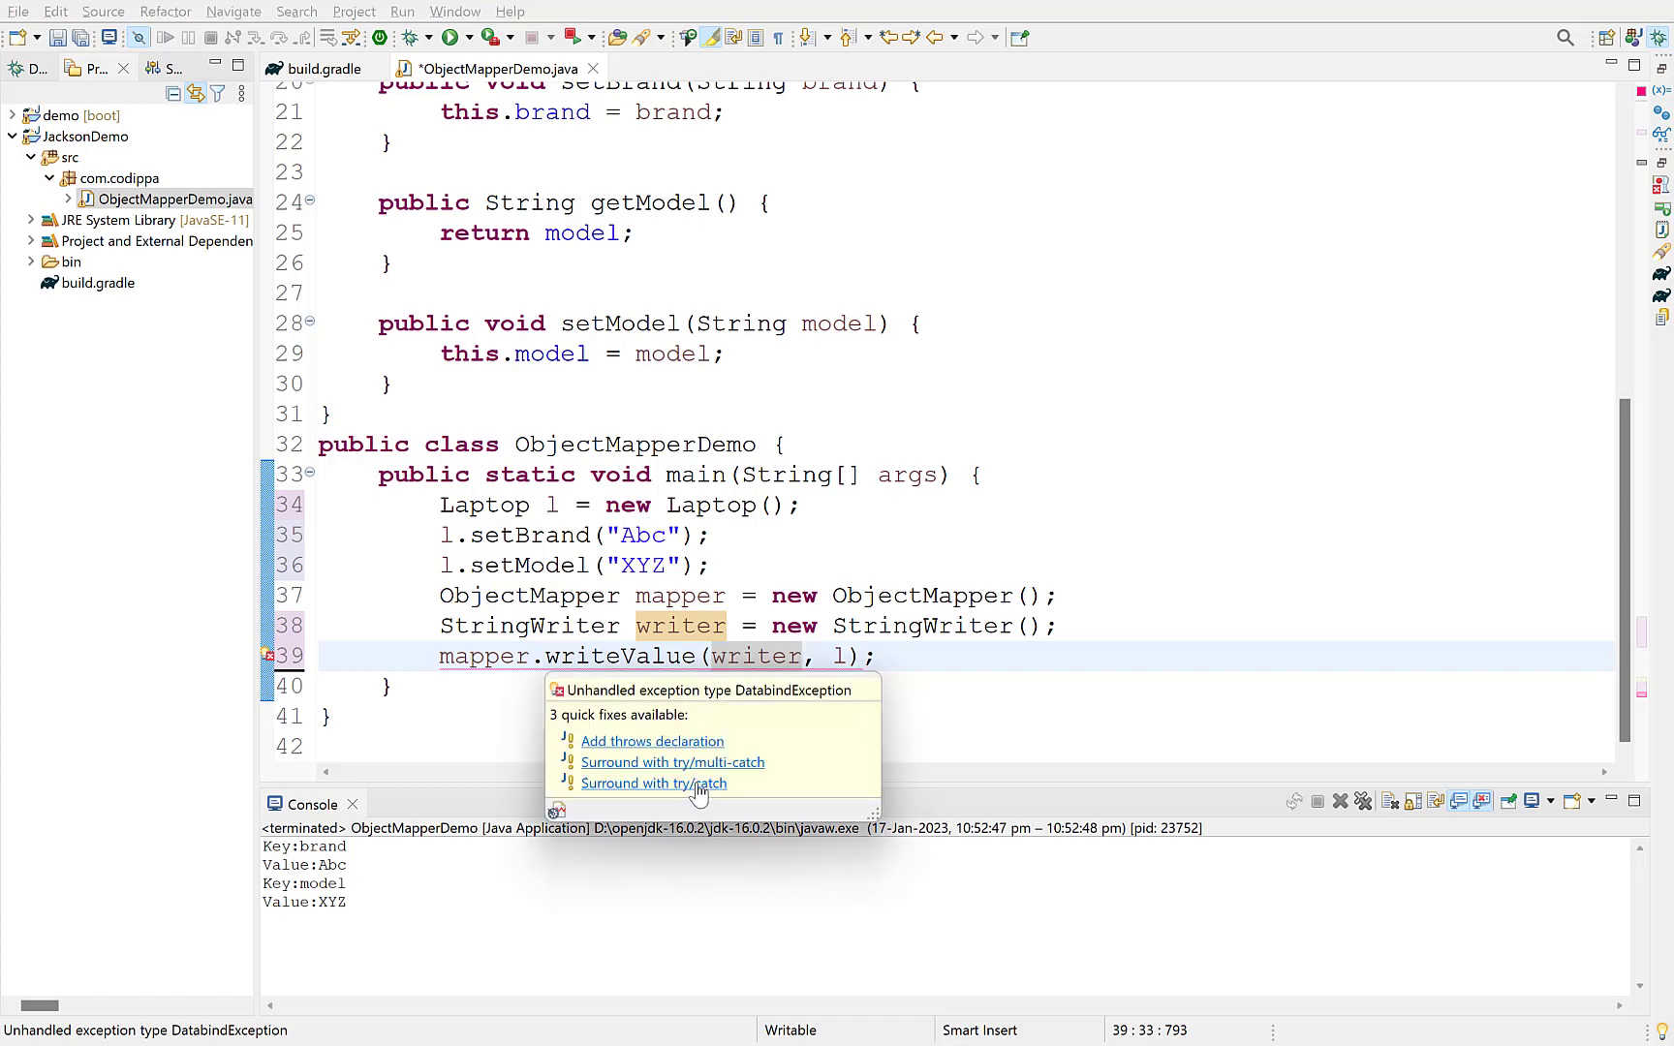
click(652, 782)
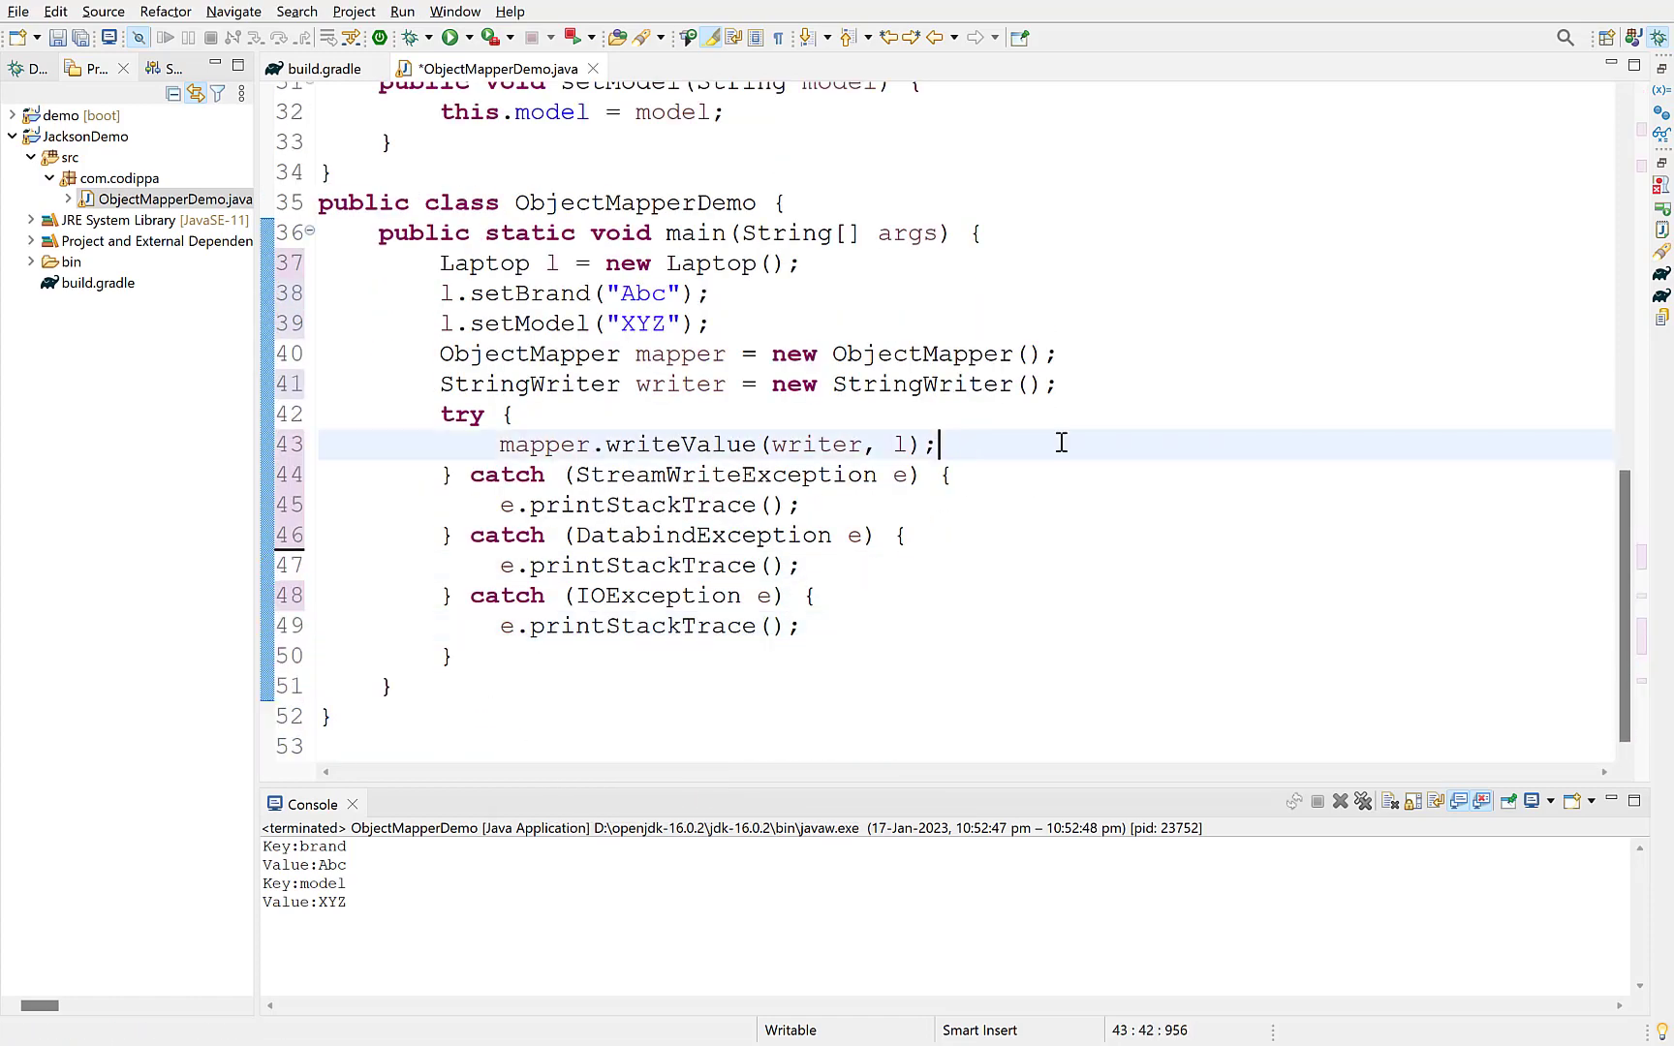
text(writer.toString();)
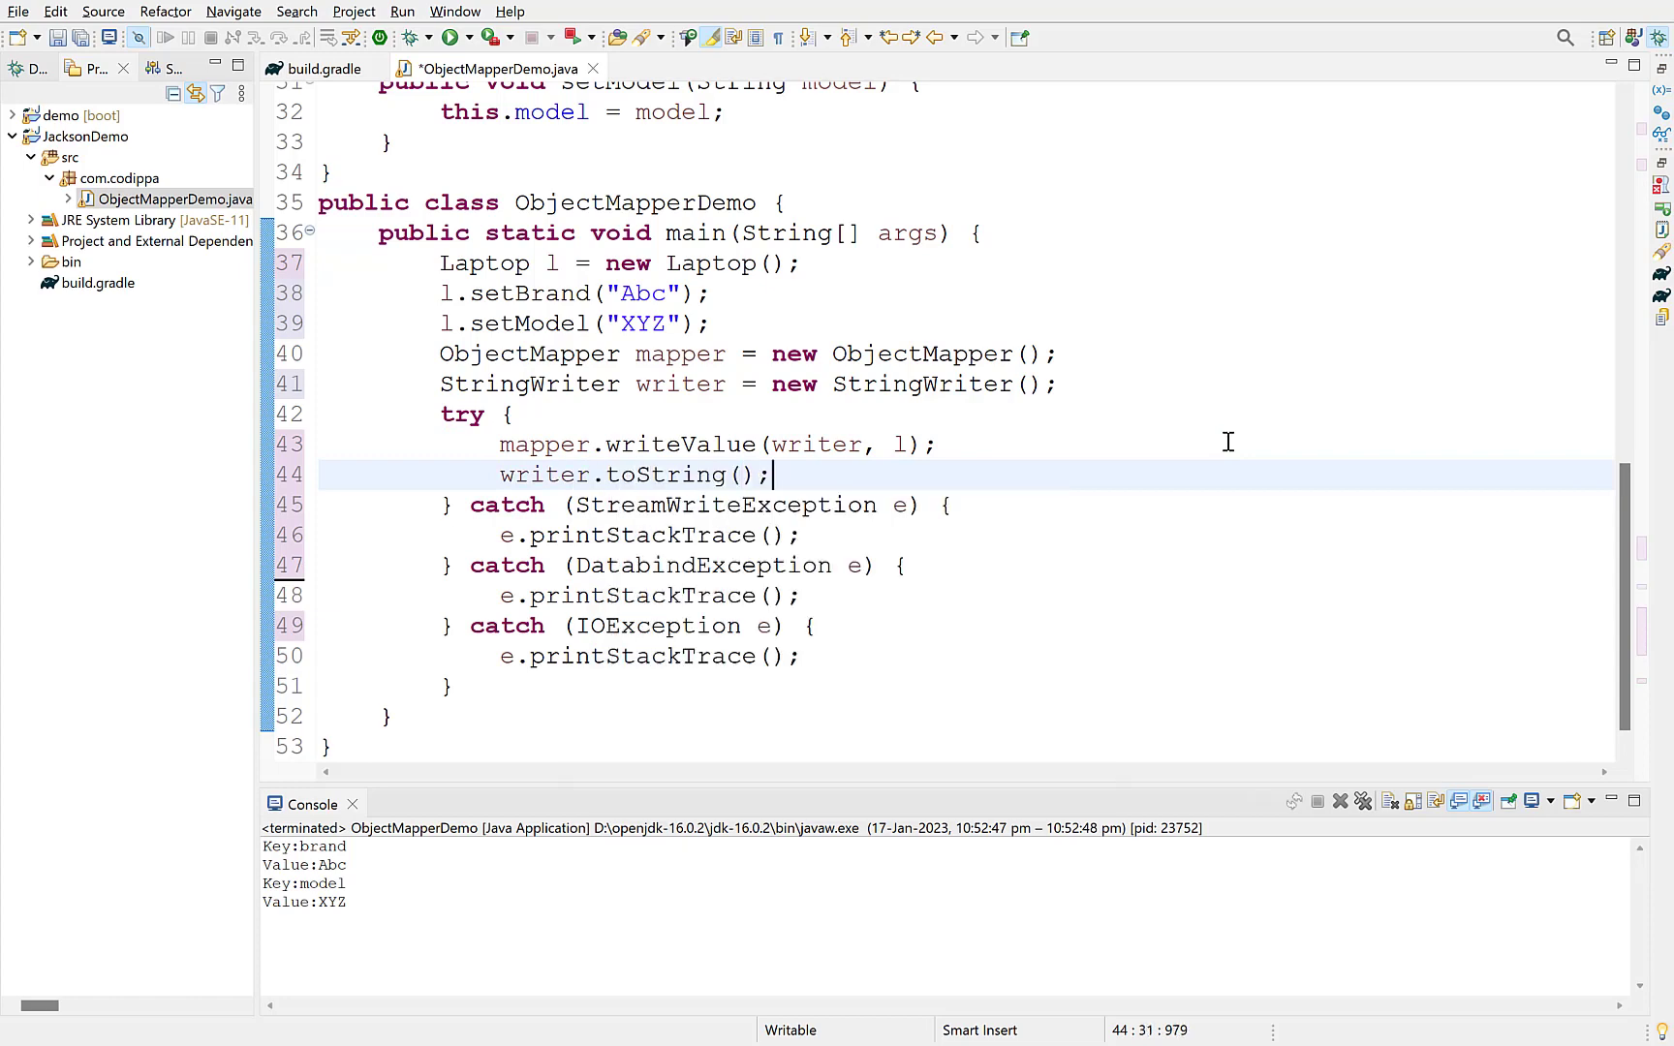
text(String json =)
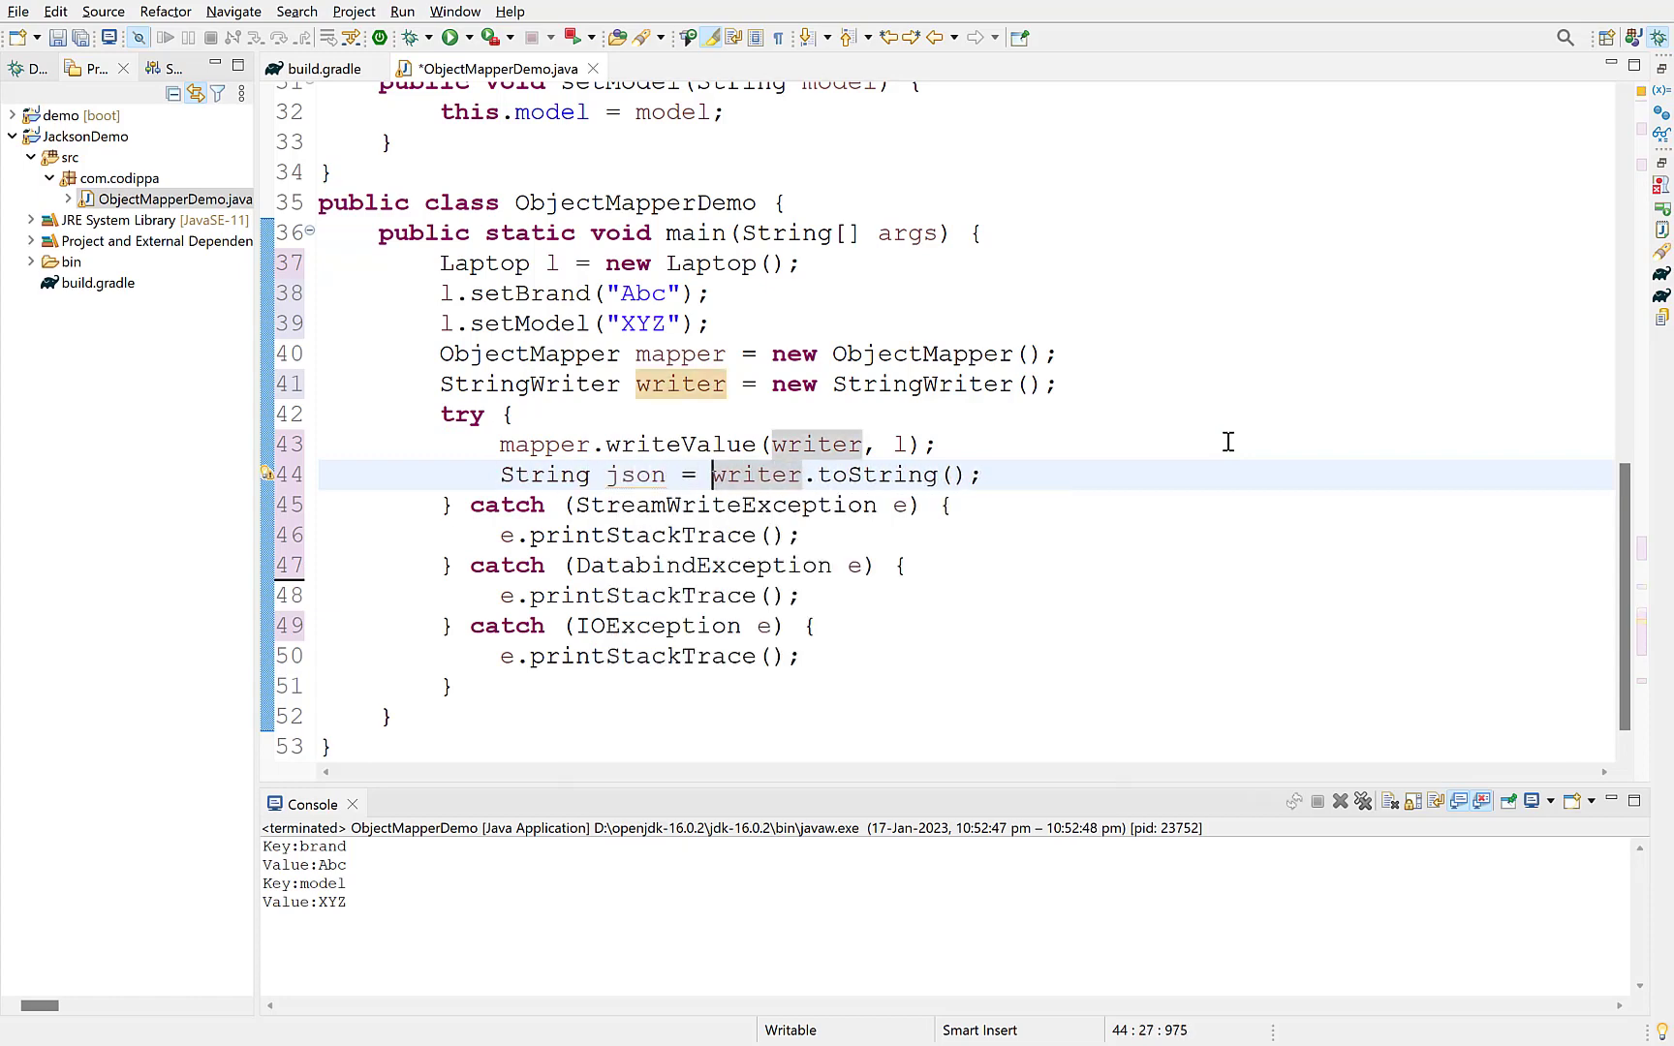
text(System.out.println(json);)
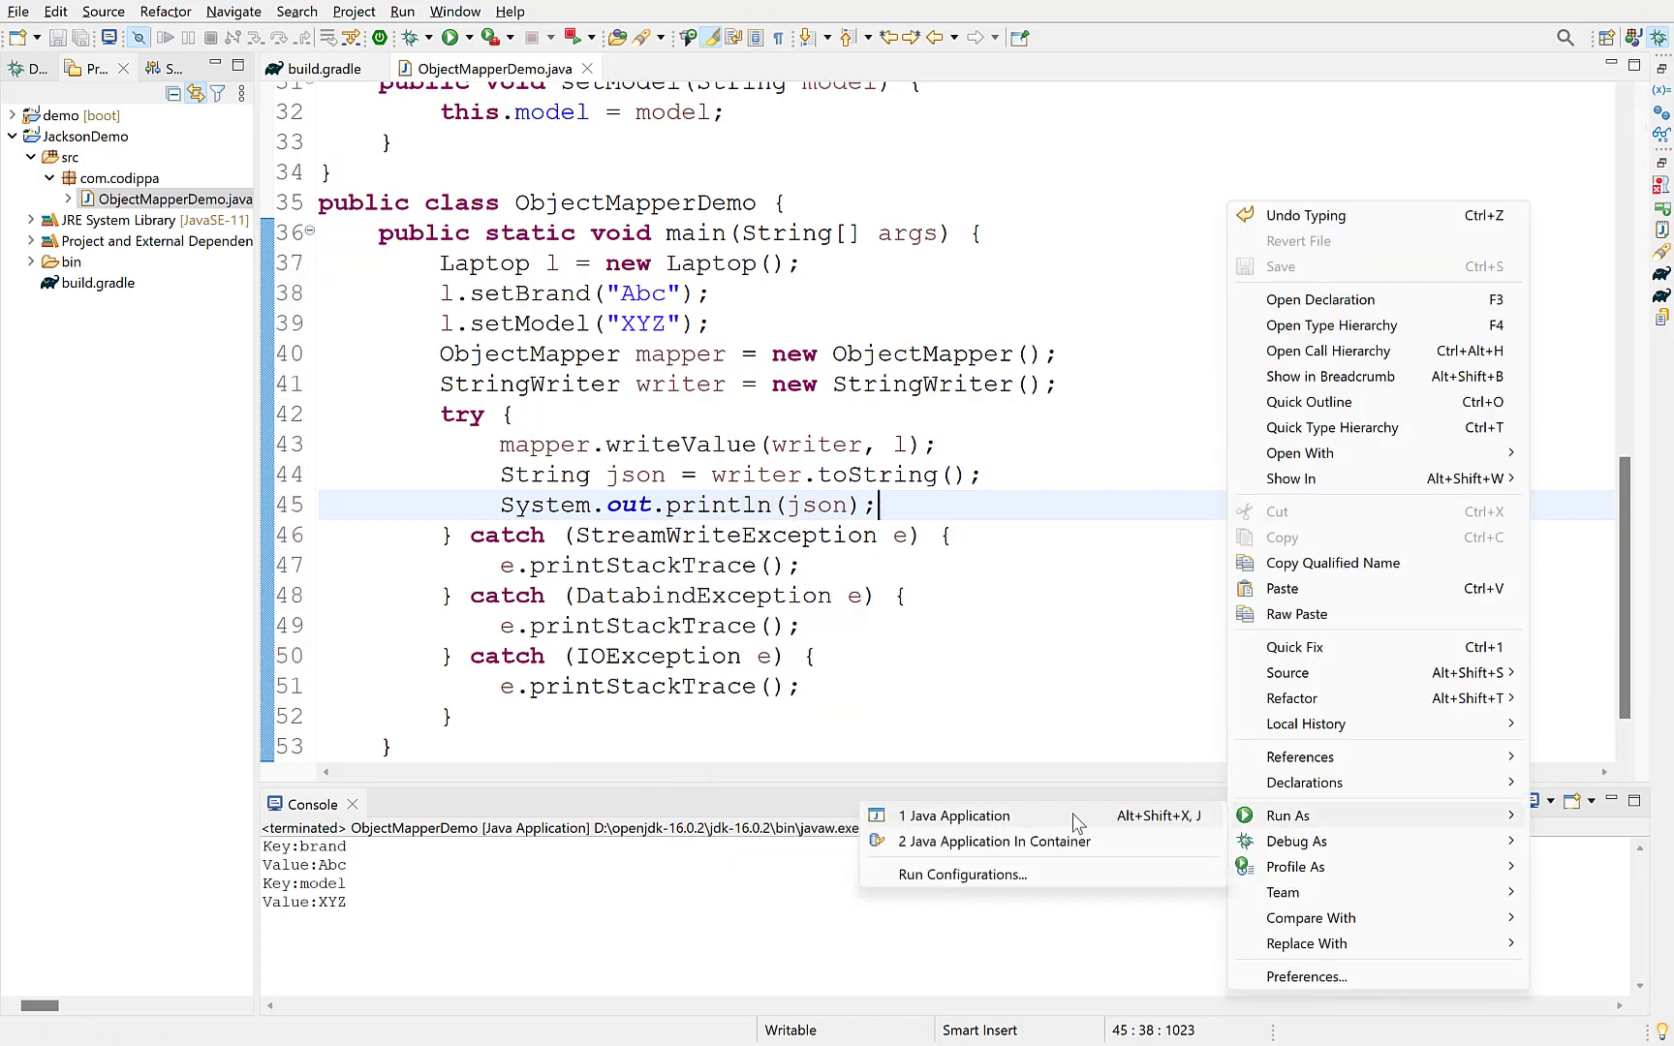
click(954, 816)
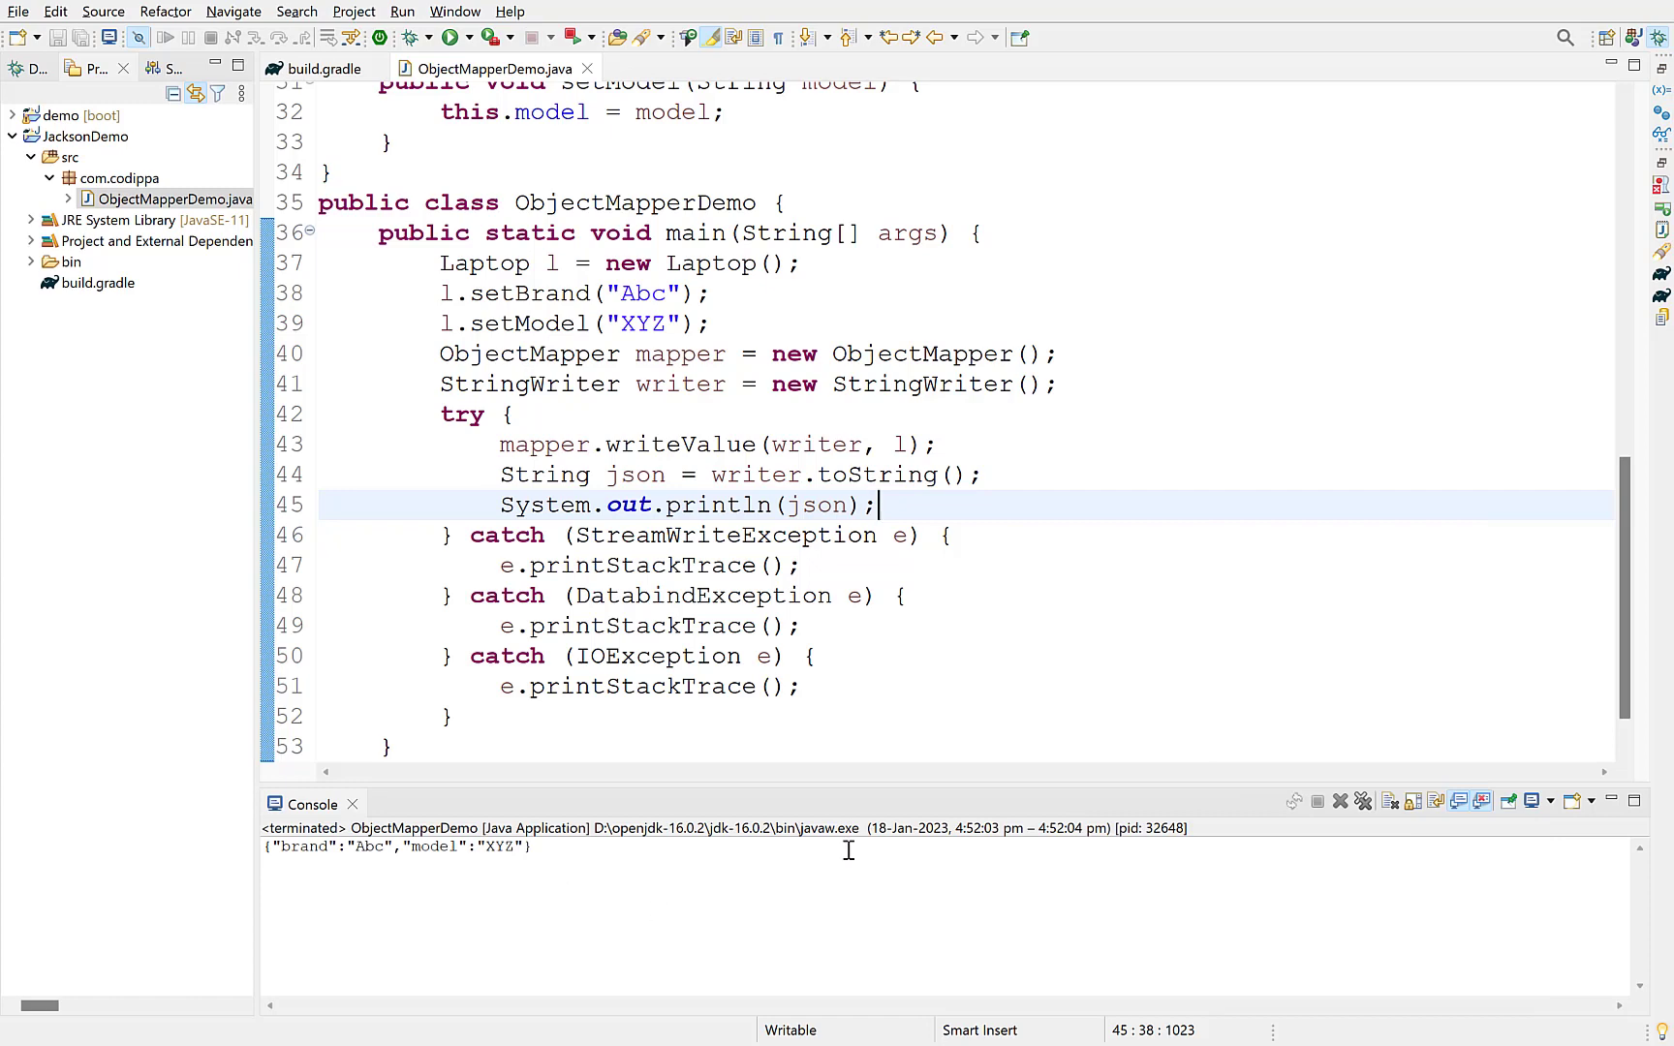